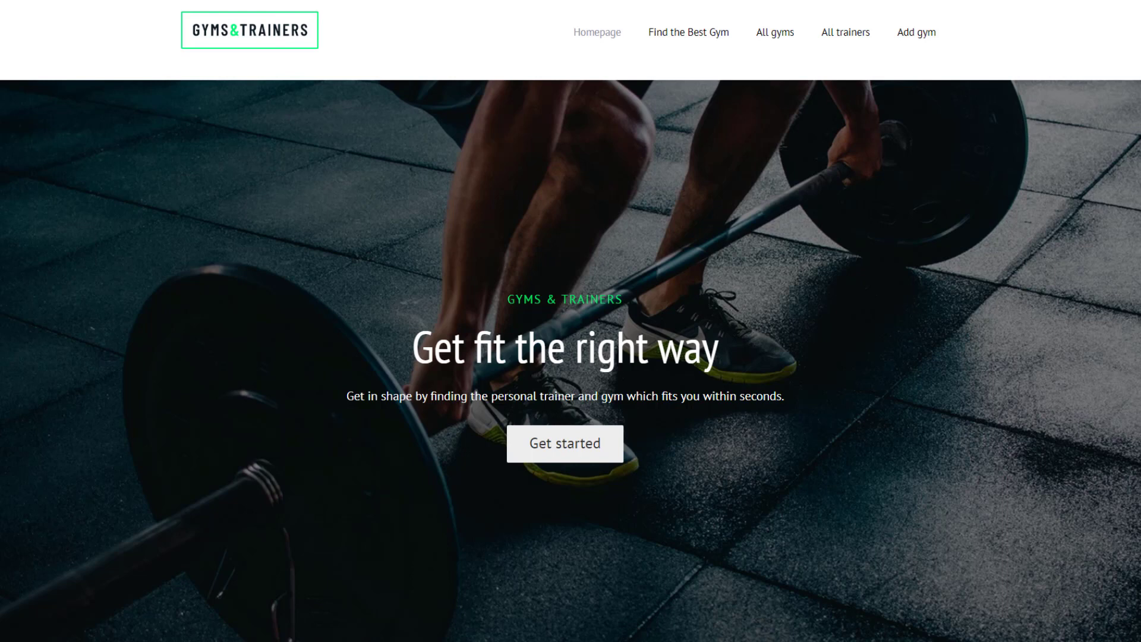
Step: Scroll down the finished homepage to review the dark hero and green-number stats section
scroll("down", 3)
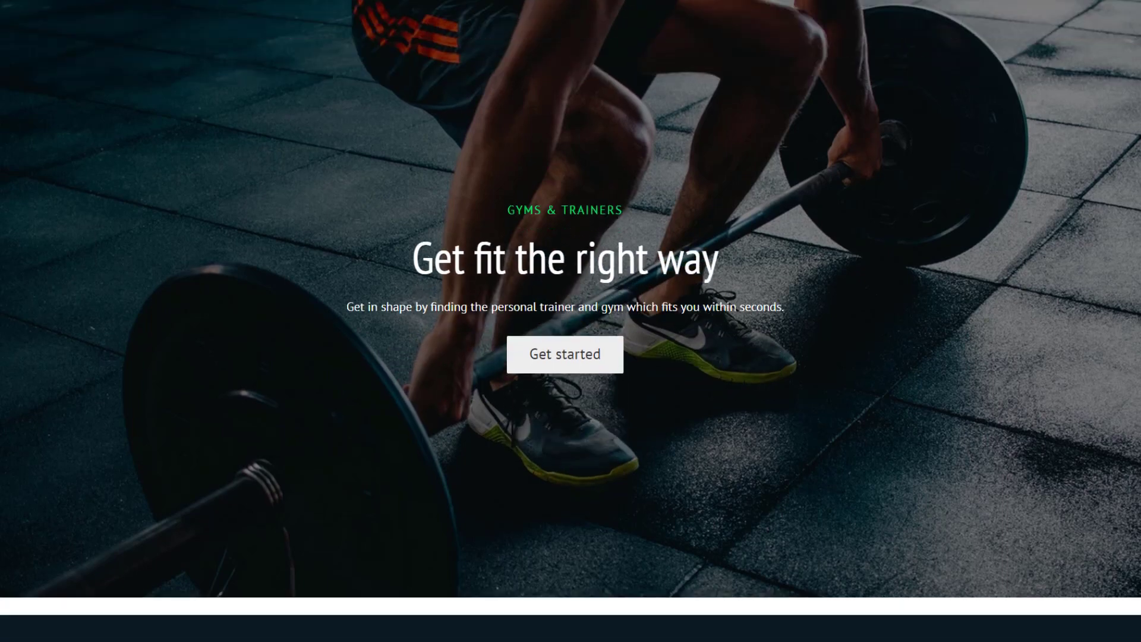
scroll("down", 3)
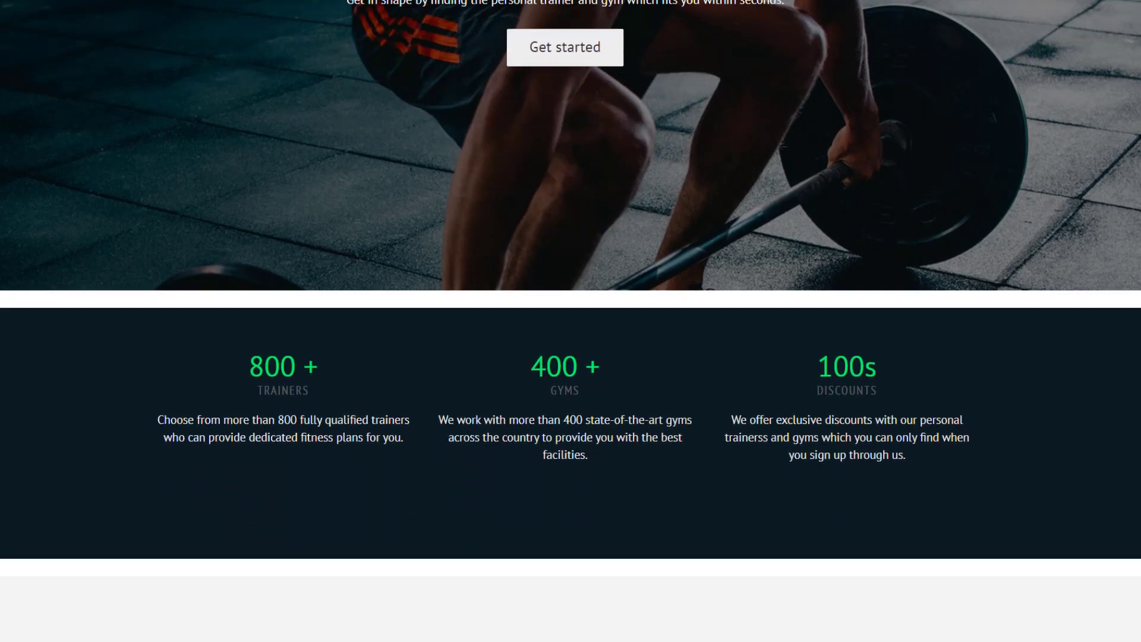
scroll("down", 3)
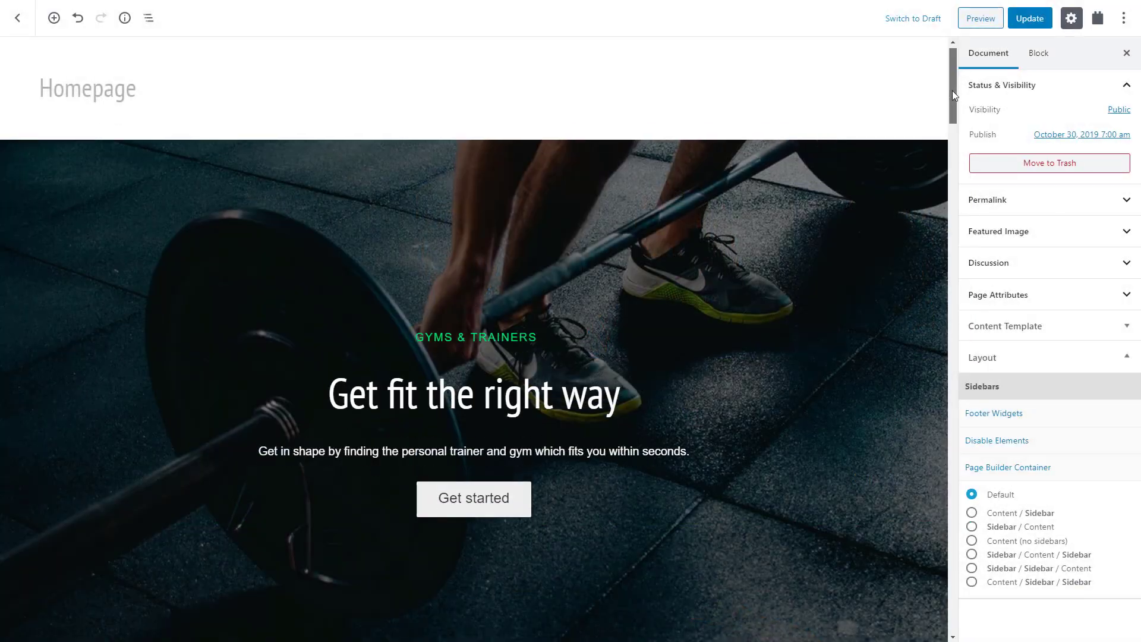
Step: Inspect the yoga banner's background, YOGA heading typography and Search now! button settings, then start a new page
scroll("down", 3)
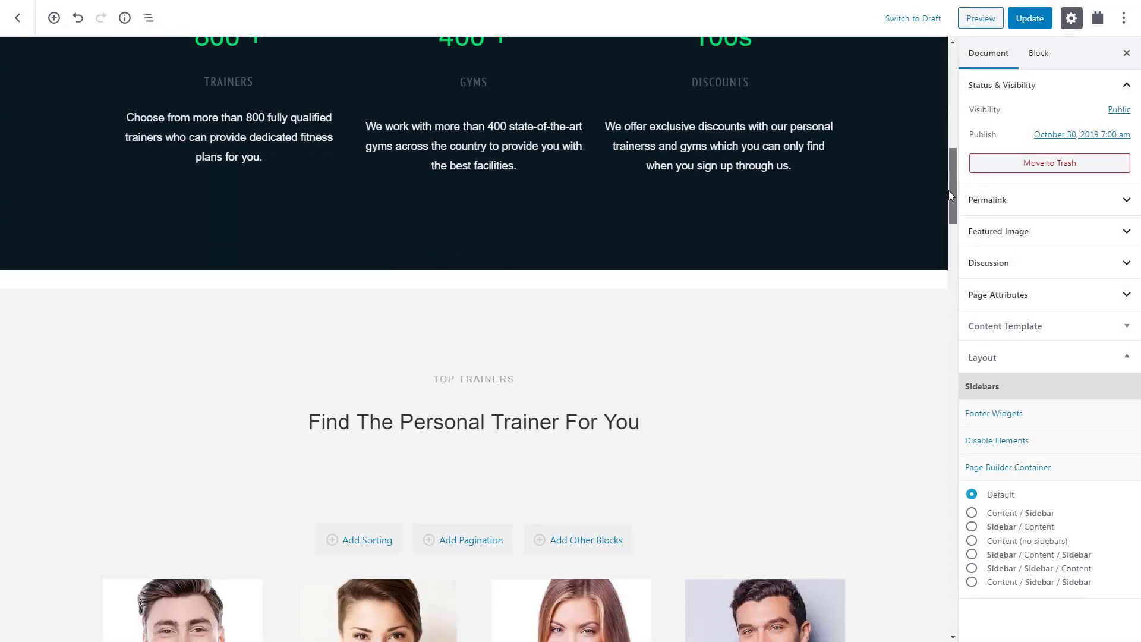
scroll("down", 3)
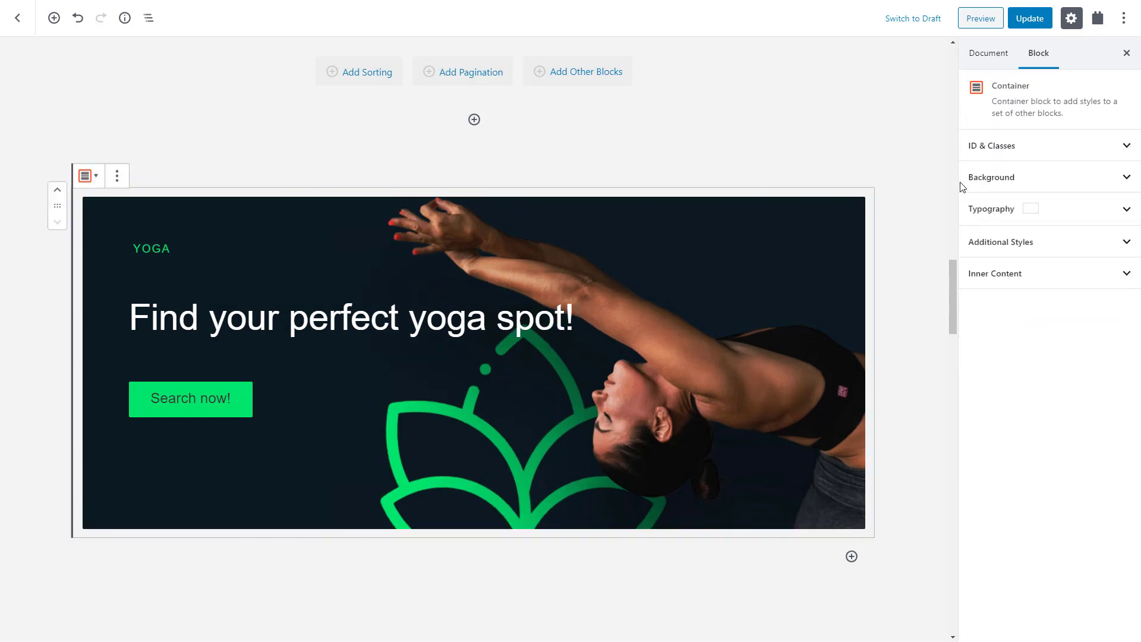
left_click(990, 177)
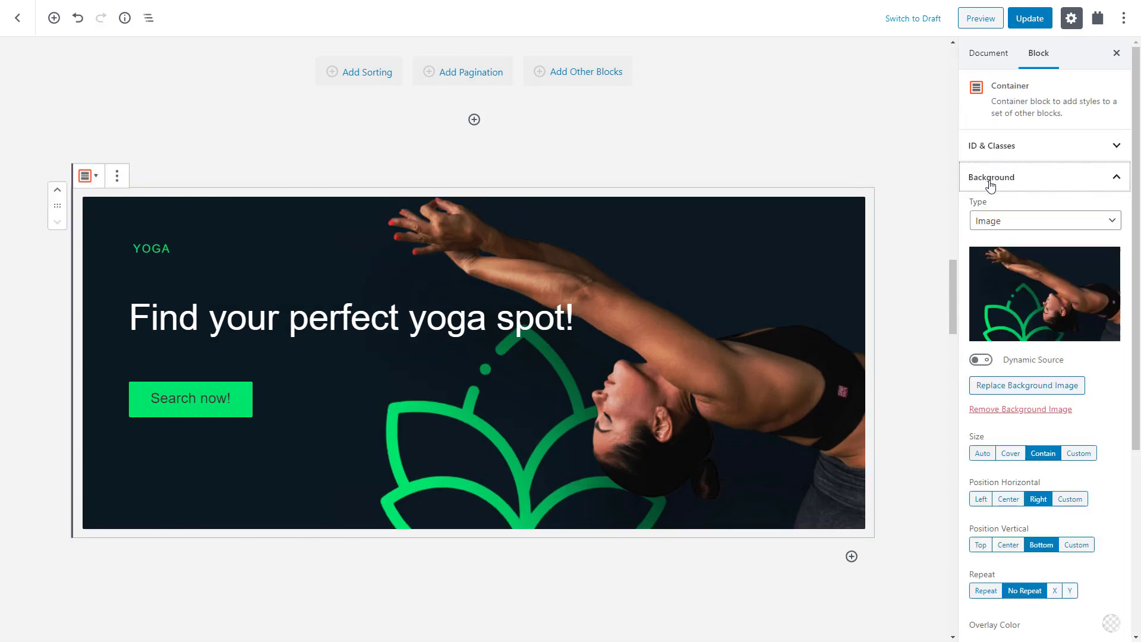
left_click(151, 249)
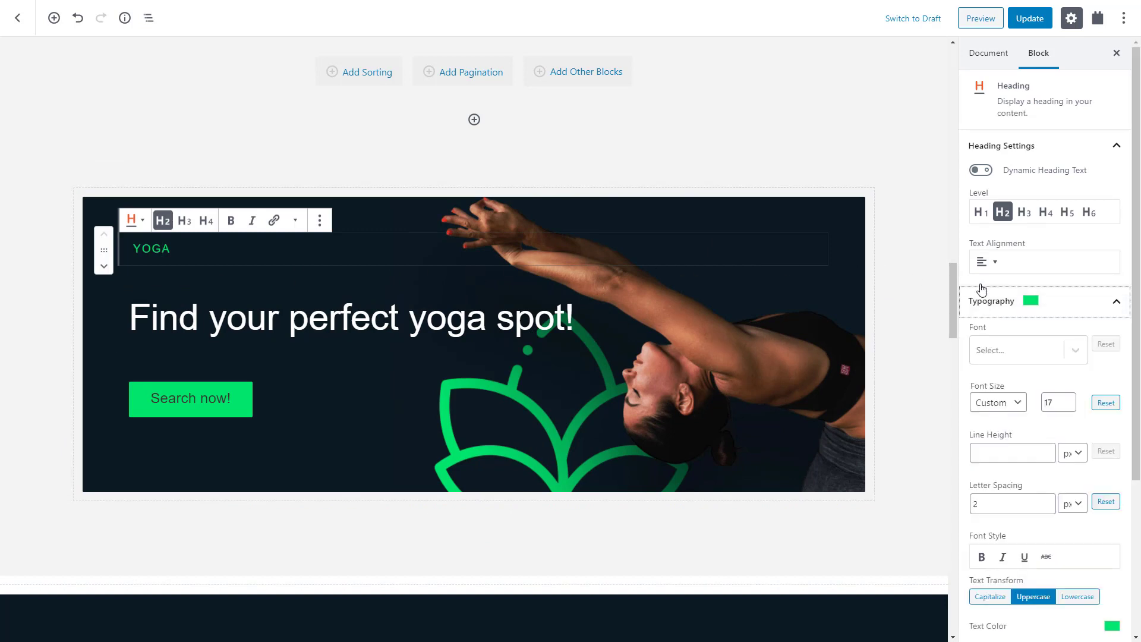
mouse_move(190, 398)
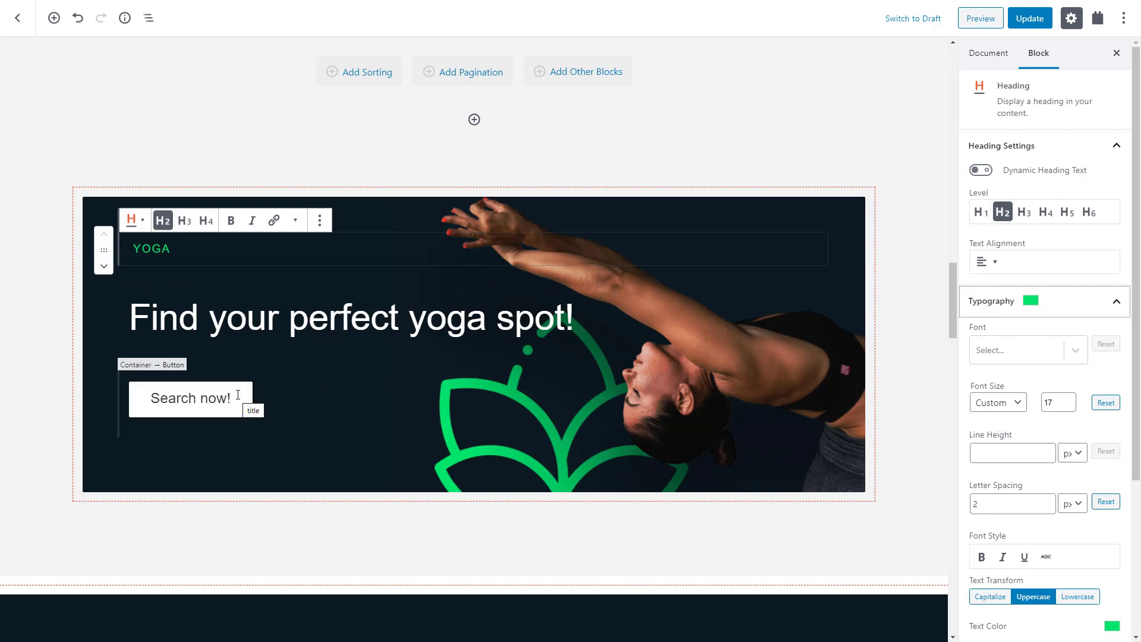
left_click(189, 398)
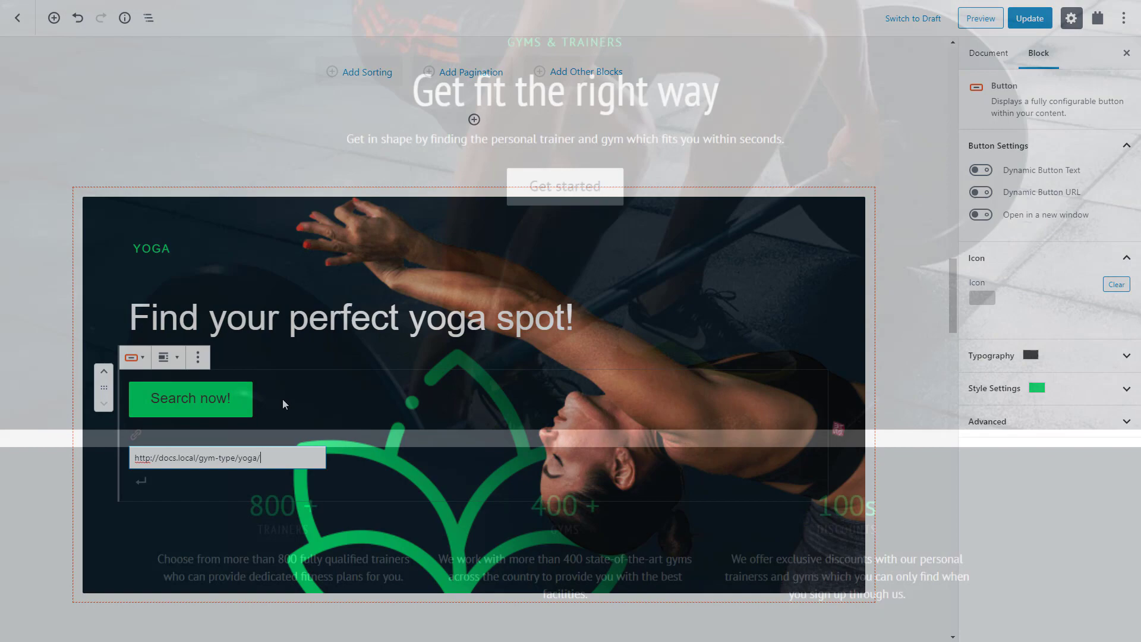
left_click(980, 18)
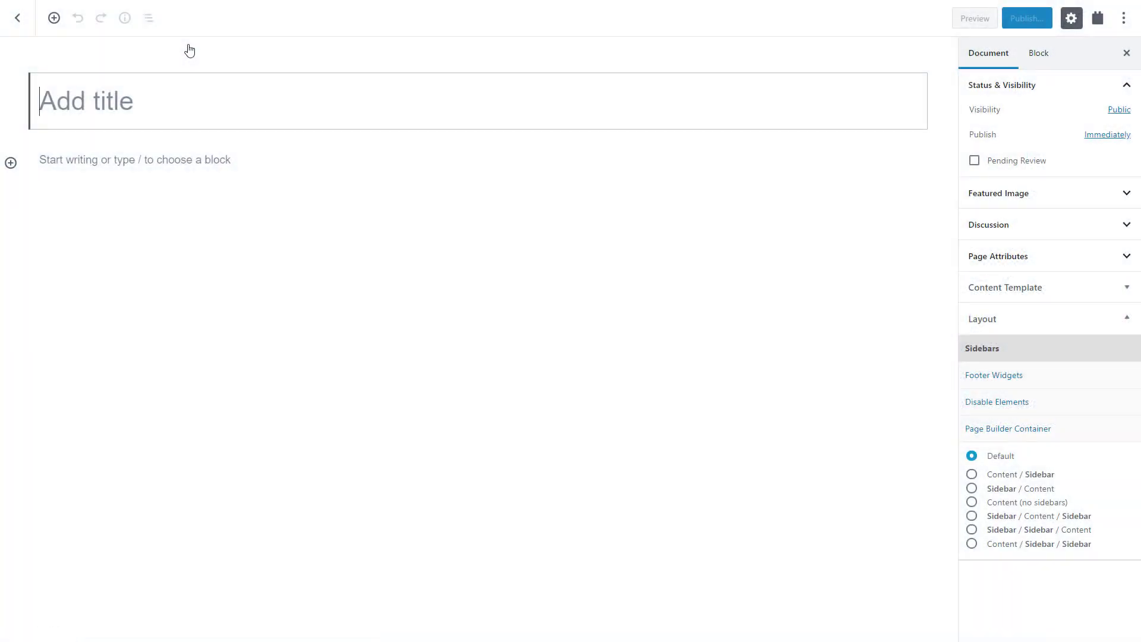
Step: Title the new page 'Homepage'
type("Homepage")
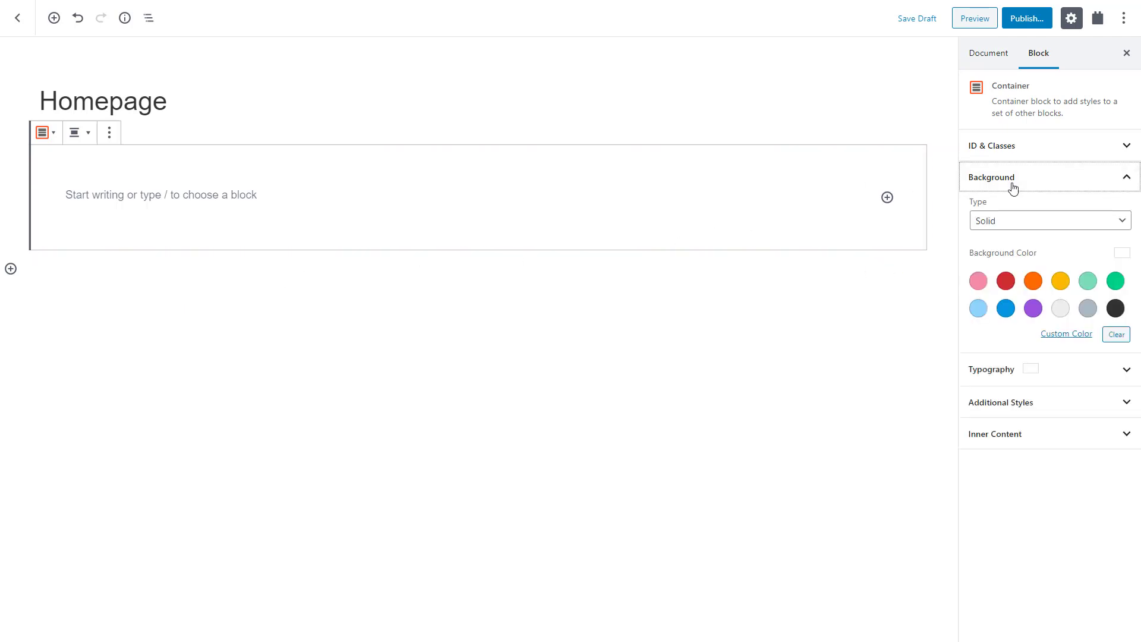
mouse_move(1014, 221)
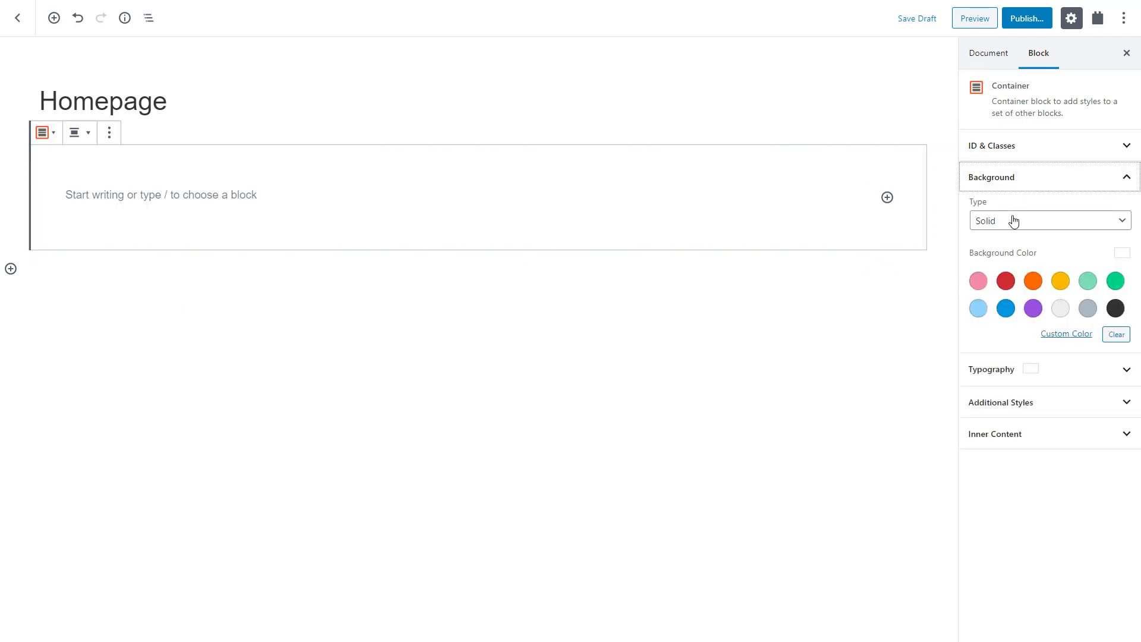
Step: Set the container background to an image, choosing hero-bg.jpg from the Media Library
left_click(1045, 221)
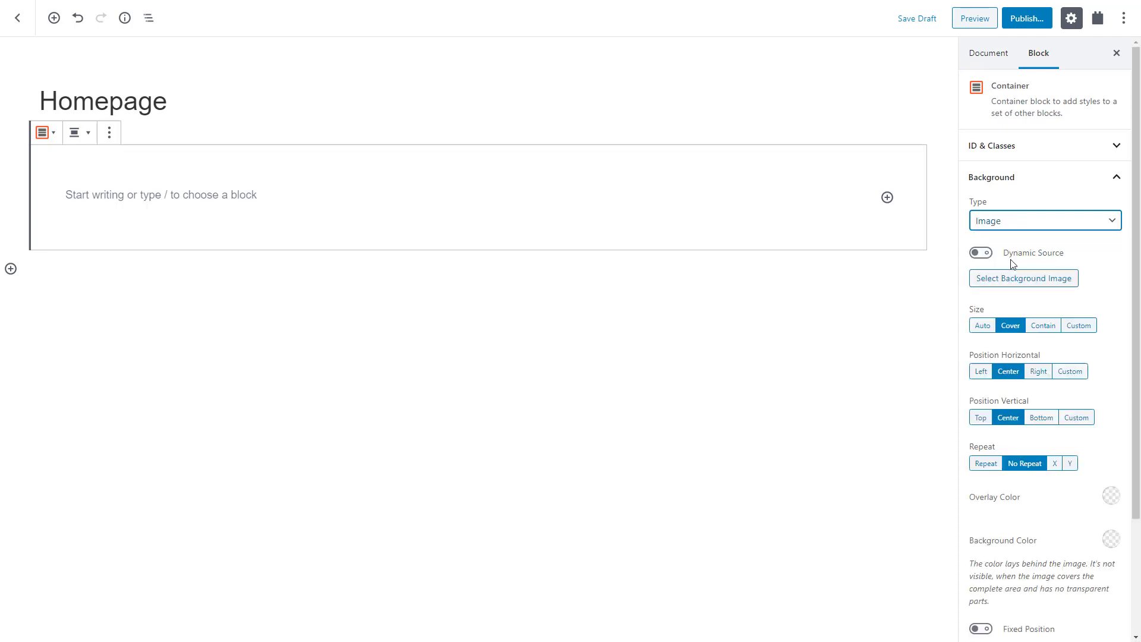
left_click(1022, 278)
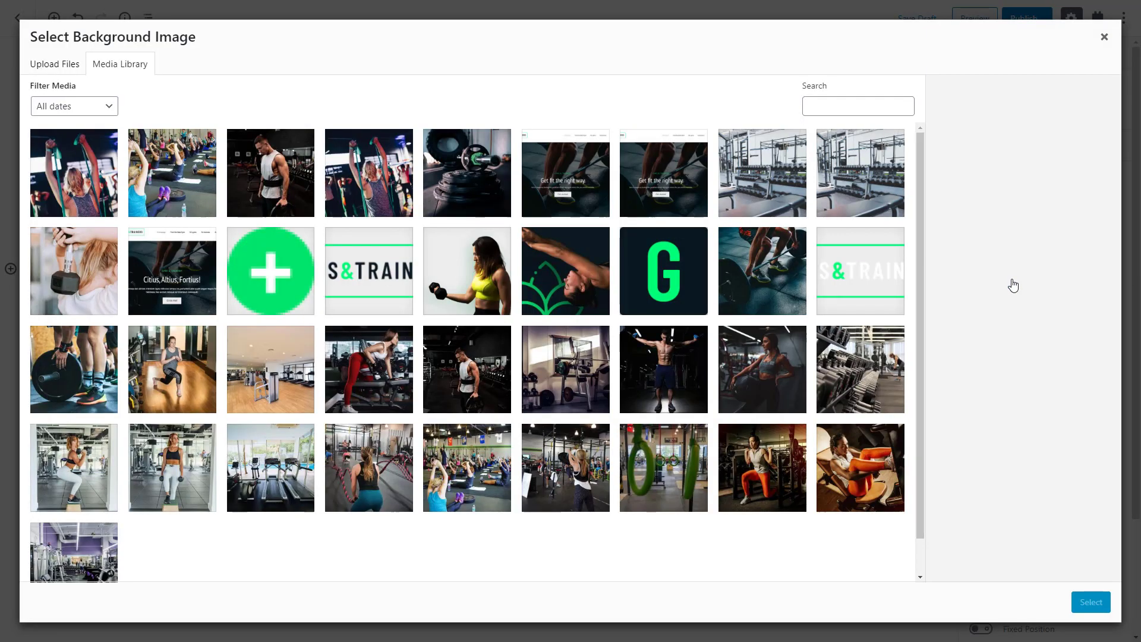
left_click(762, 271)
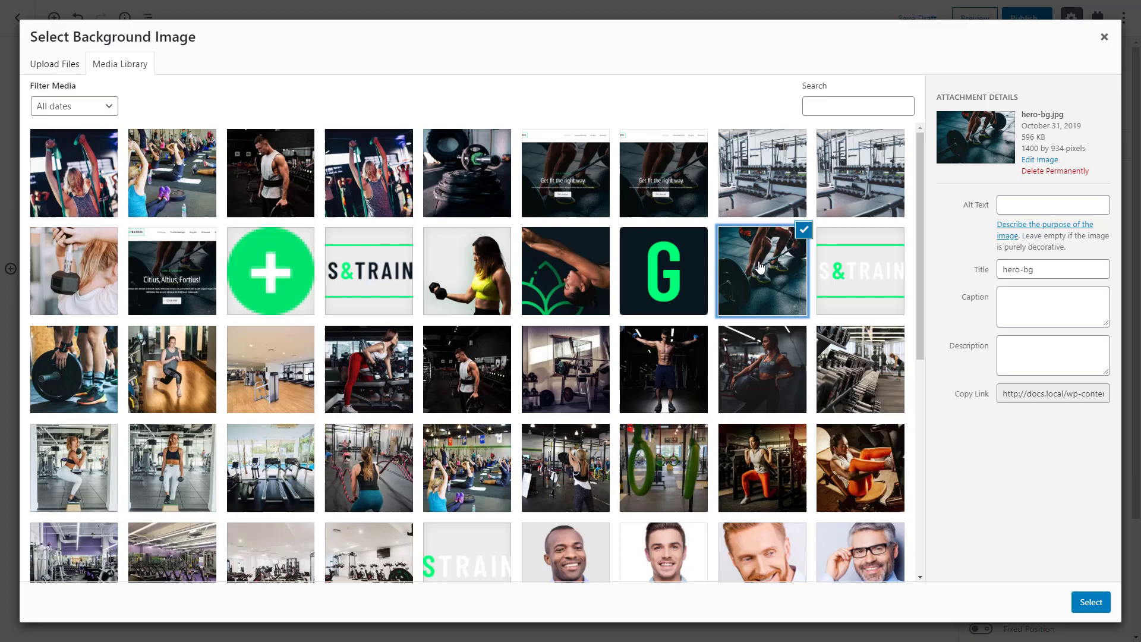
left_click(1089, 601)
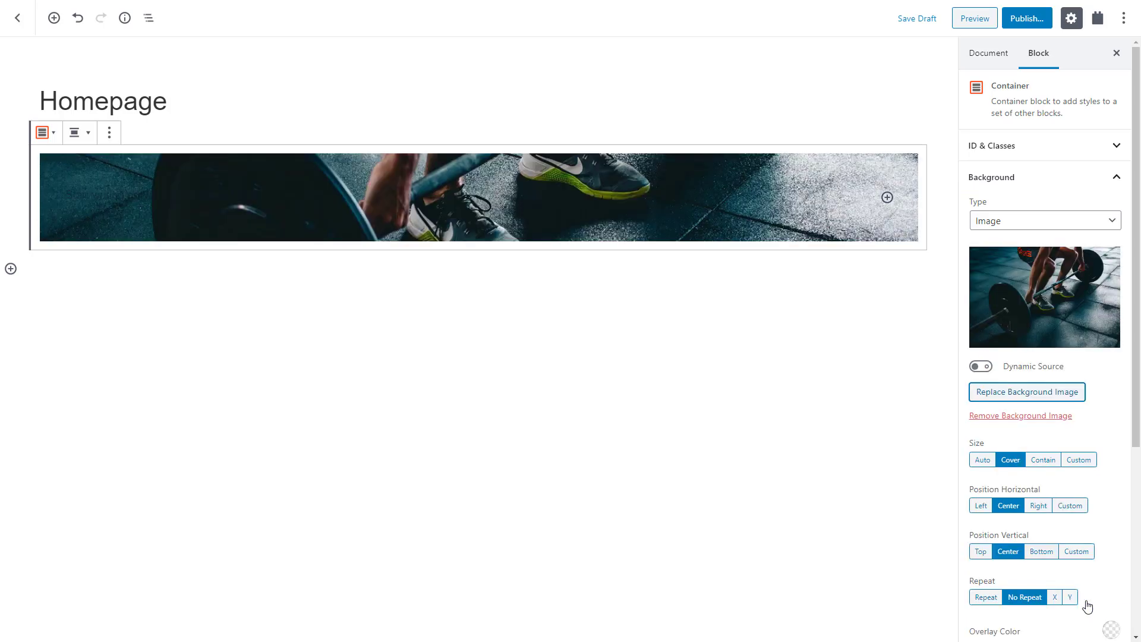
Step: Add a dark overlay, enable fixed background position and set the minimum height unit to vh
scroll("down", 3)
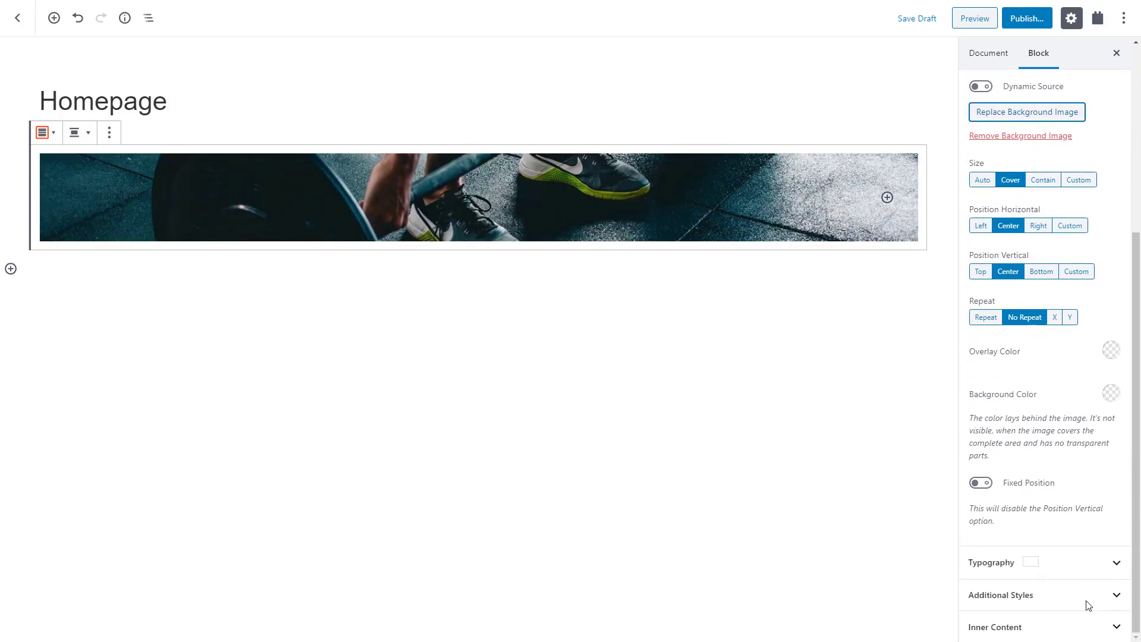
left_click(1111, 349)
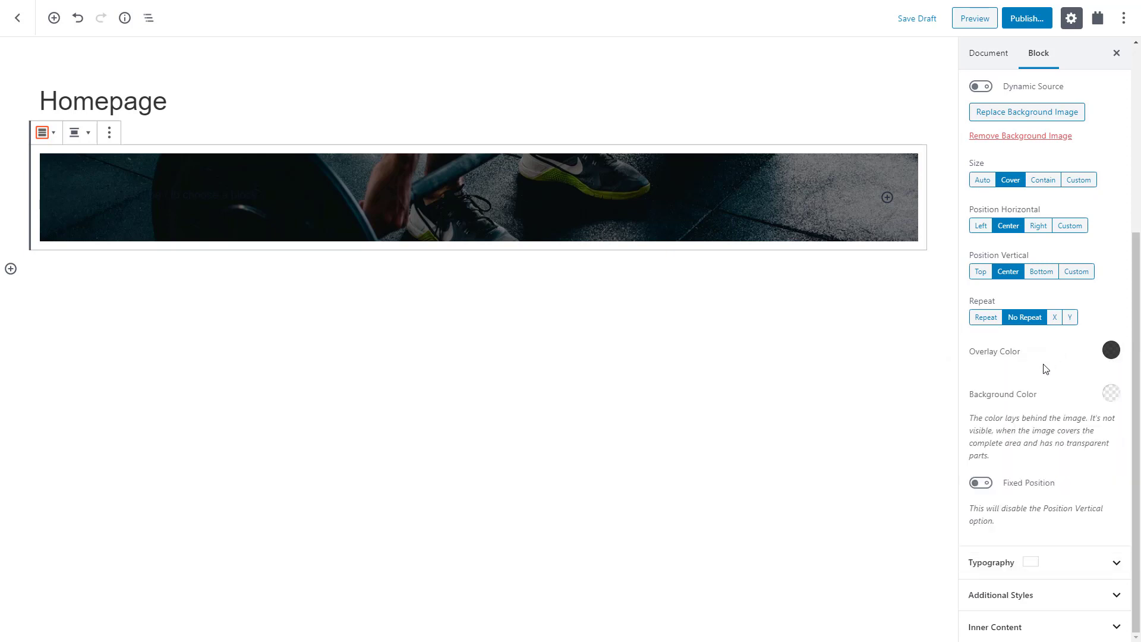
left_click(980, 483)
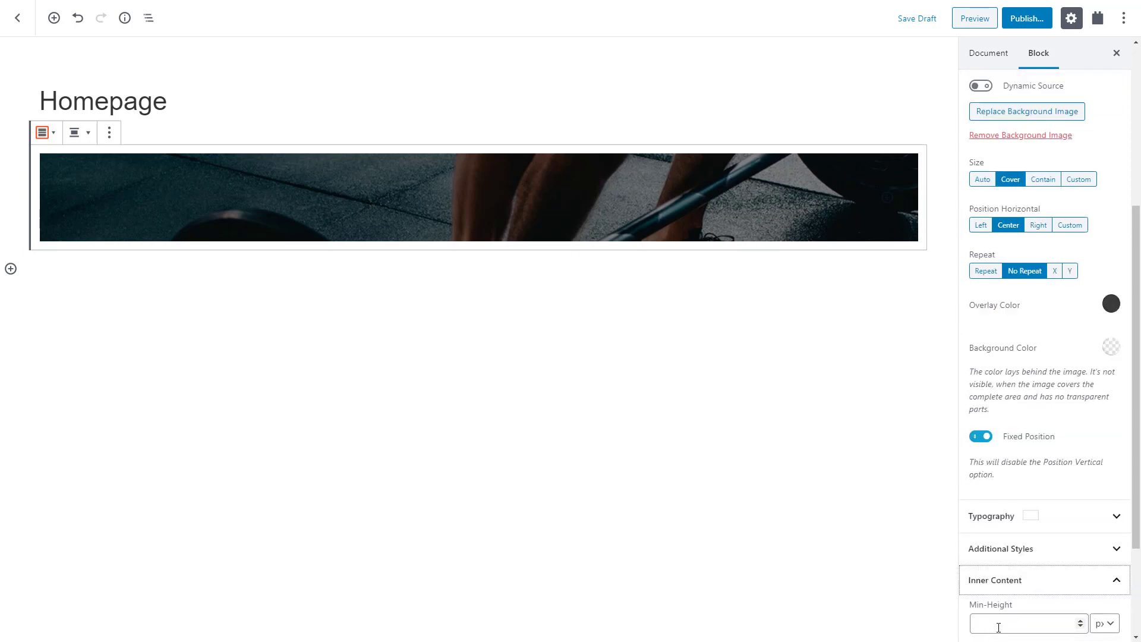
scroll("down", 3)
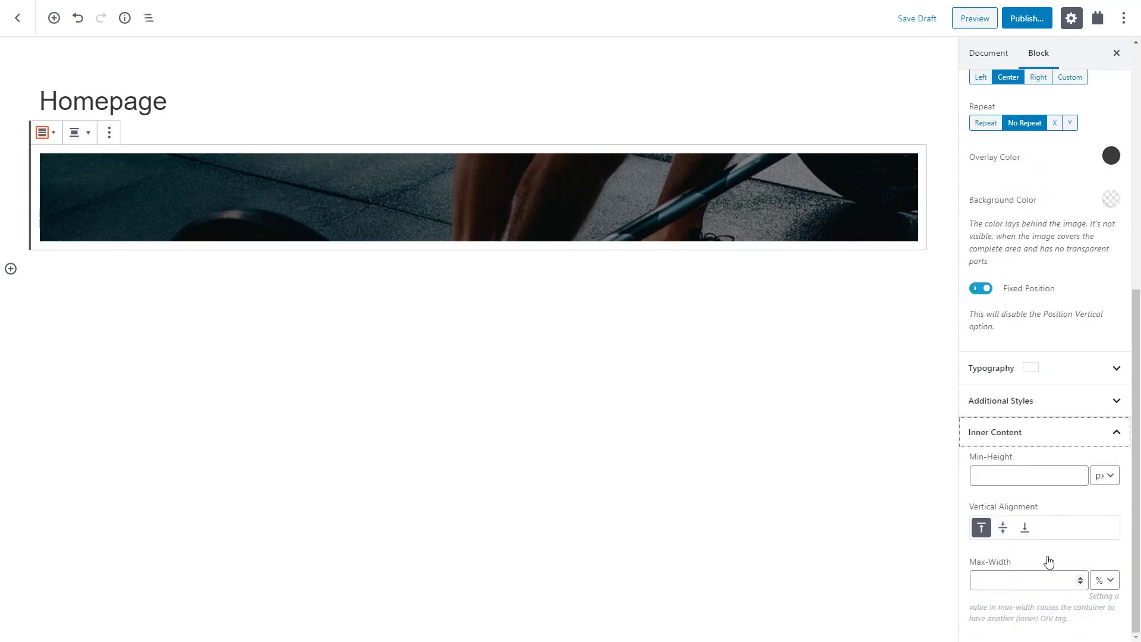
left_click(1103, 475)
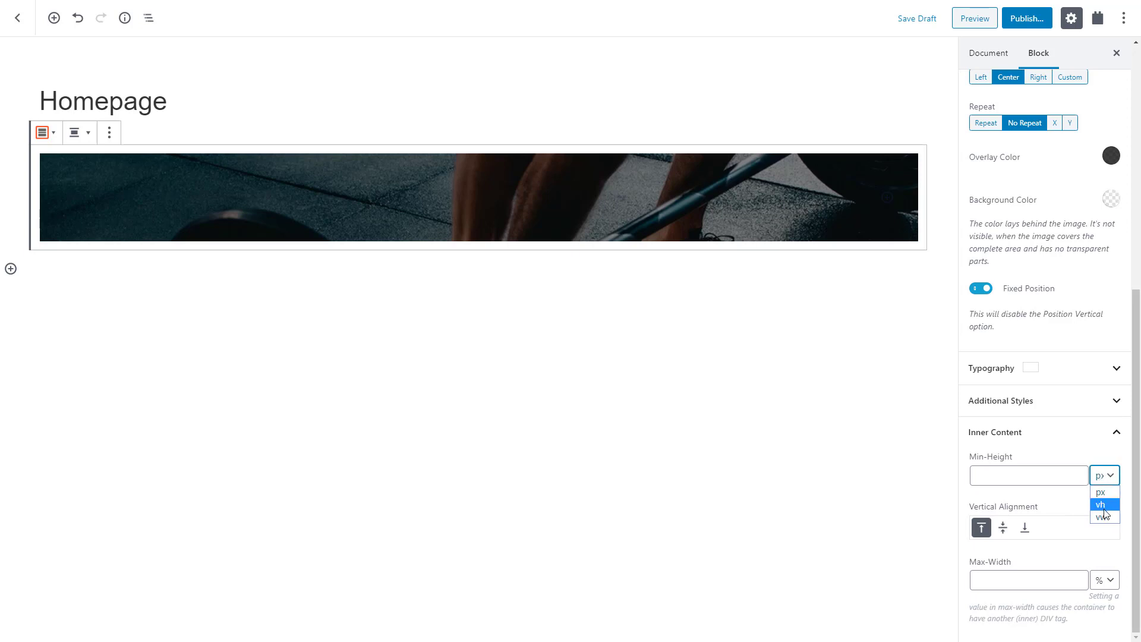
left_click(1100, 505)
type("90")
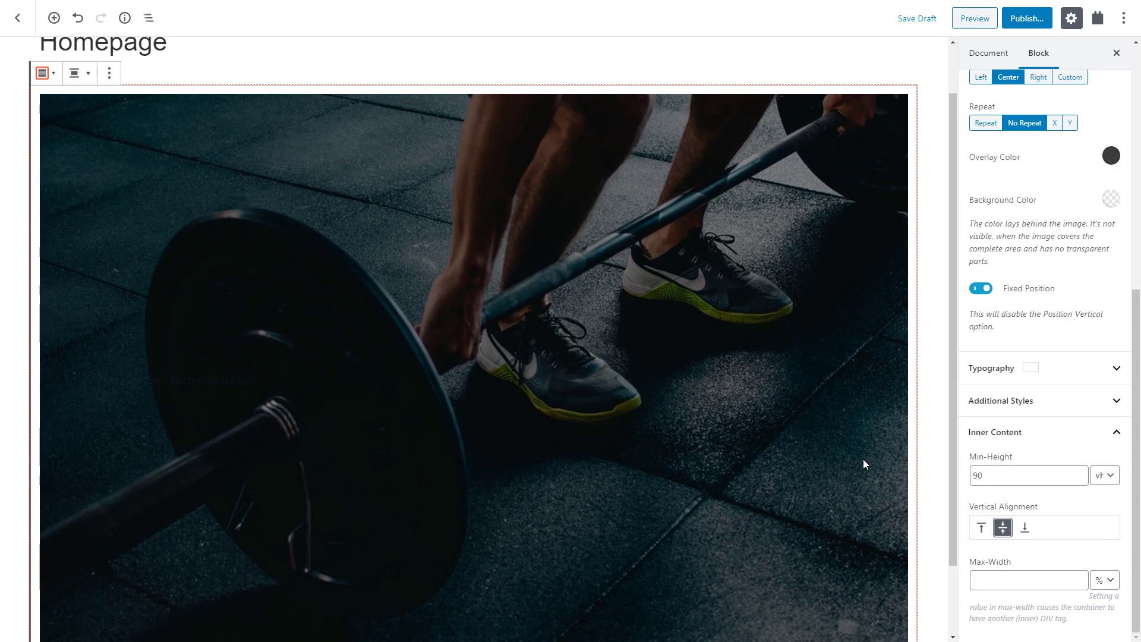
mouse_move(877, 384)
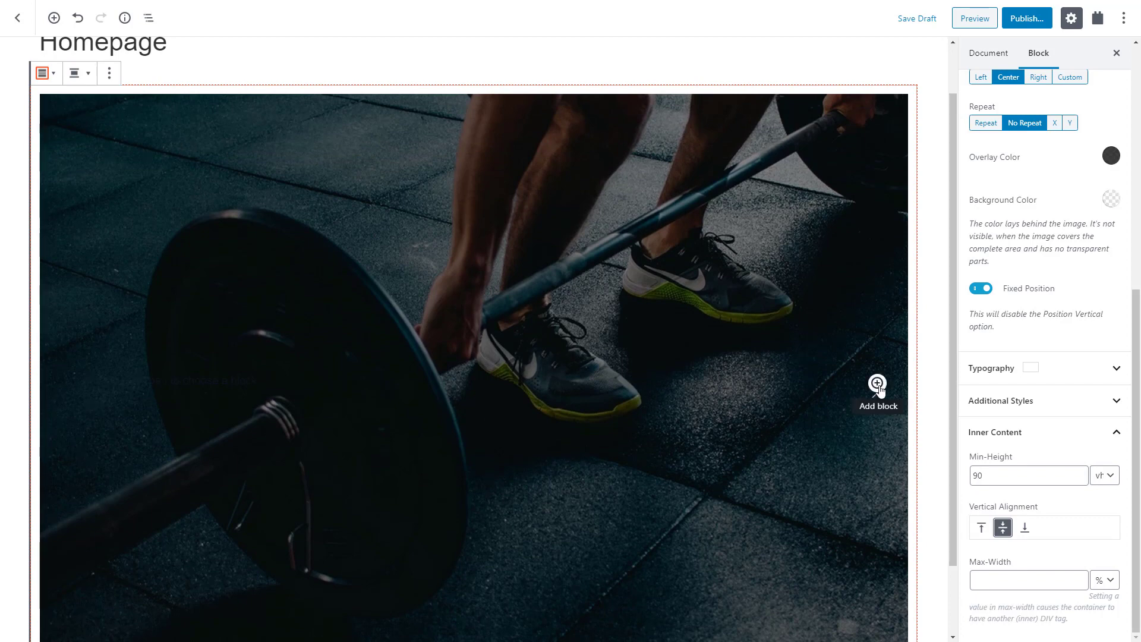
Step: Add a 'Gyms and trainers' heading inside the hero container
left_click(877, 385)
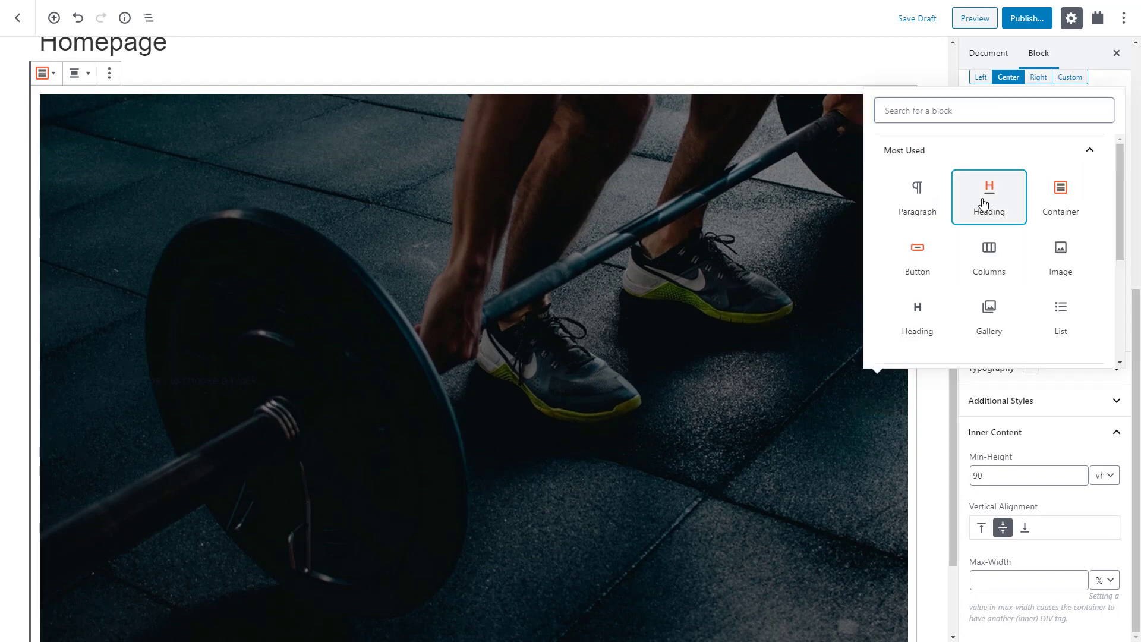
left_click(987, 196)
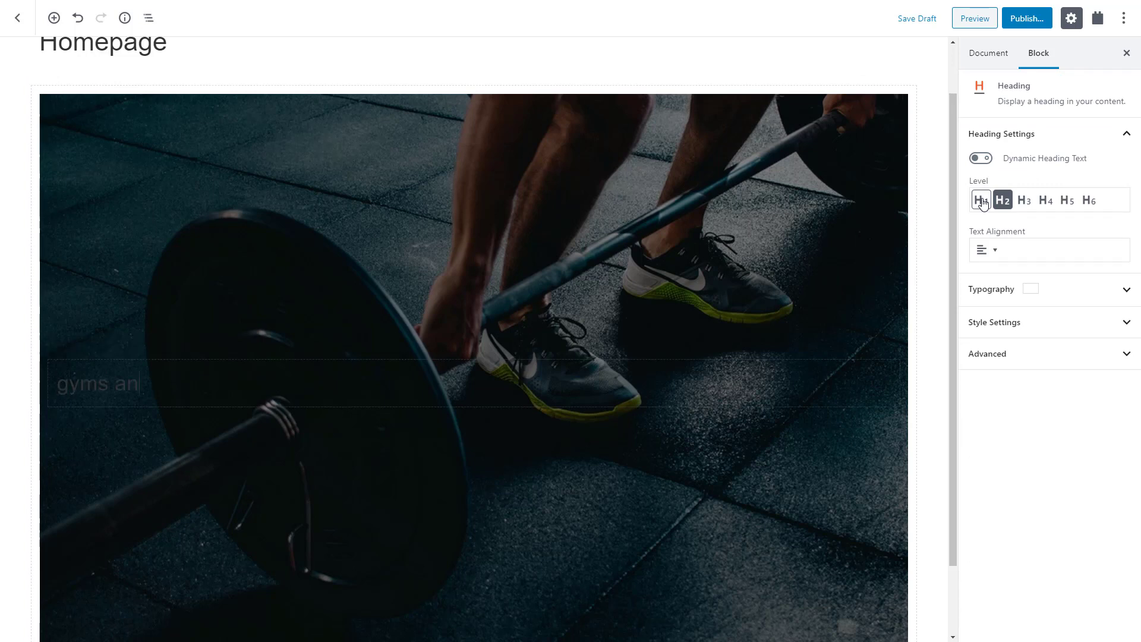
type("d trainers")
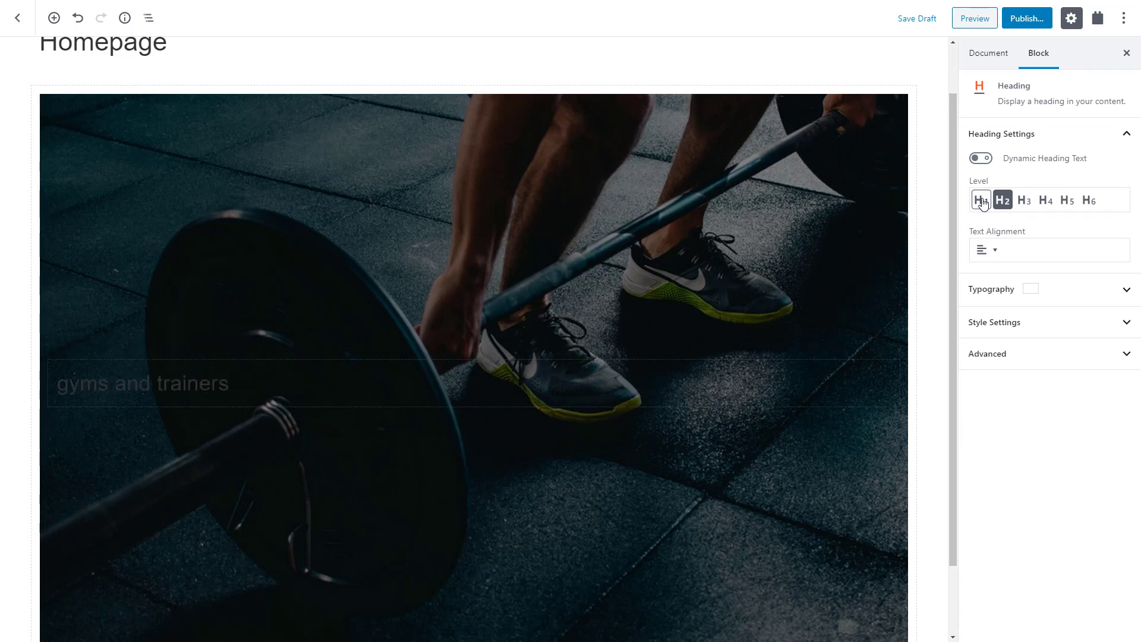
left_click(984, 250)
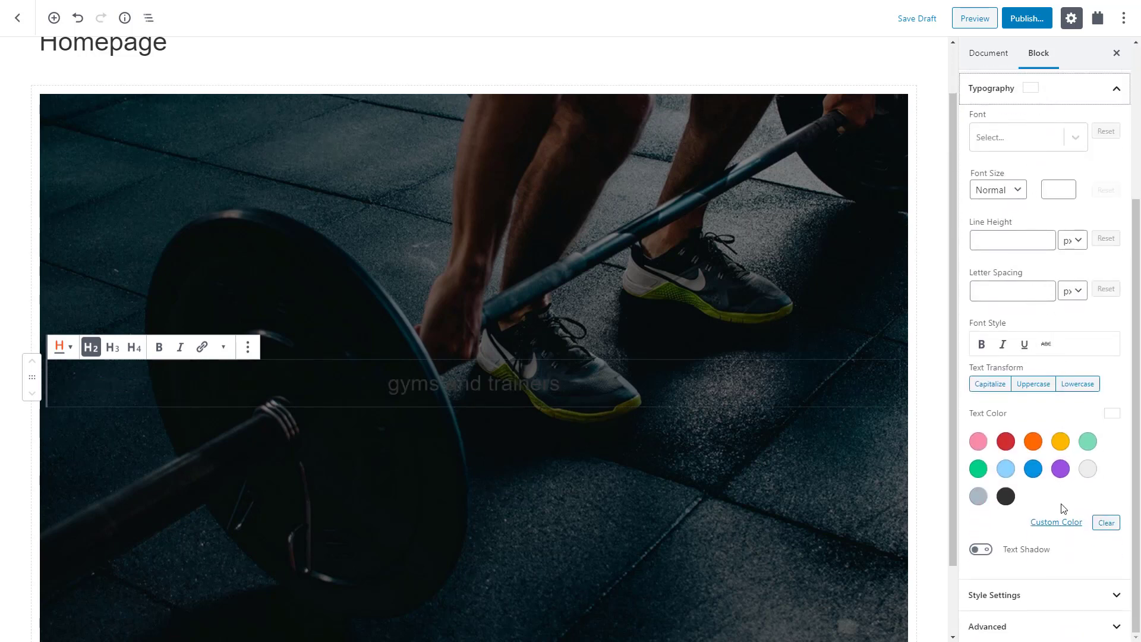
Step: Make the heading green, uppercase and 17px, and enable its margin and padding settings
left_click(1055, 522)
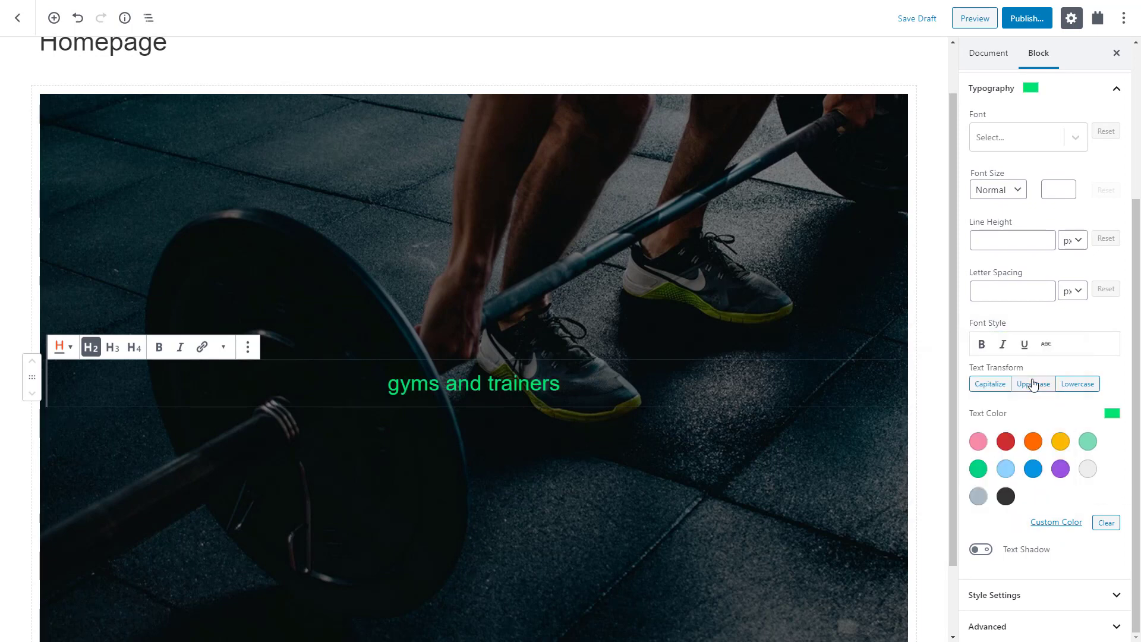
left_click(1032, 384)
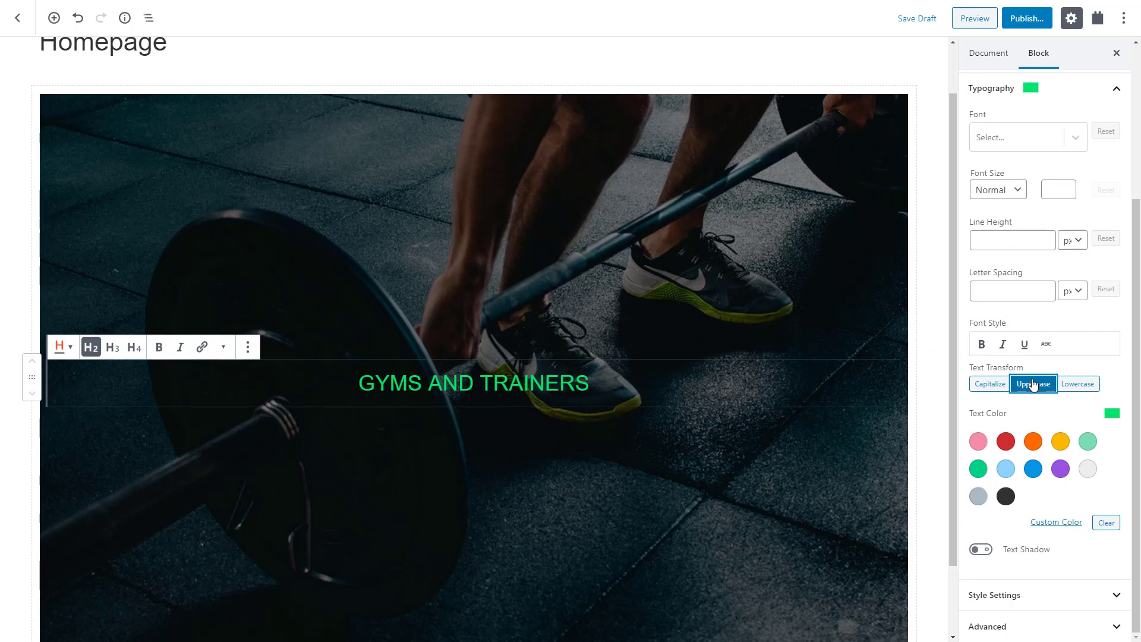
left_click(1067, 186)
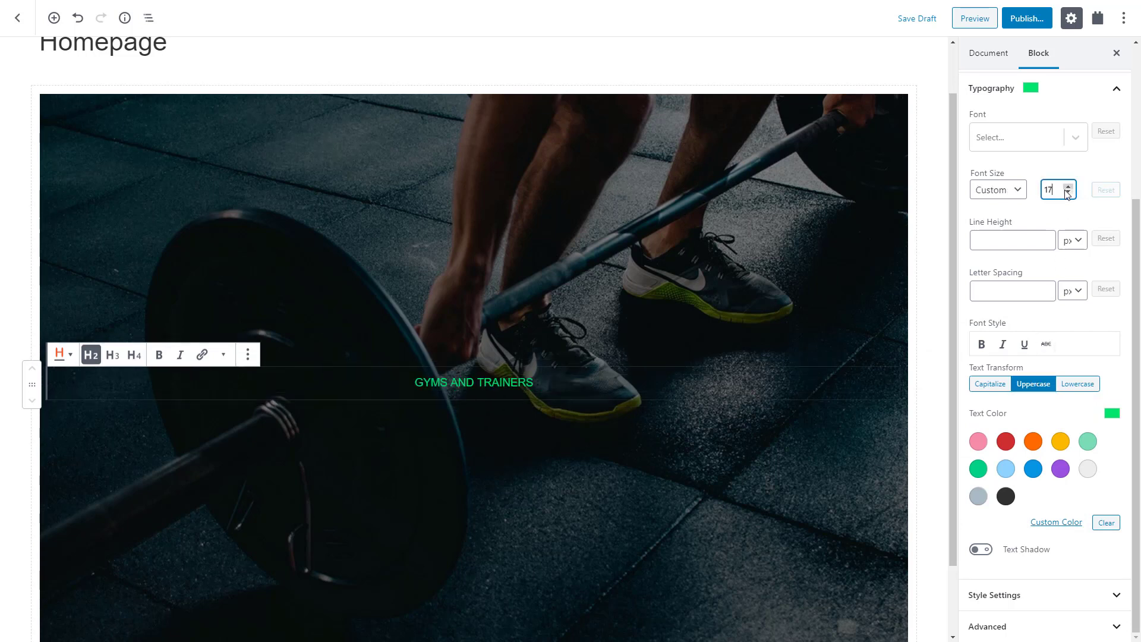
left_click(1043, 594)
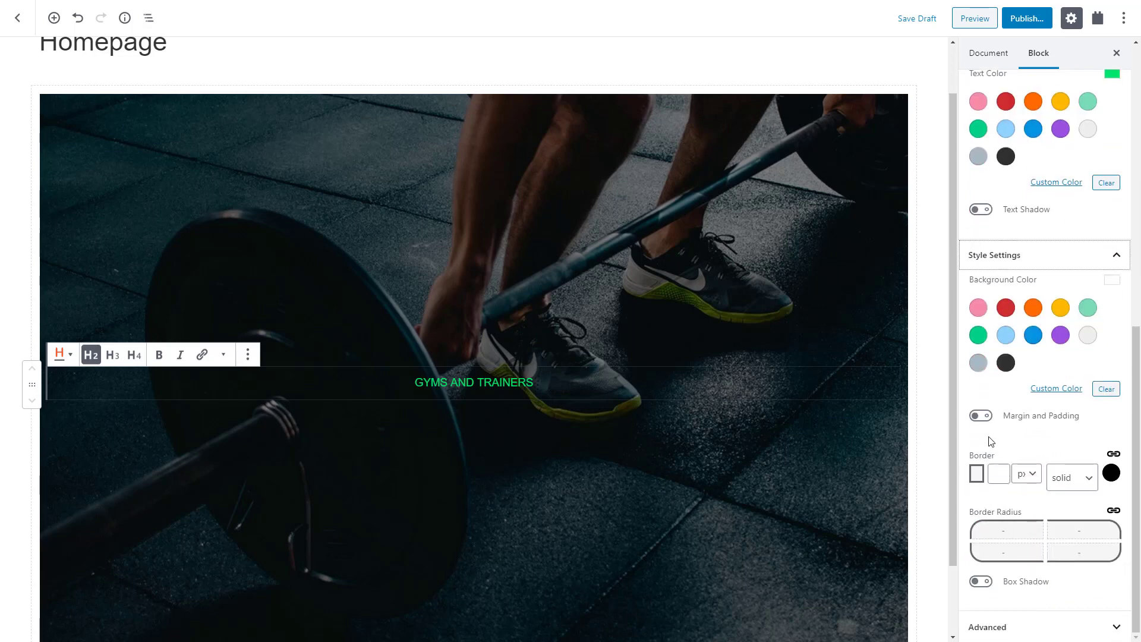
left_click(980, 415)
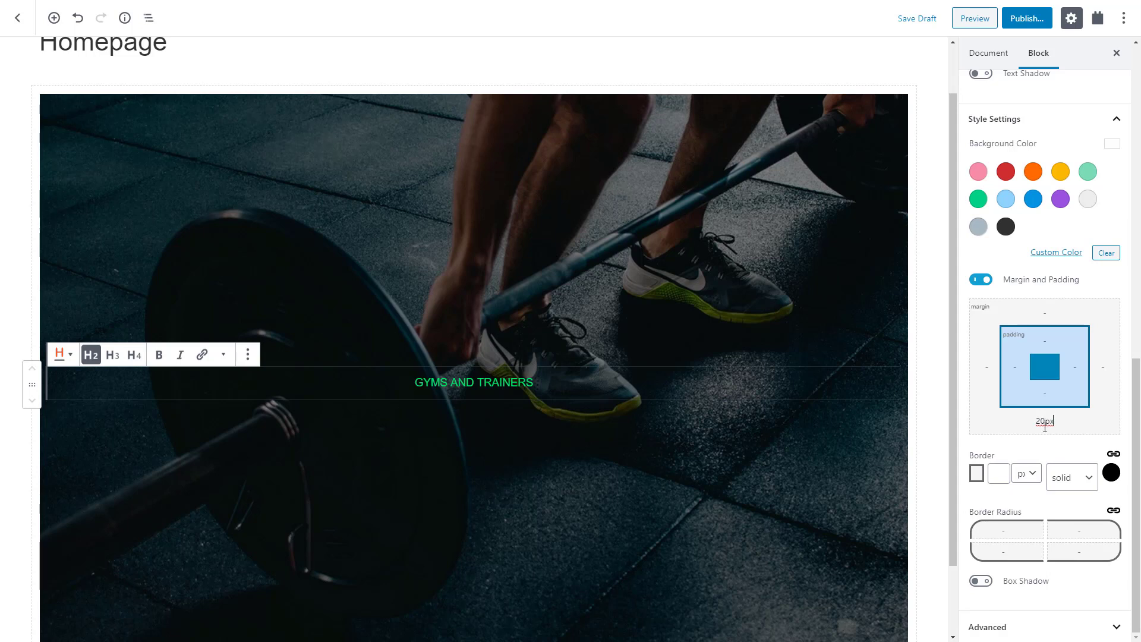
mouse_move(1041, 443)
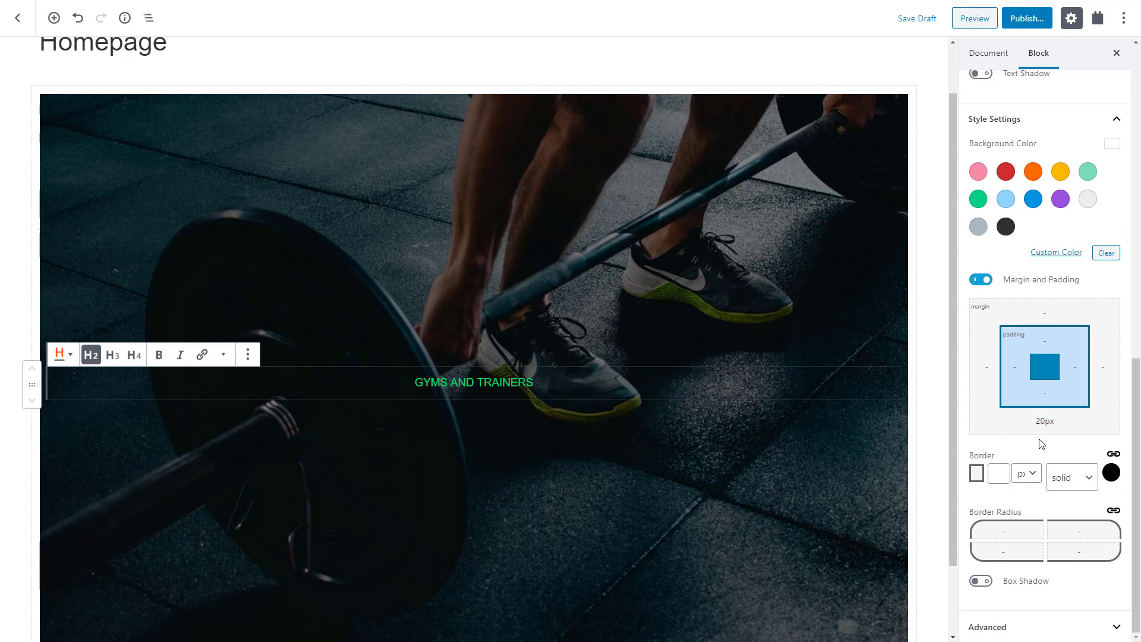
mouse_move(928, 424)
type("Get fit the right way")
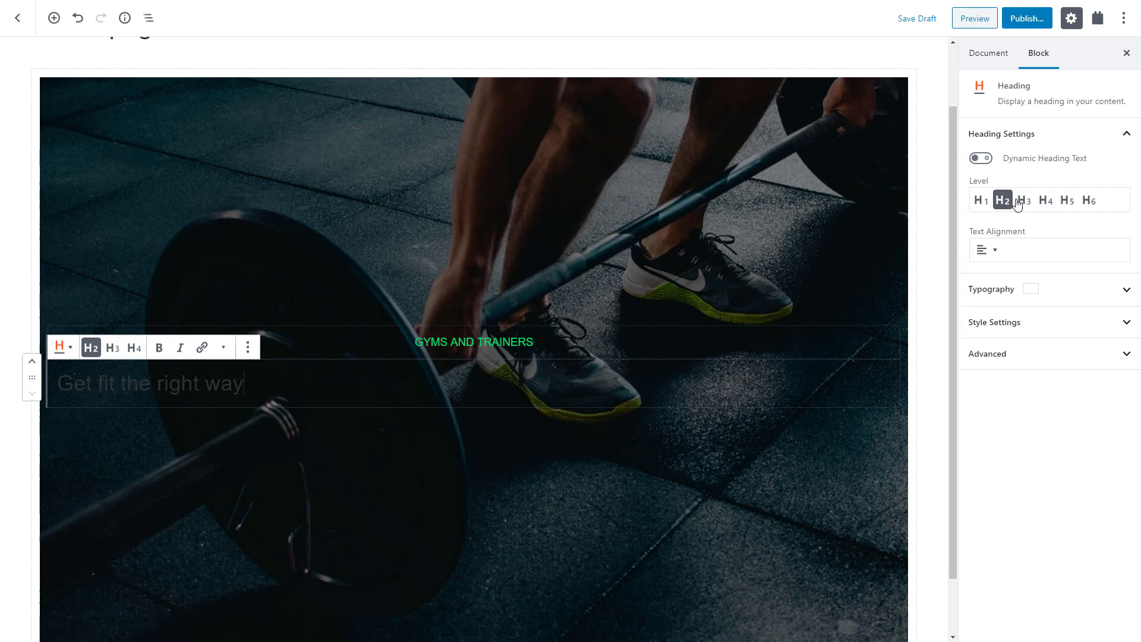
Step: Make the heading level H3 and set its font to PT Sans Narrow
left_click(1023, 200)
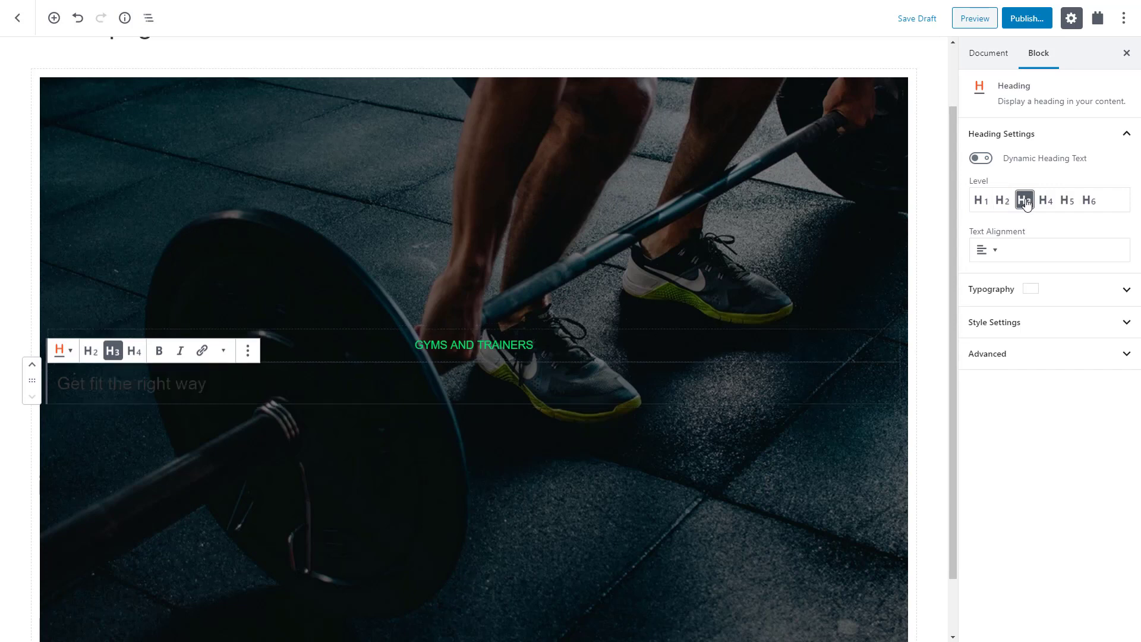
left_click(984, 250)
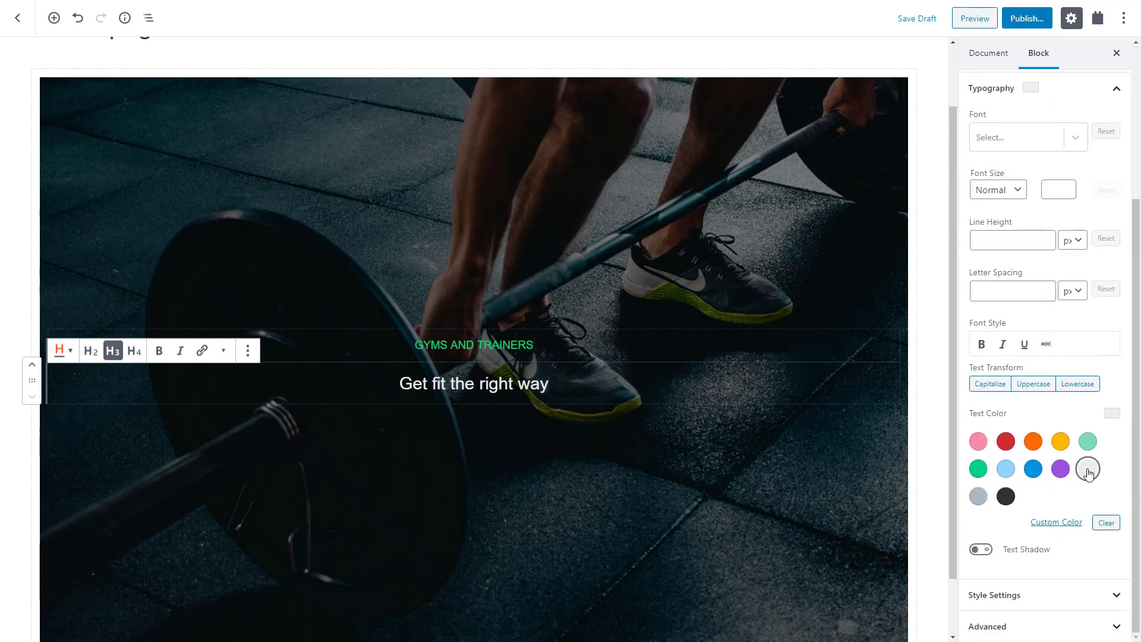
left_click(1022, 137)
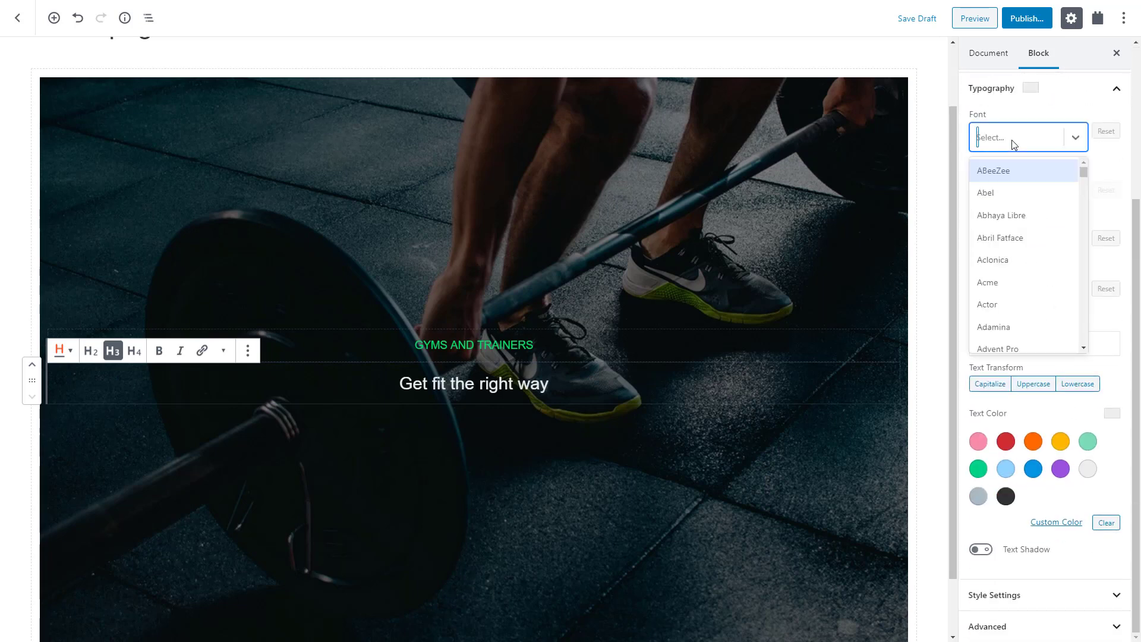
type("narrow")
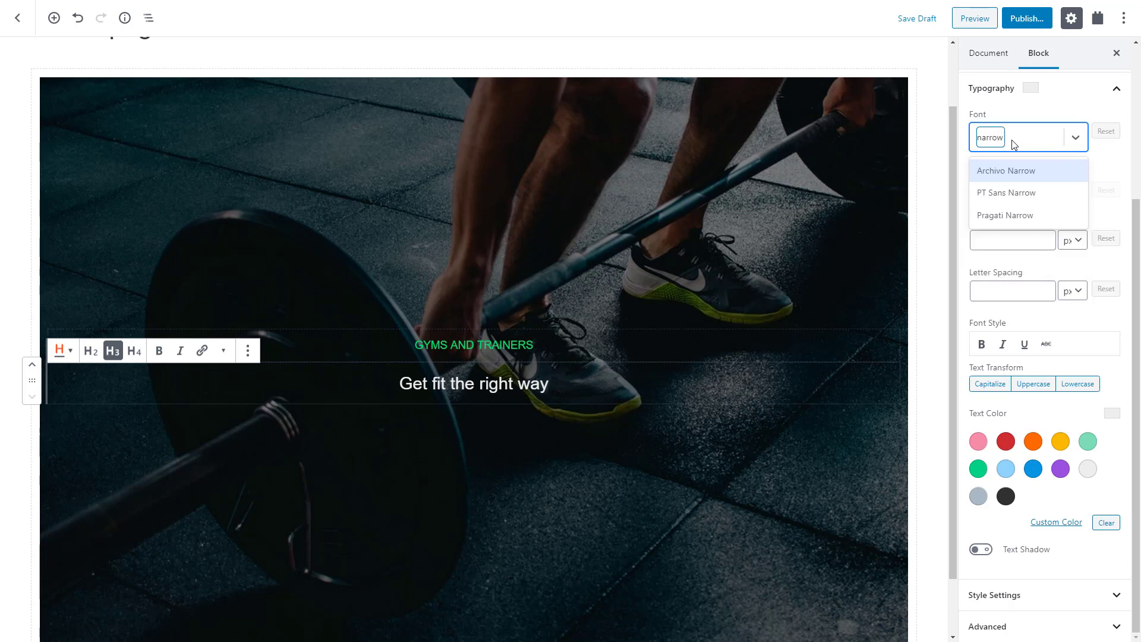
left_click(1005, 193)
type("65")
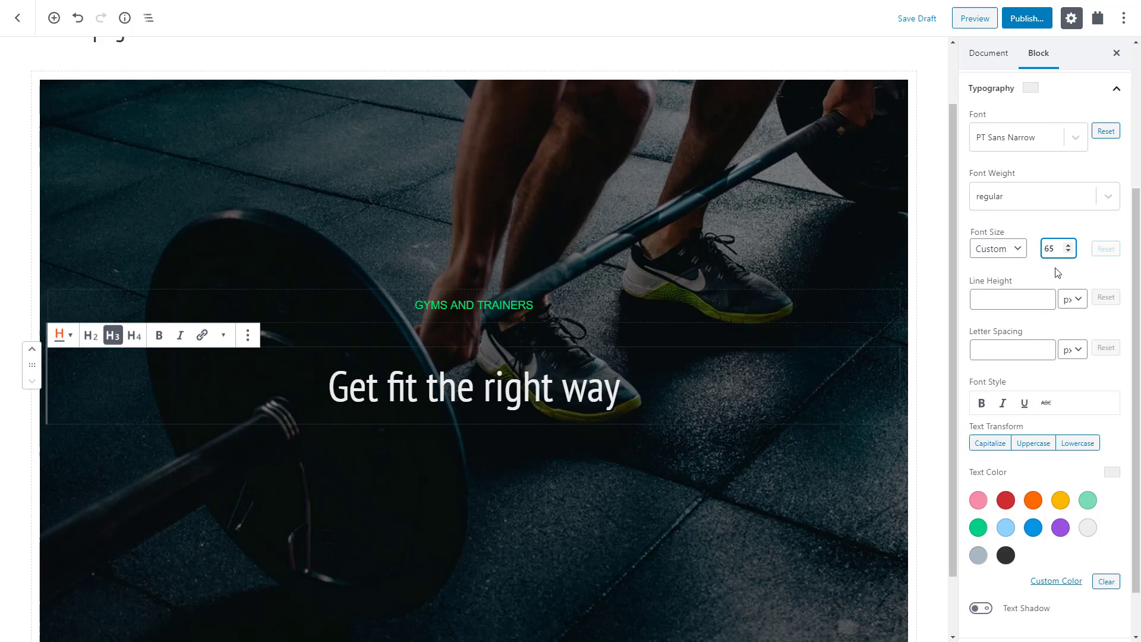
Step: Enable margin and padding settings for the big heading
scroll("down", 3)
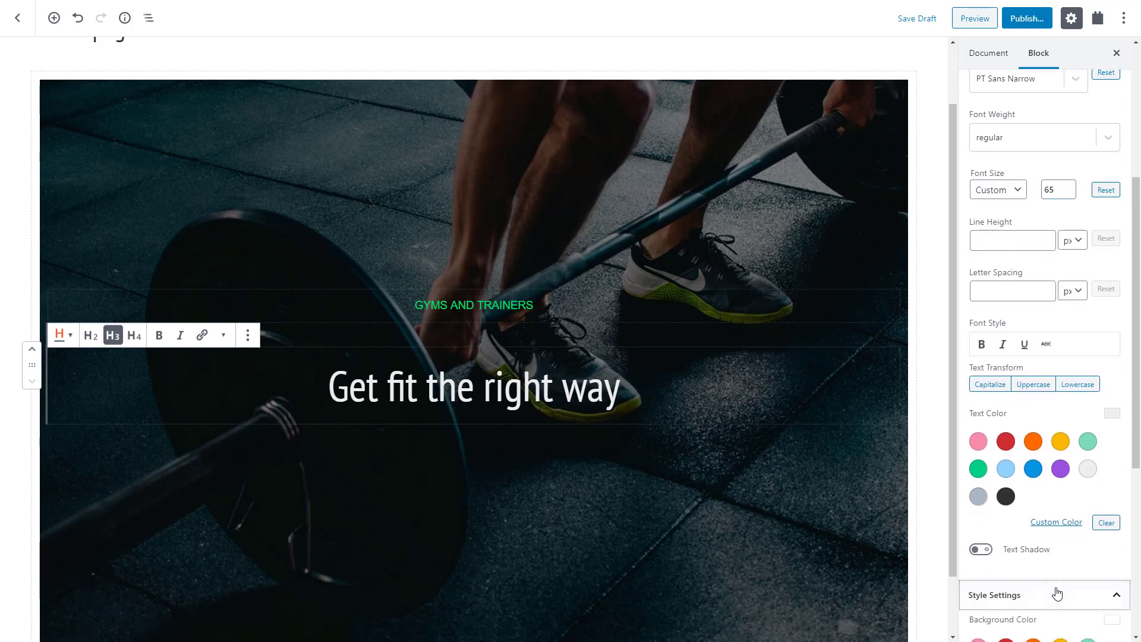
left_click(981, 416)
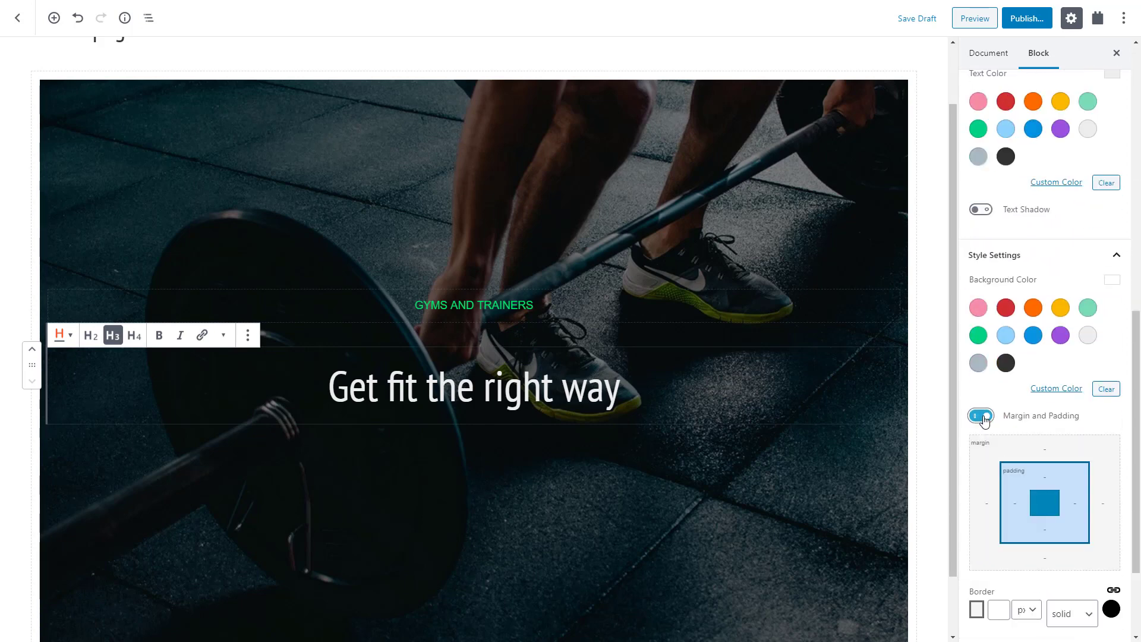
scroll("down", 3)
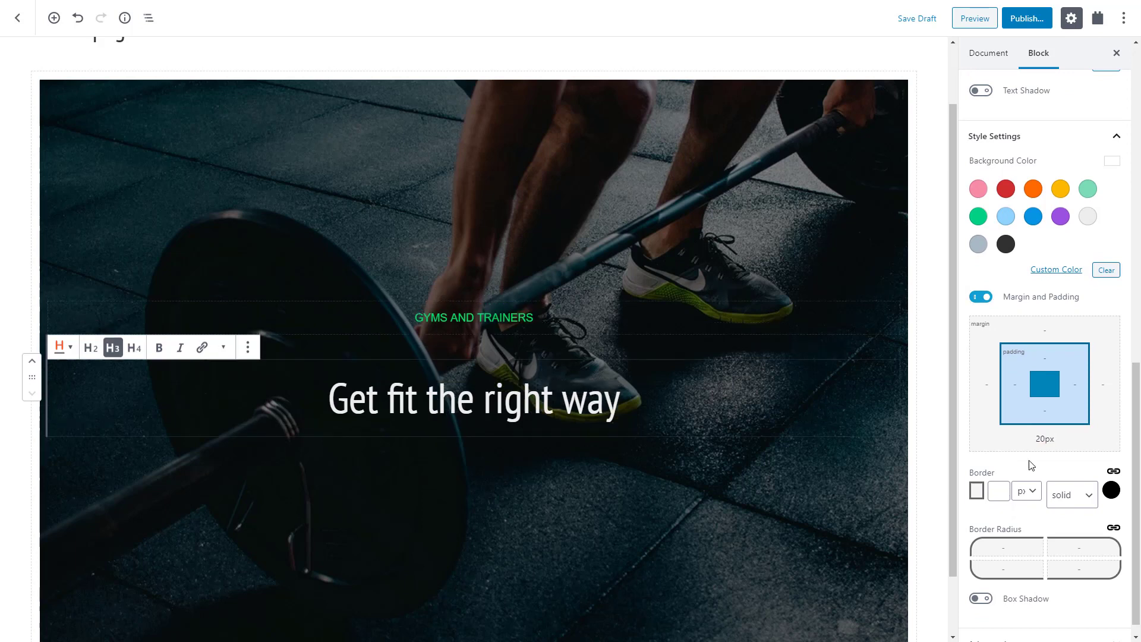
mouse_move(907, 492)
type("Get in shape by finding the personal trainer and gym which fits you within sec")
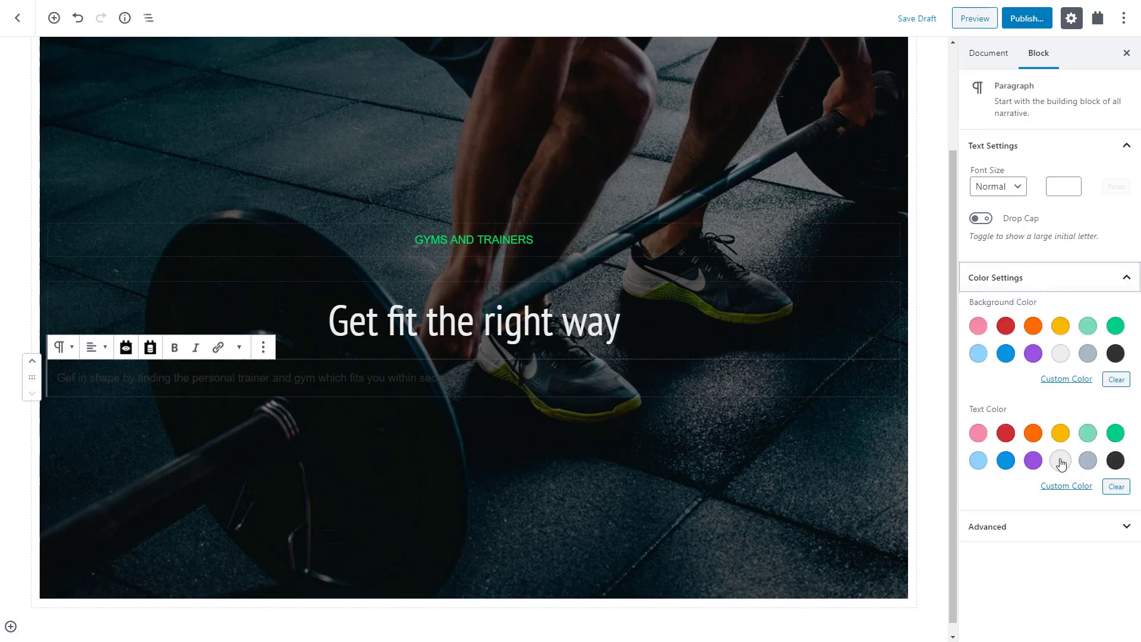
Step: Give the description paragraph a light gray text colour
left_click(1060, 460)
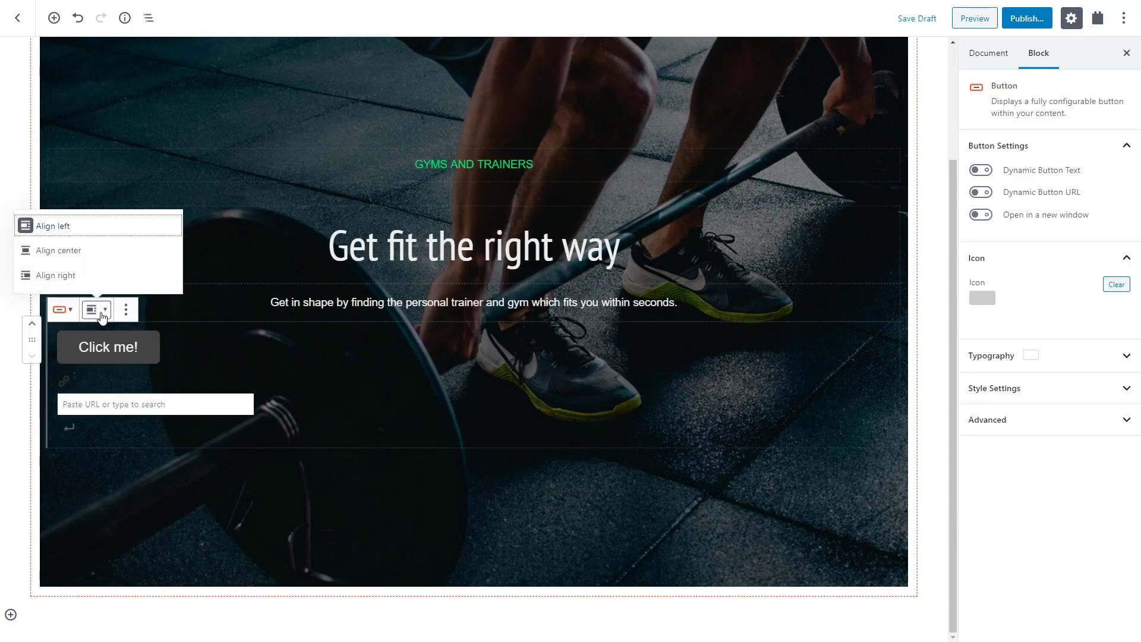
Step: Center the button and link it to the Find the Best Gym page
left_click(59, 250)
type("Get started")
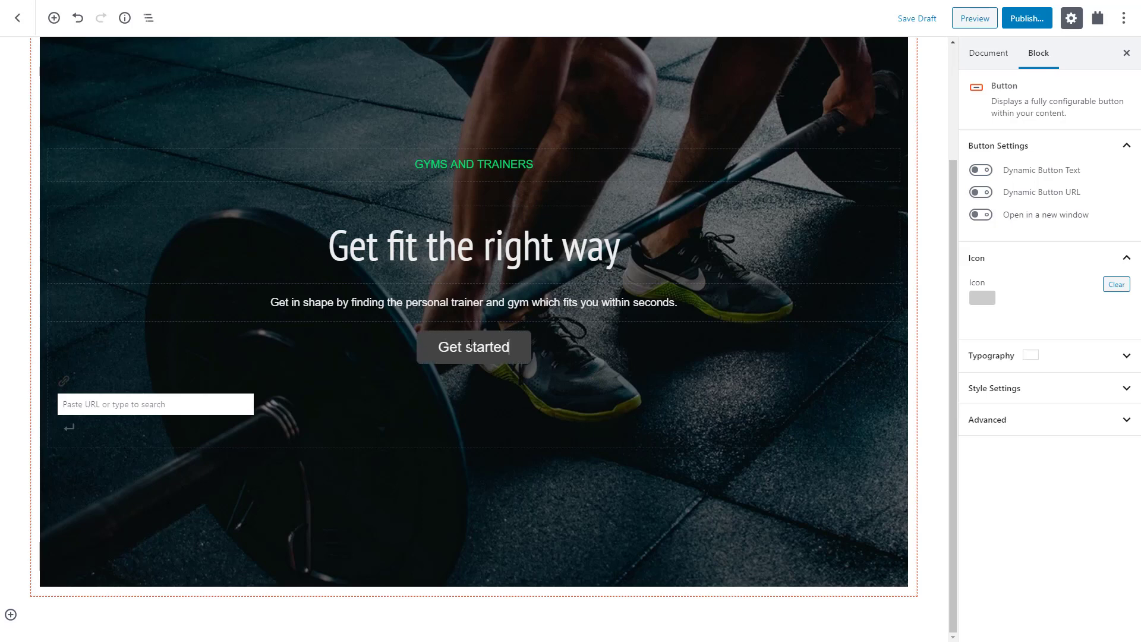
left_click(154, 404)
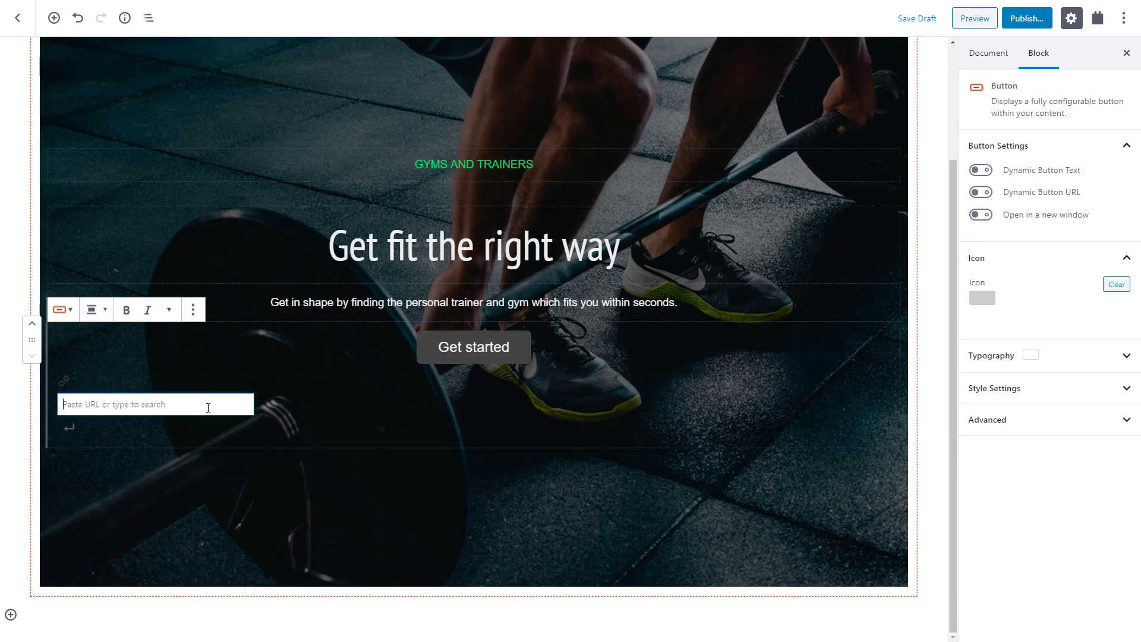
type("find best")
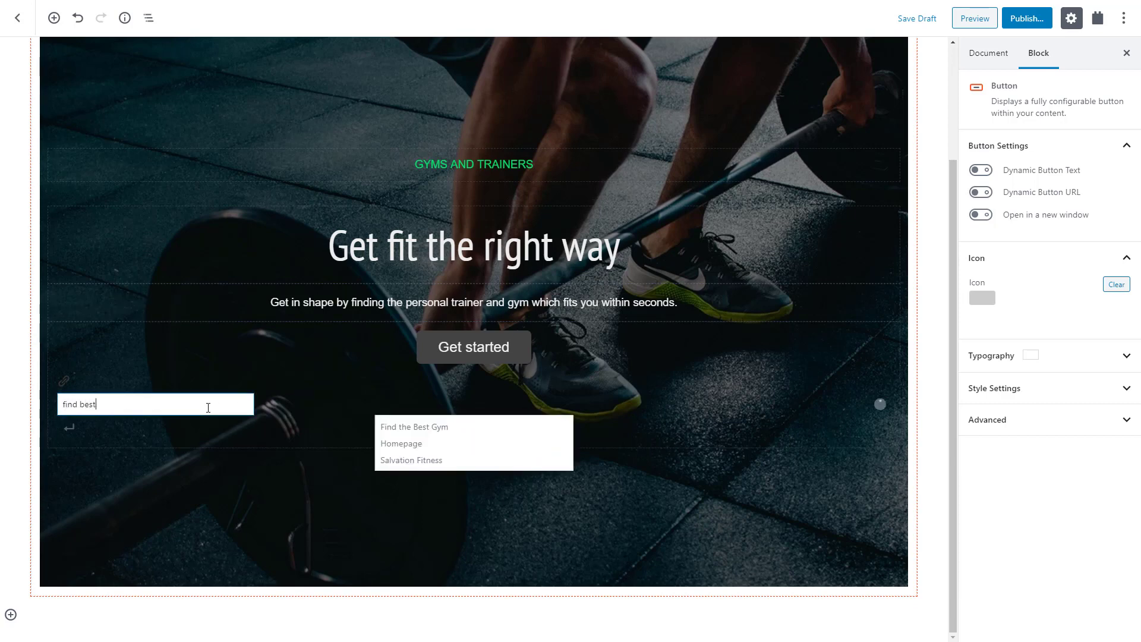
left_click(413, 427)
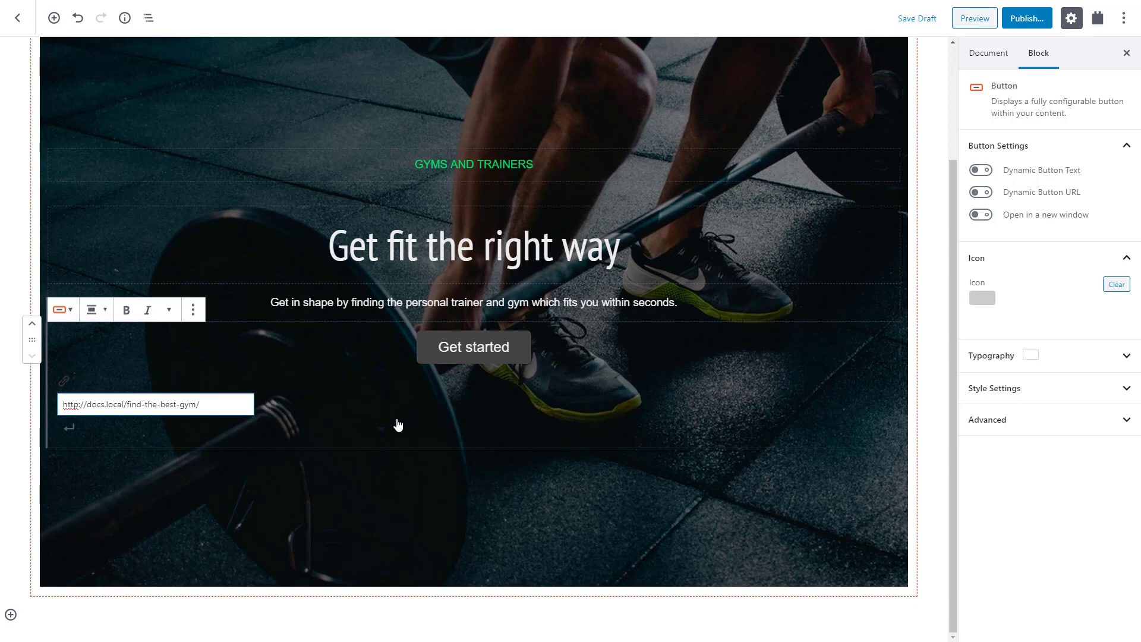
mouse_move(485, 418)
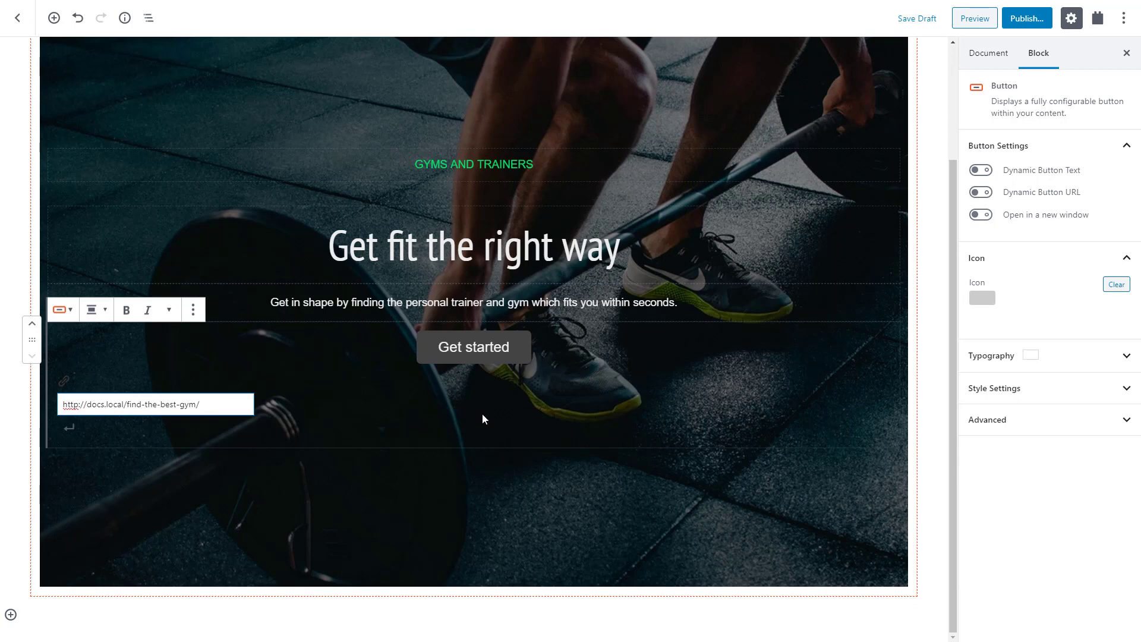
Step: Give the button a light background and a custom green hover background colour
left_click(995, 388)
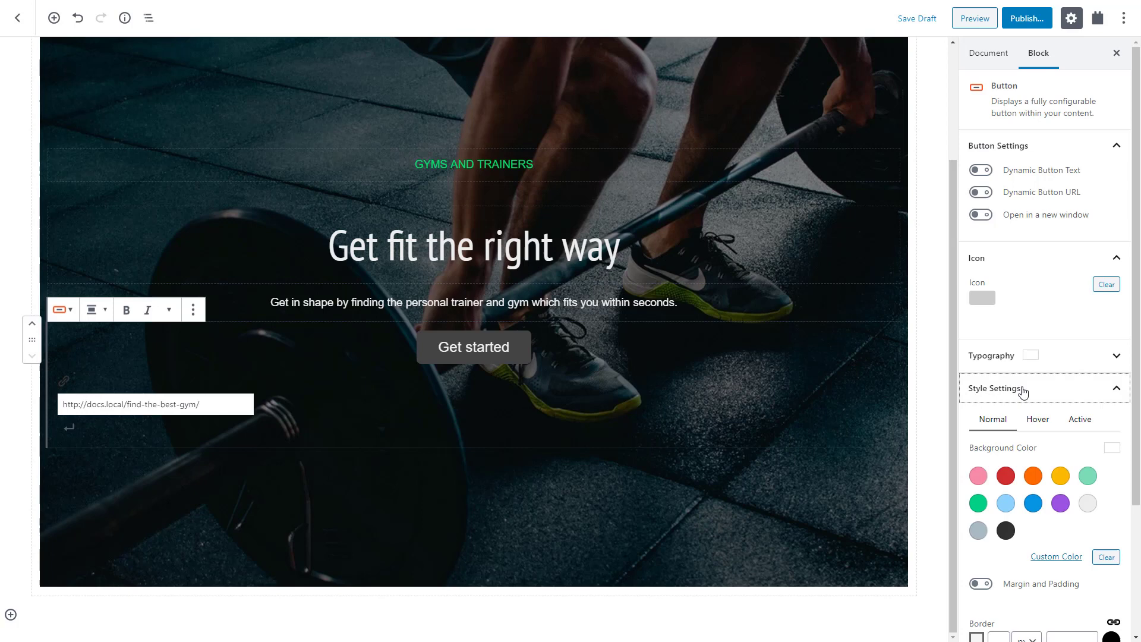
scroll("down", 3)
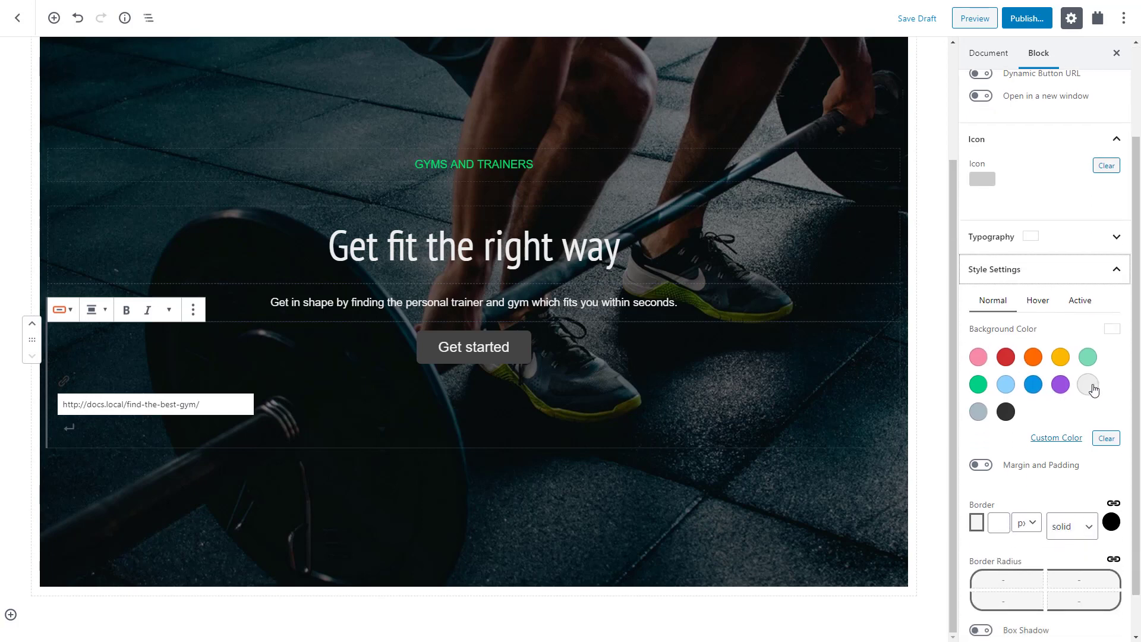
left_click(1087, 385)
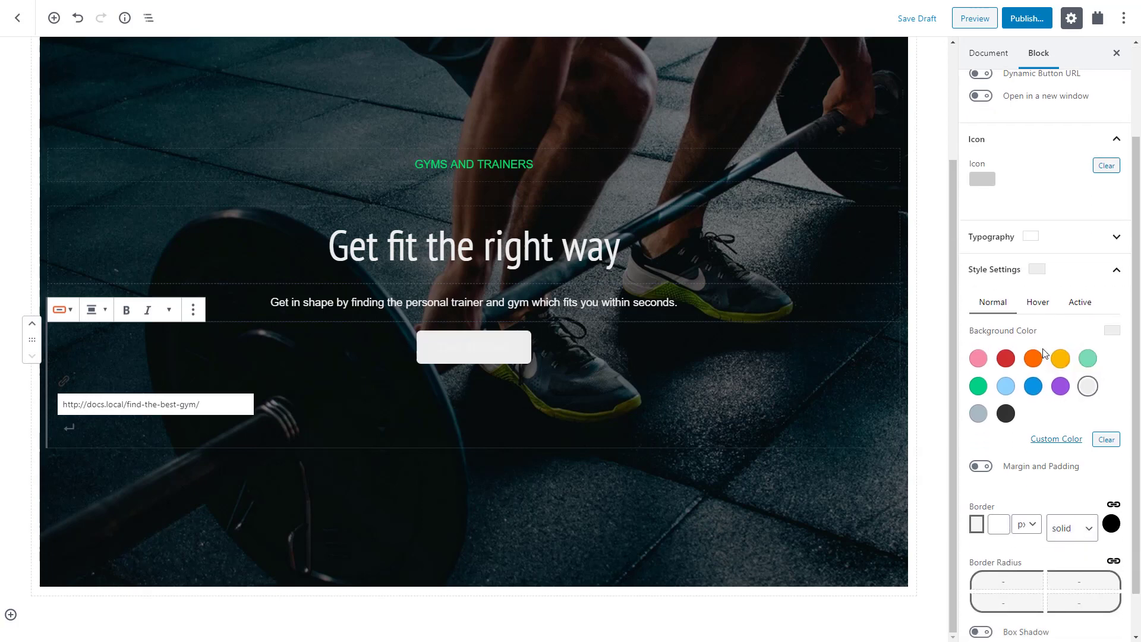
left_click(1036, 302)
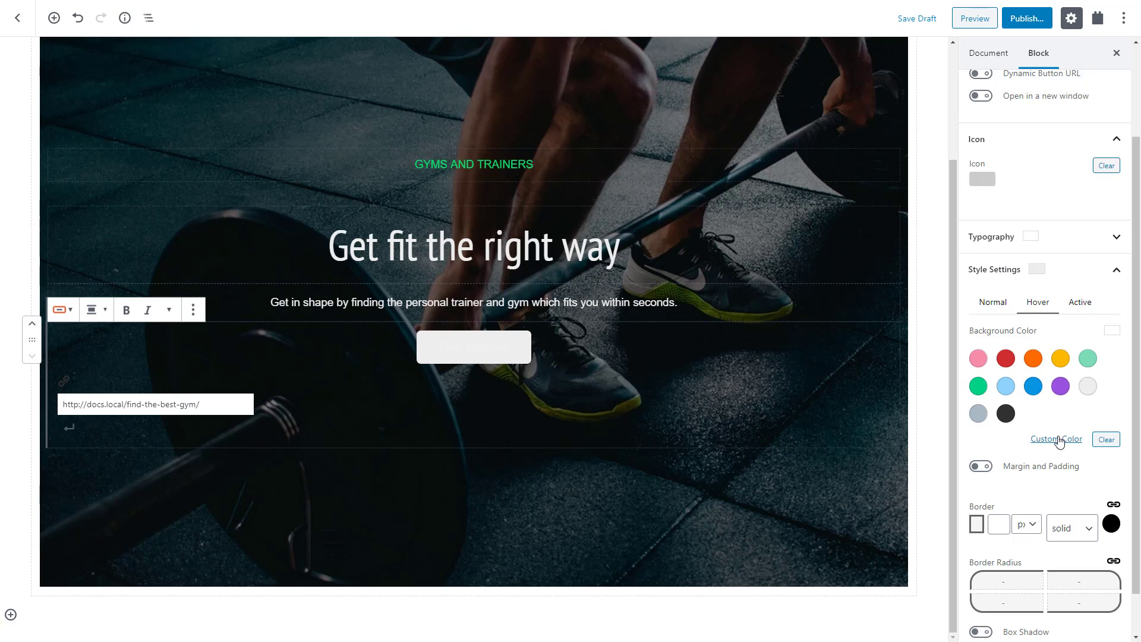
left_click(1056, 438)
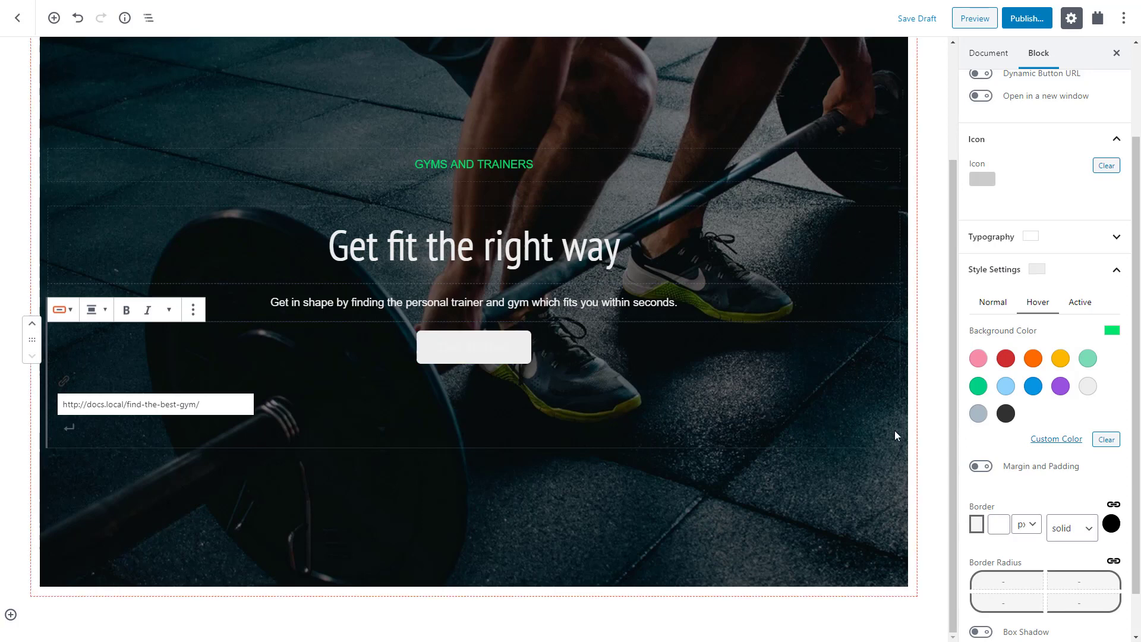
Step: Make the button label text dark in its Typography settings
left_click(991, 302)
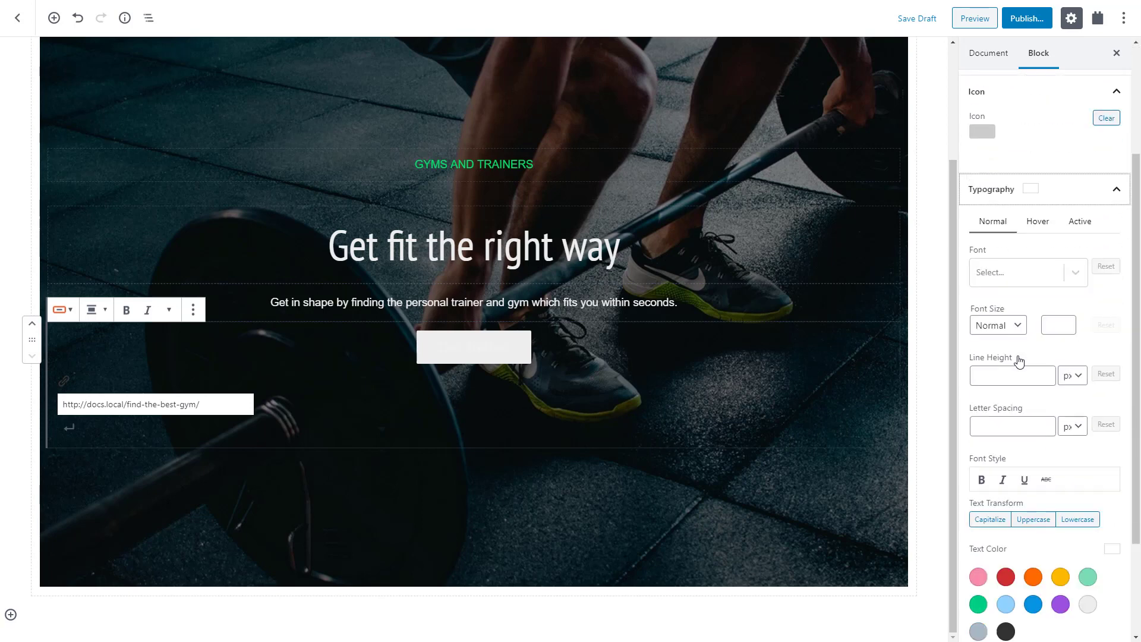
scroll("down", 3)
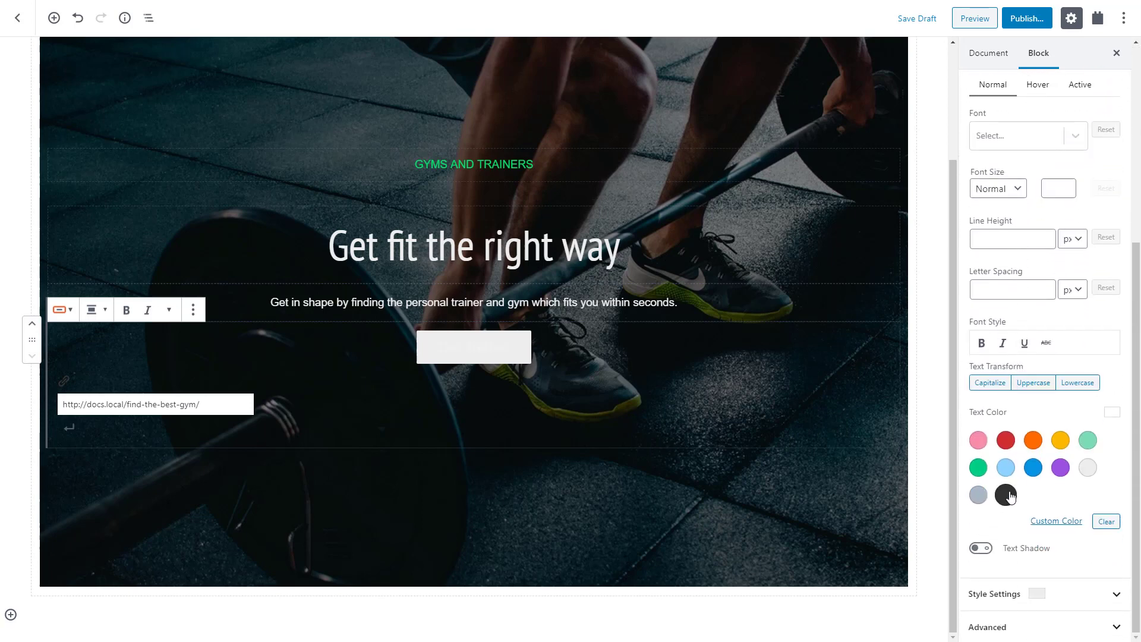
left_click(1005, 495)
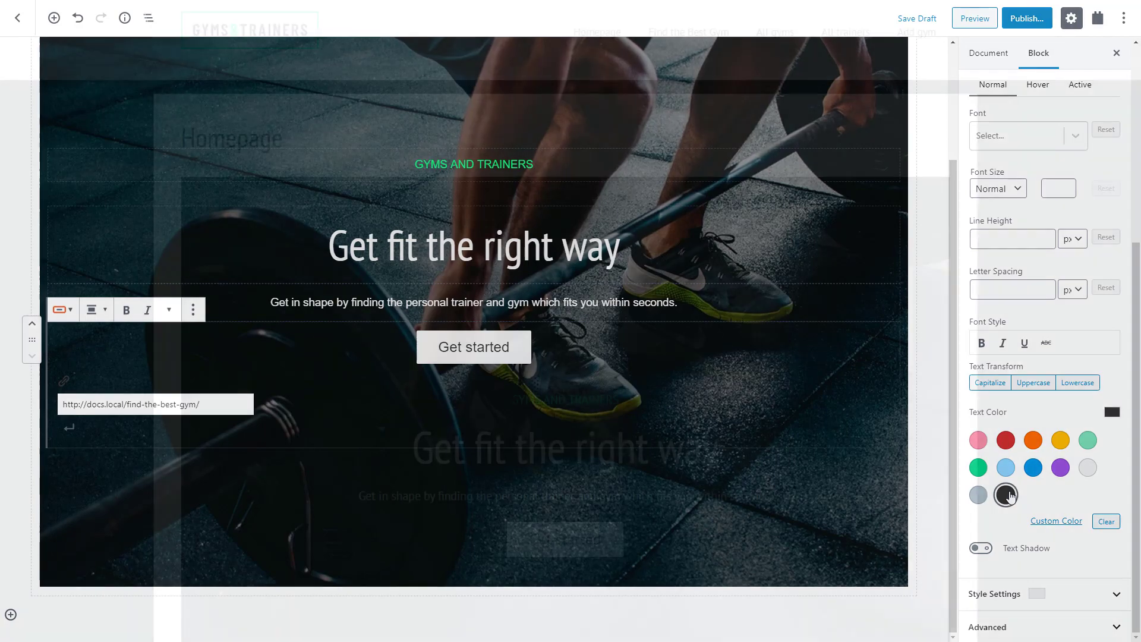
left_click(973, 17)
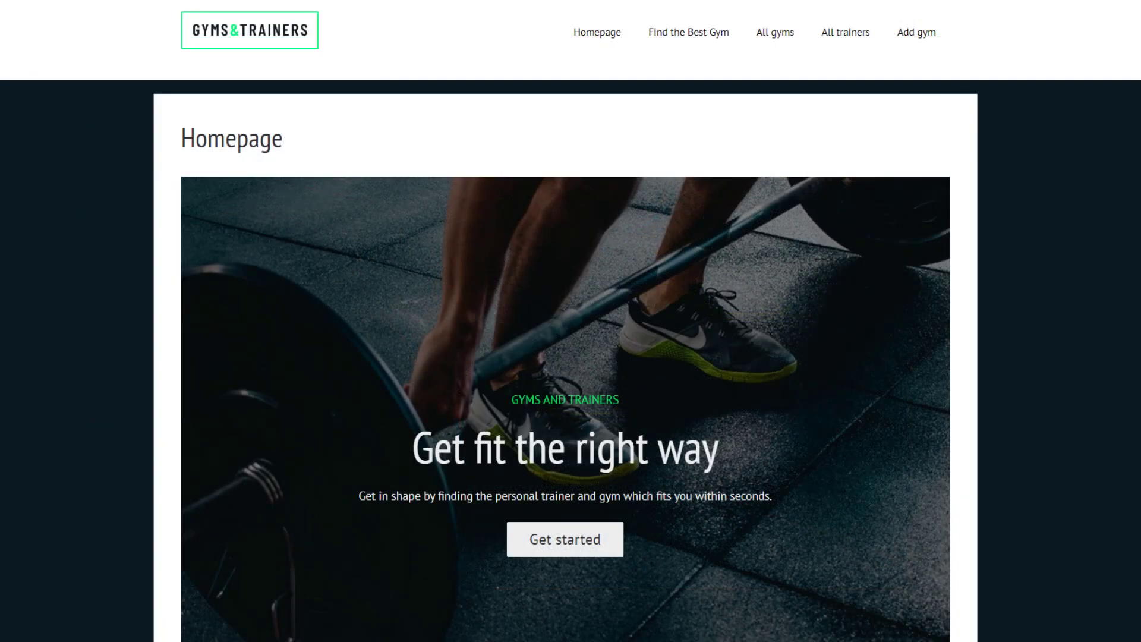
scroll("down", 3)
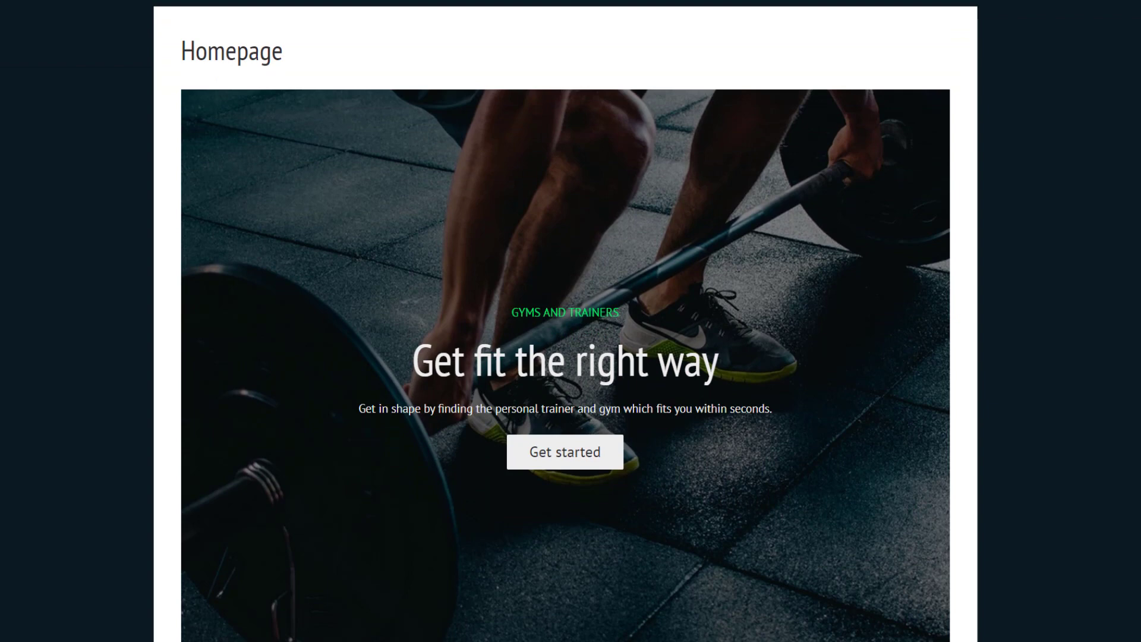
scroll("down", 3)
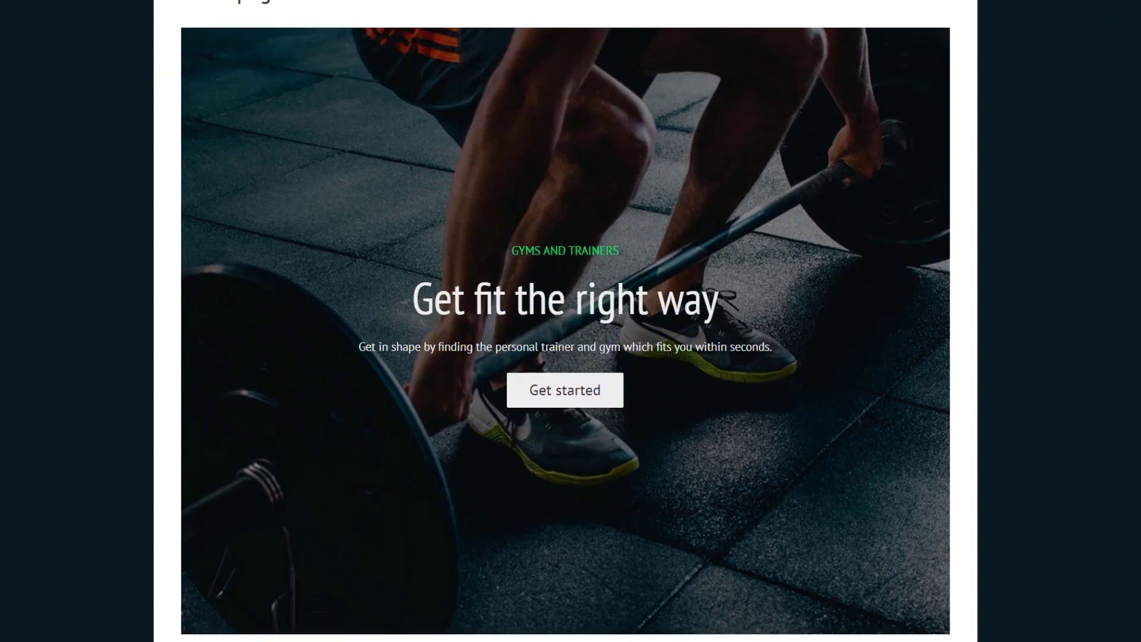
scroll("up", 3)
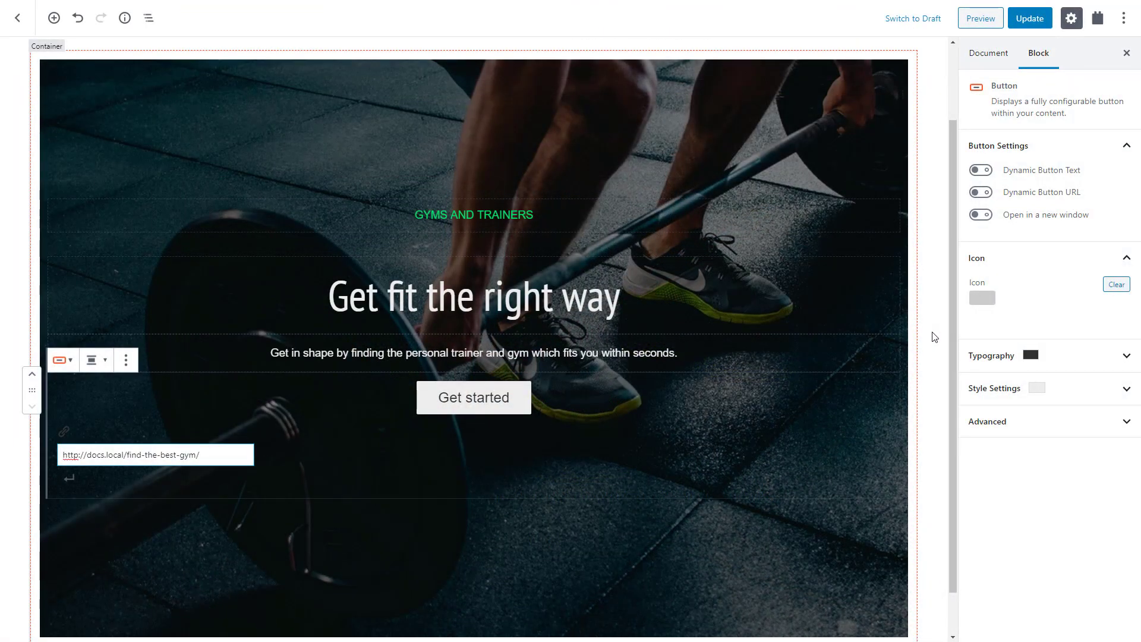
Step: In Document > Layout, disable the Content Title and set the page container to Page Builder full width
left_click(988, 52)
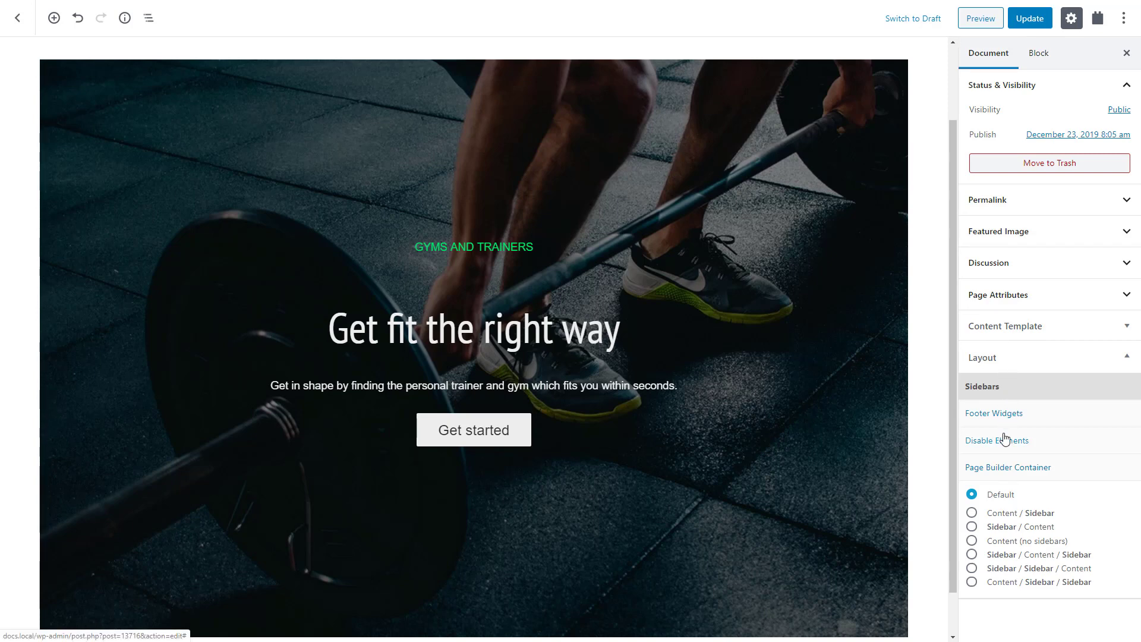
left_click(997, 439)
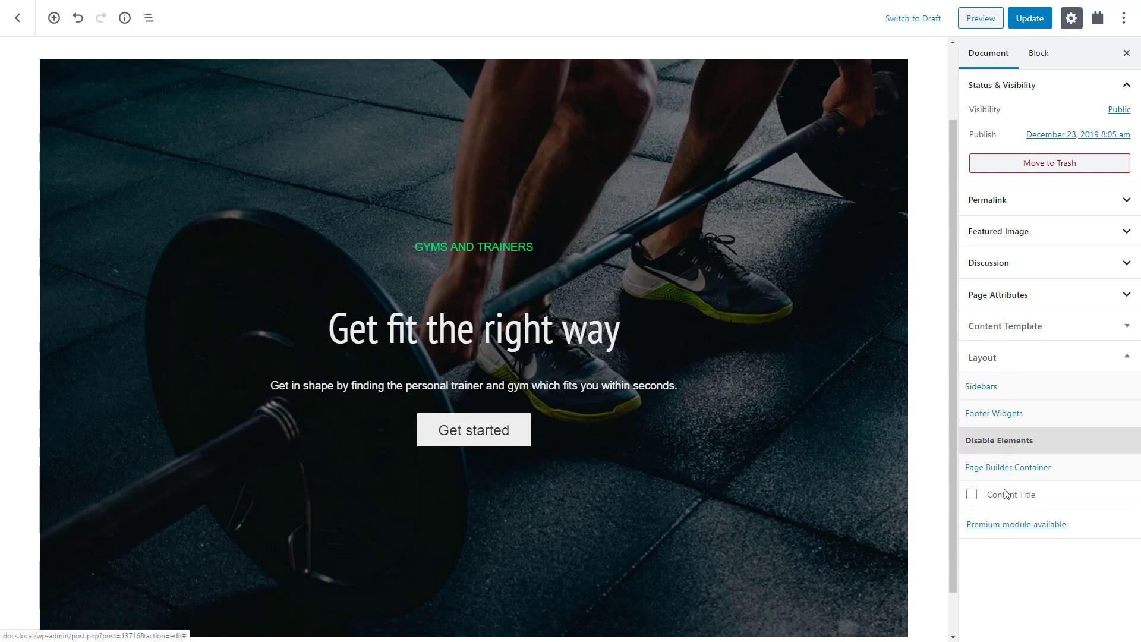
left_click(971, 495)
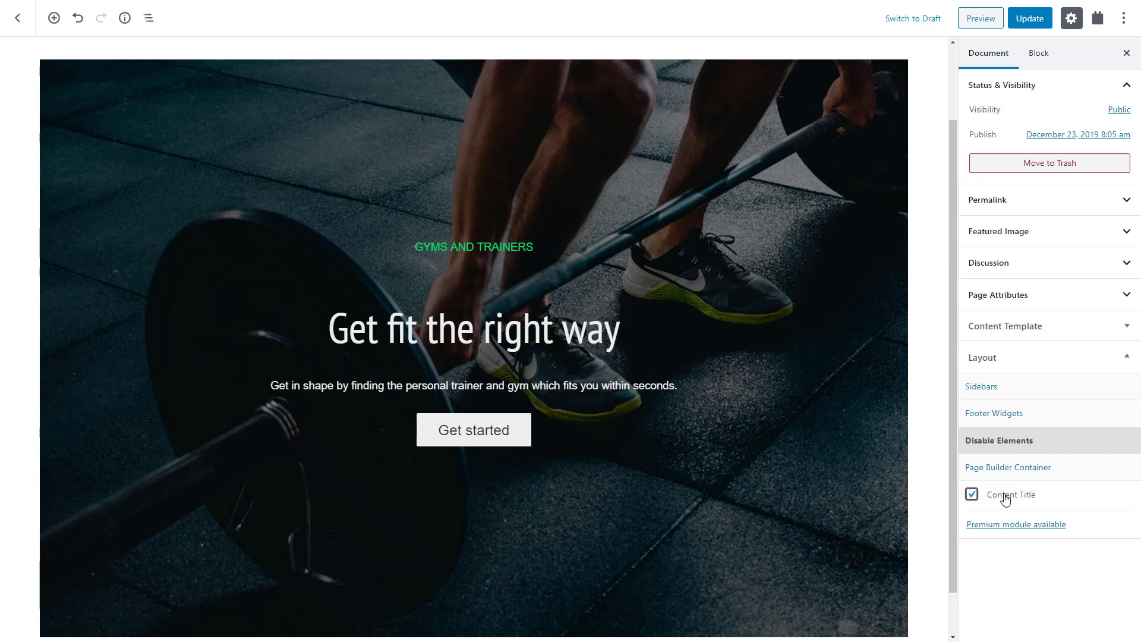
left_click(1009, 467)
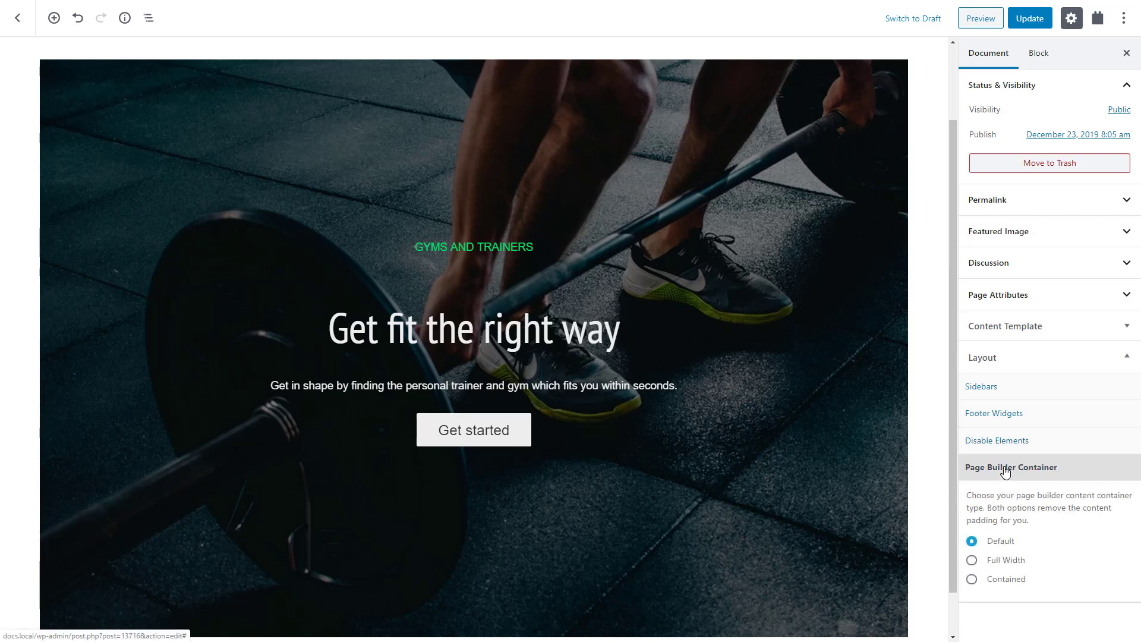
left_click(971, 560)
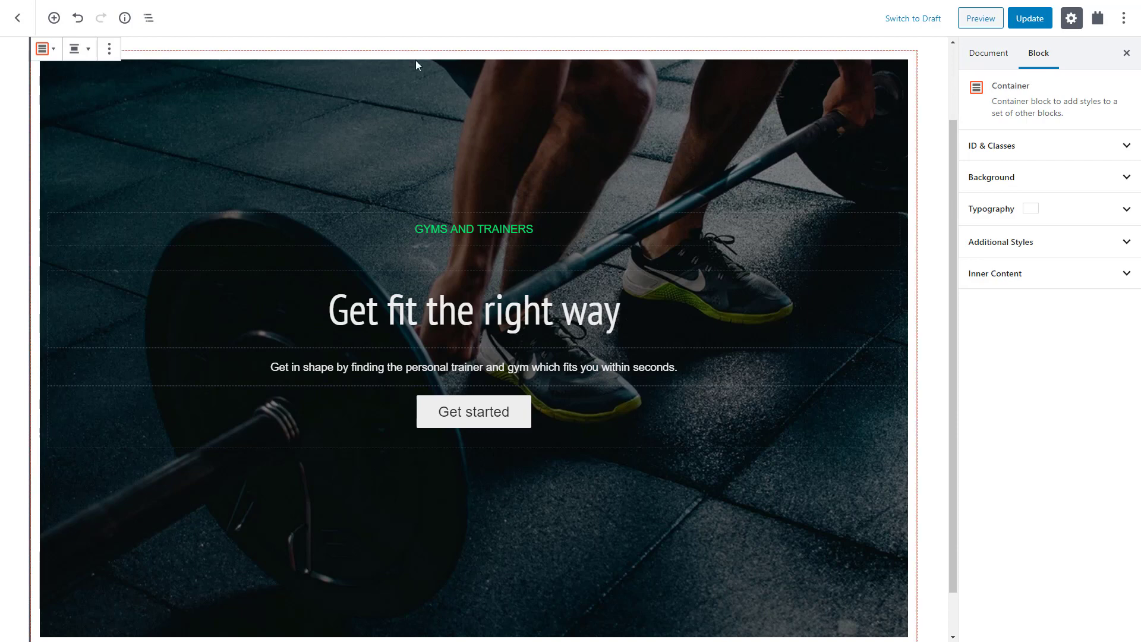
Step: Set the hero Container block alignment to Full Width and save the page
left_click(74, 48)
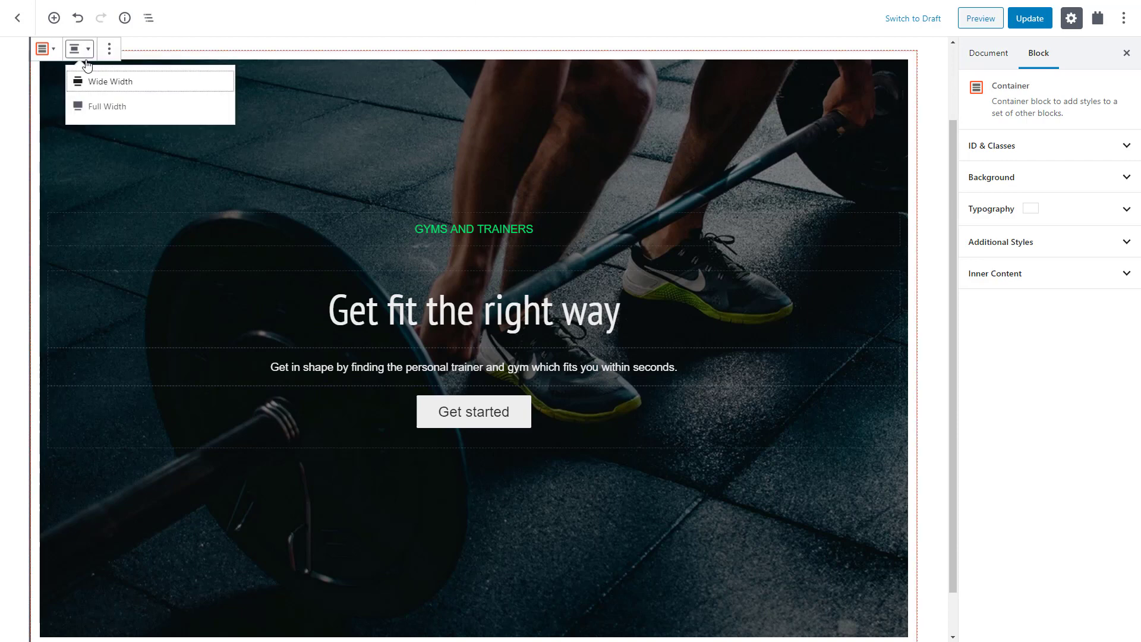
left_click(105, 106)
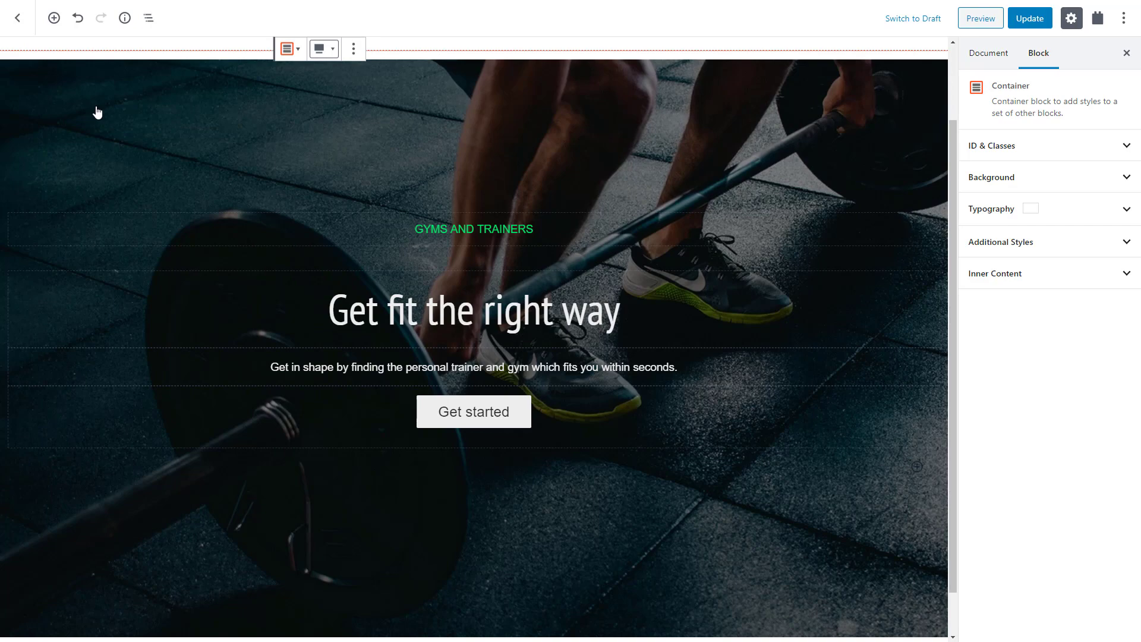
left_click(980, 18)
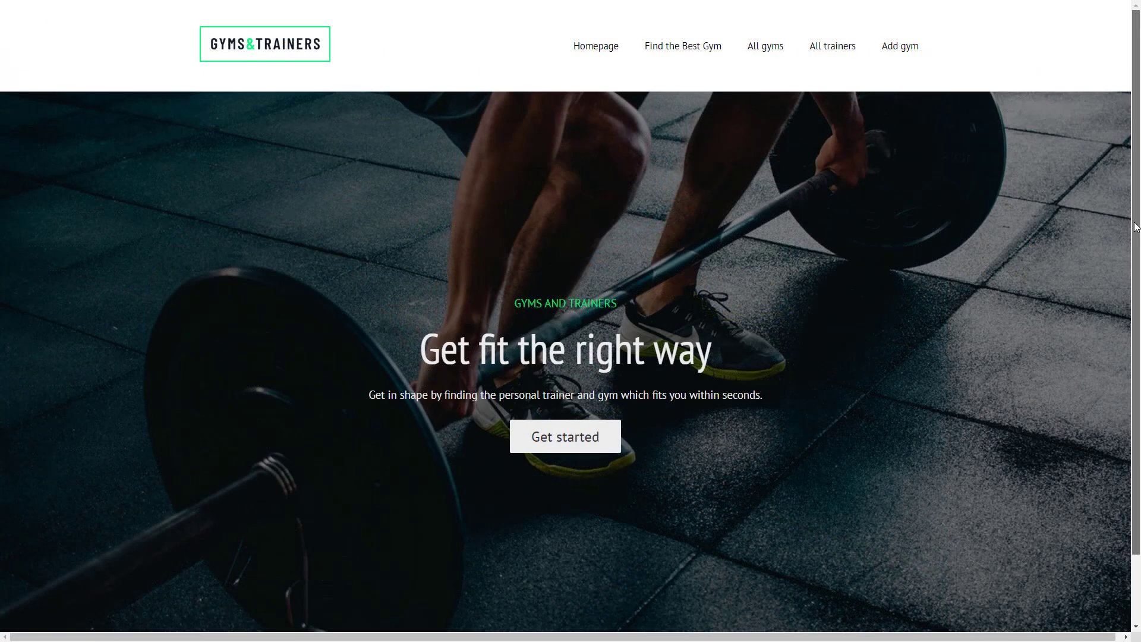
scroll("down", 3)
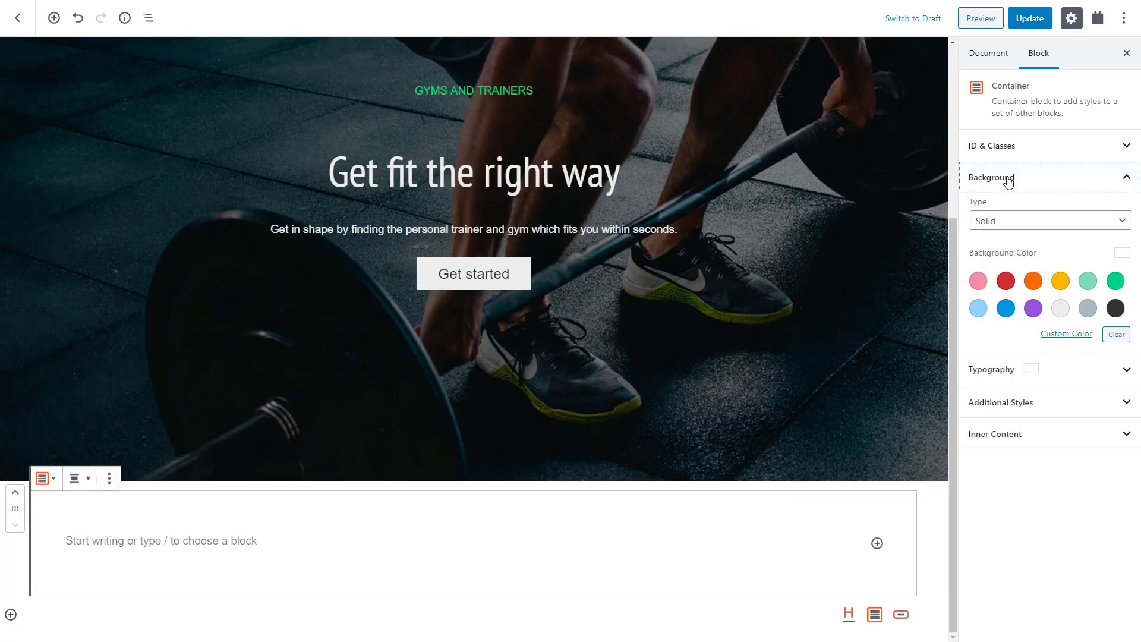
mouse_move(1060, 337)
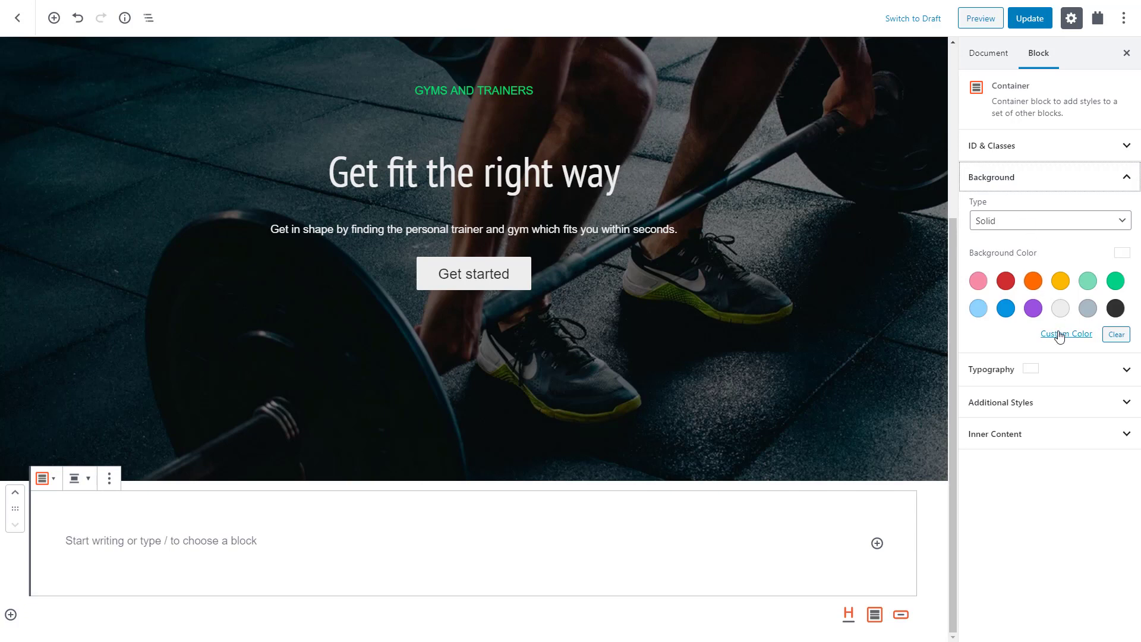
Step: Give the new Container below the hero a dark custom background colour
left_click(1066, 332)
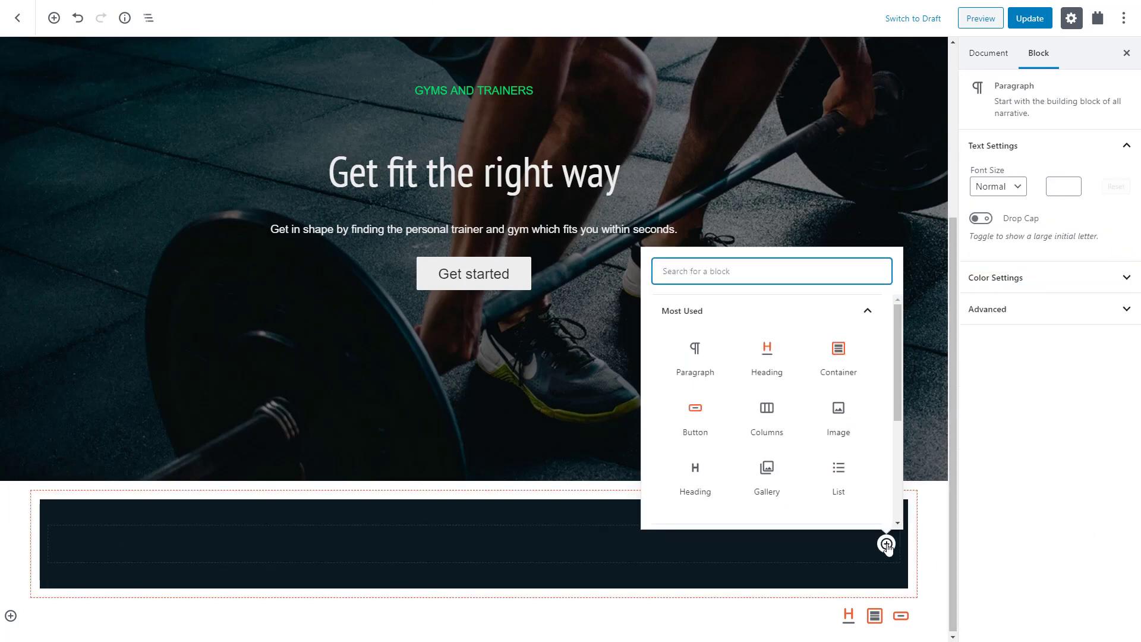
Step: Insert a Columns block with an equal three-column layout inside the dark section
left_click(765, 408)
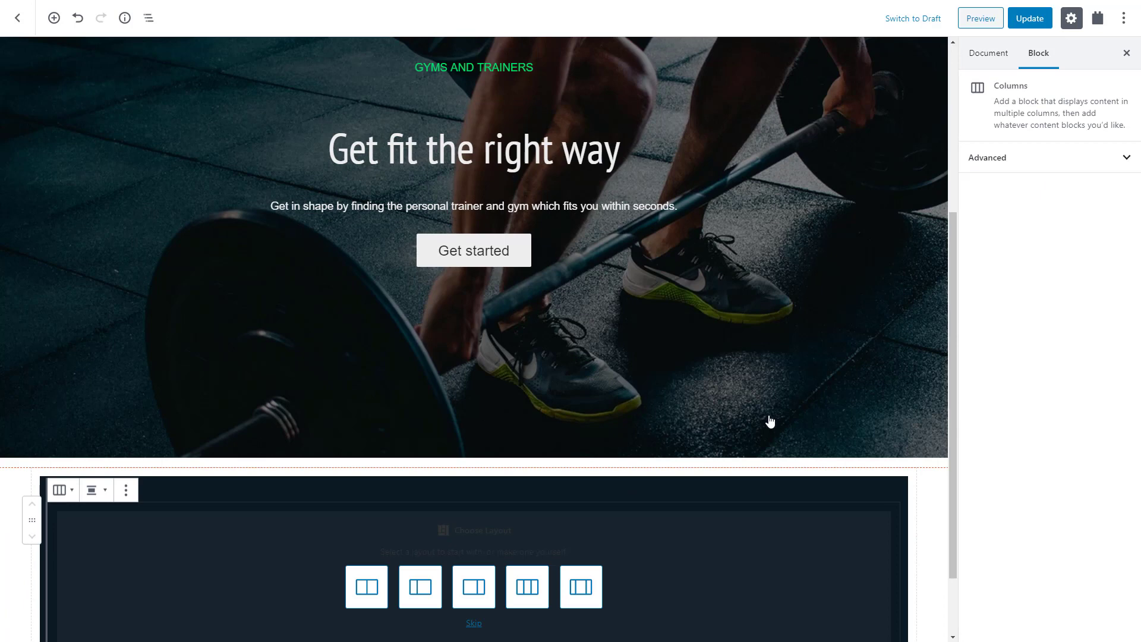
scroll("down", 3)
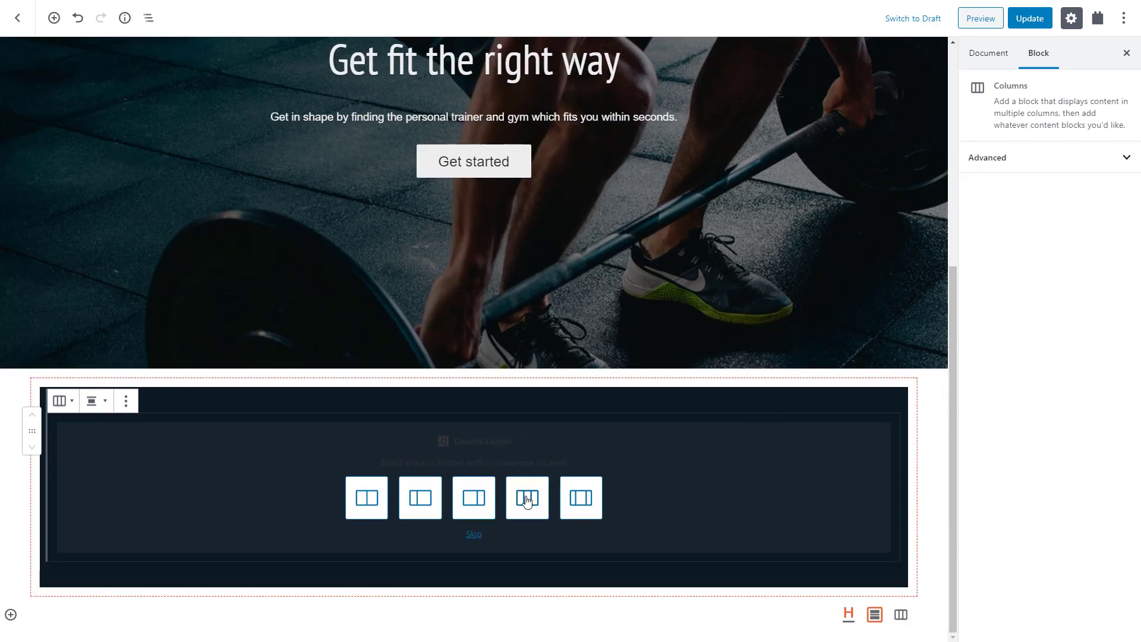
left_click(473, 498)
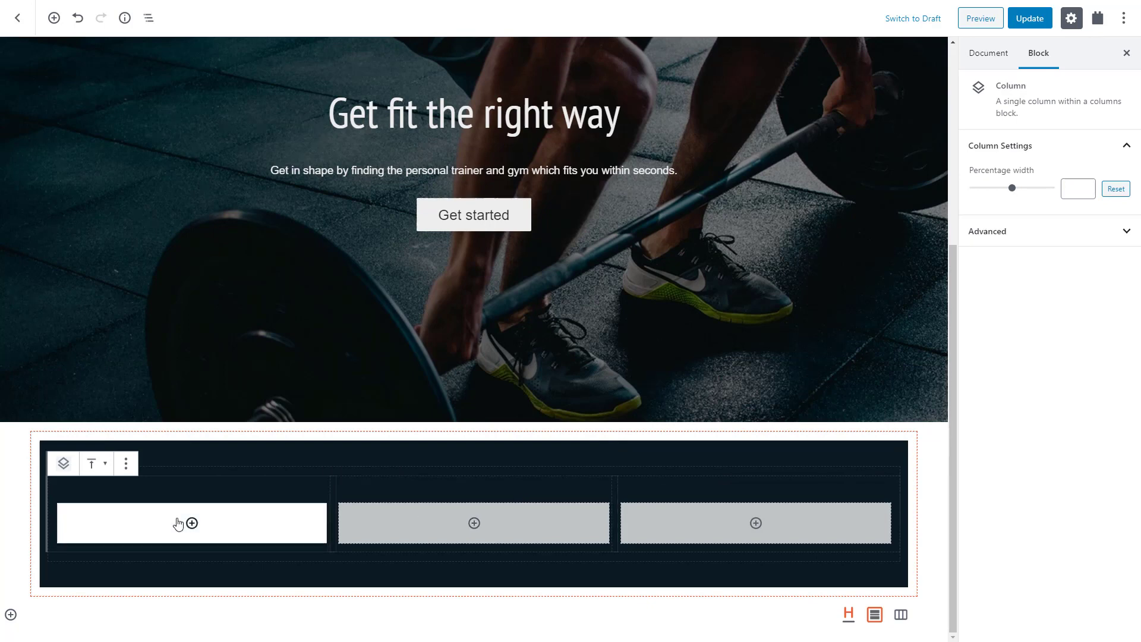
Step: Add a green Heading reading '800 +' in the first column
left_click(192, 523)
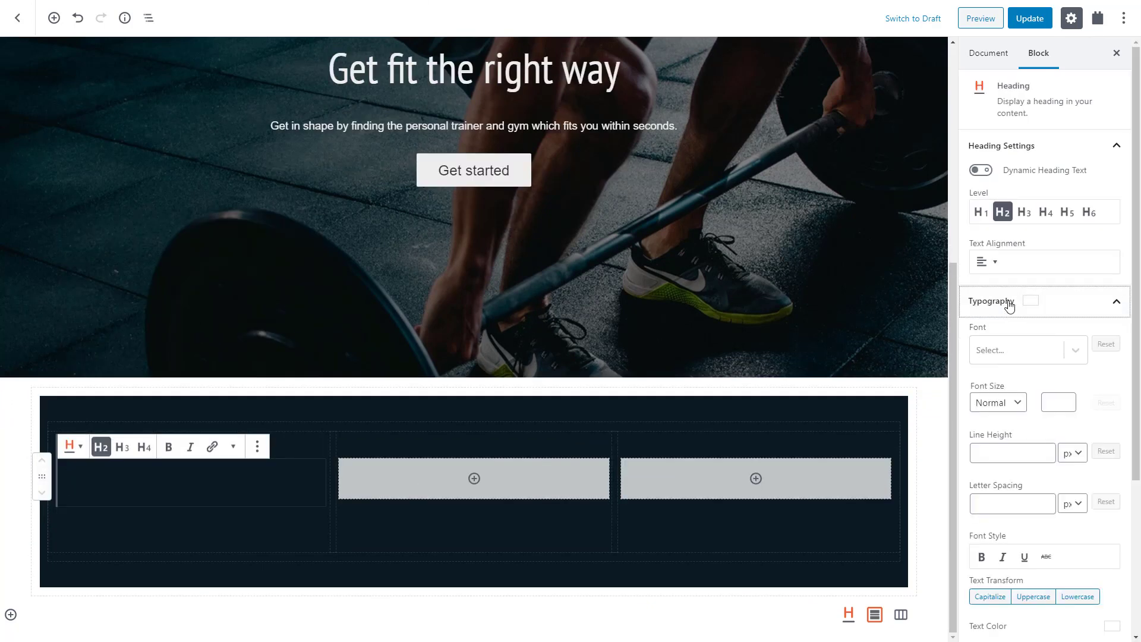
scroll("down", 3)
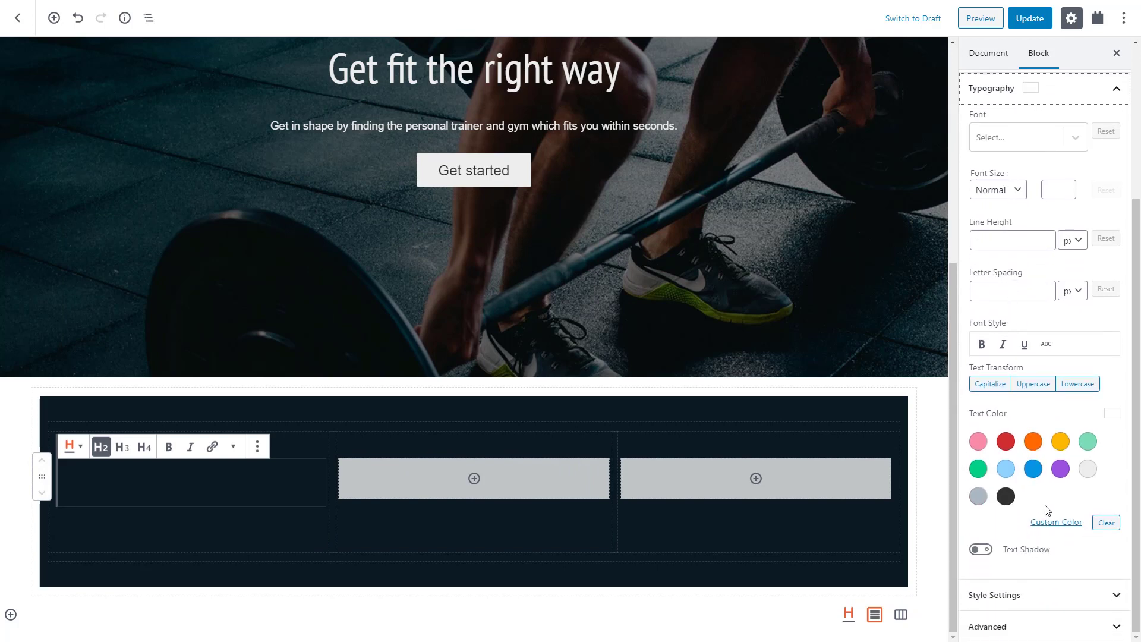
left_click(1056, 522)
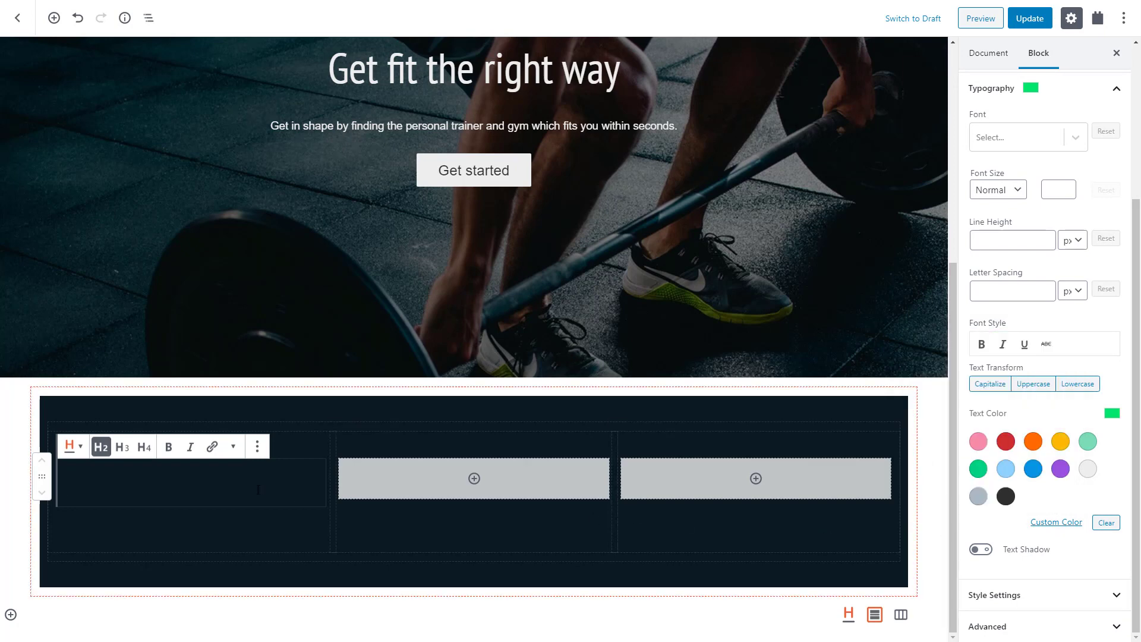
type("800")
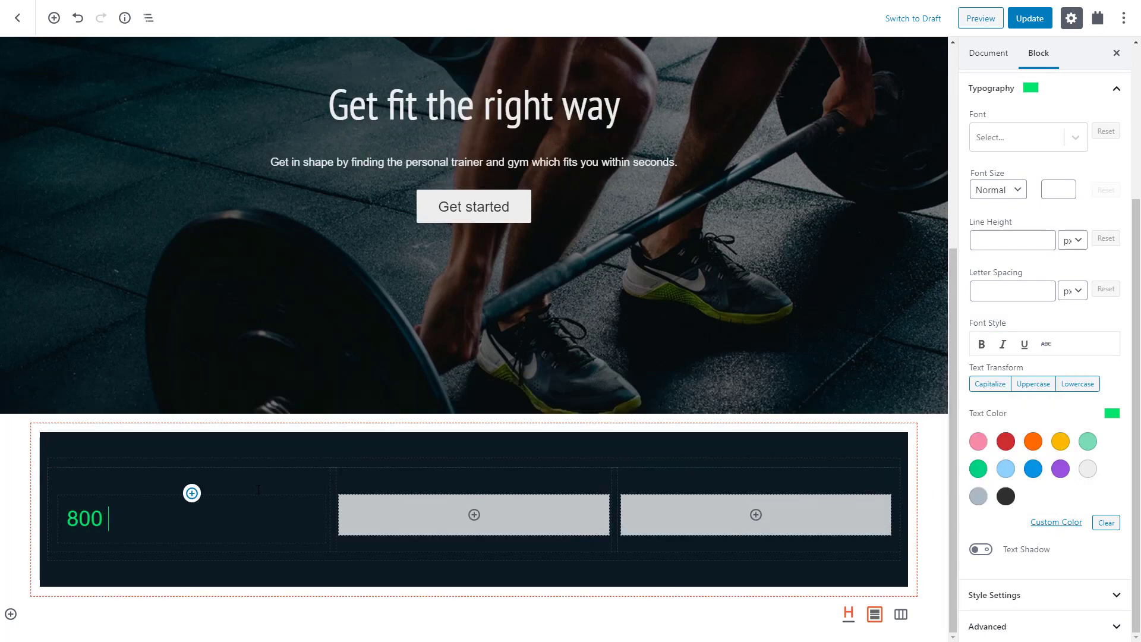
type("+")
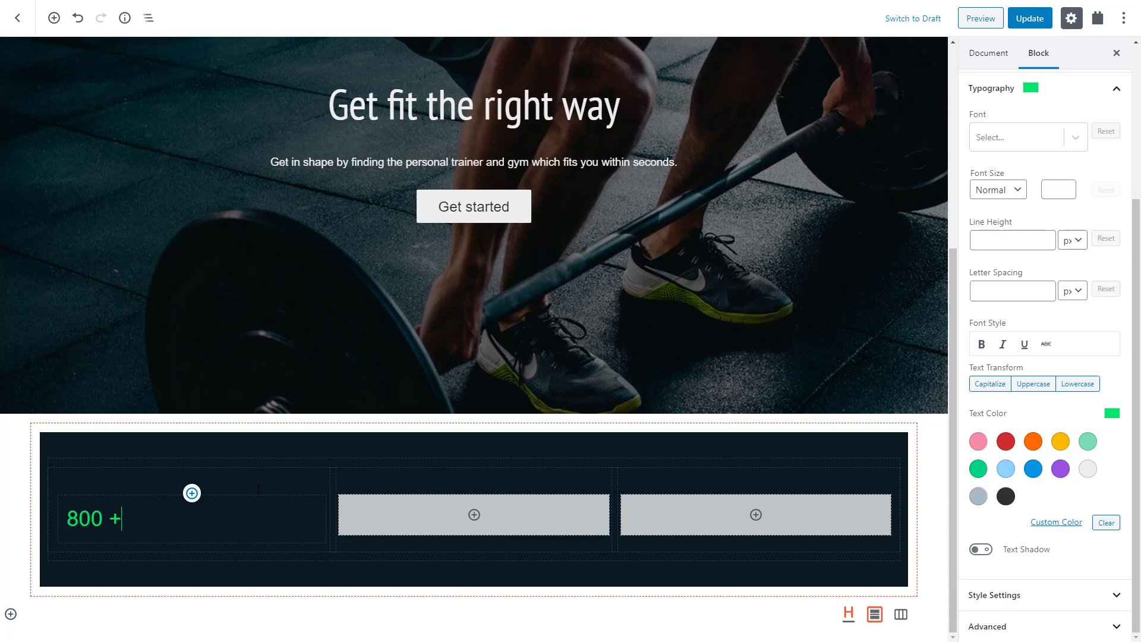
left_click(93, 517)
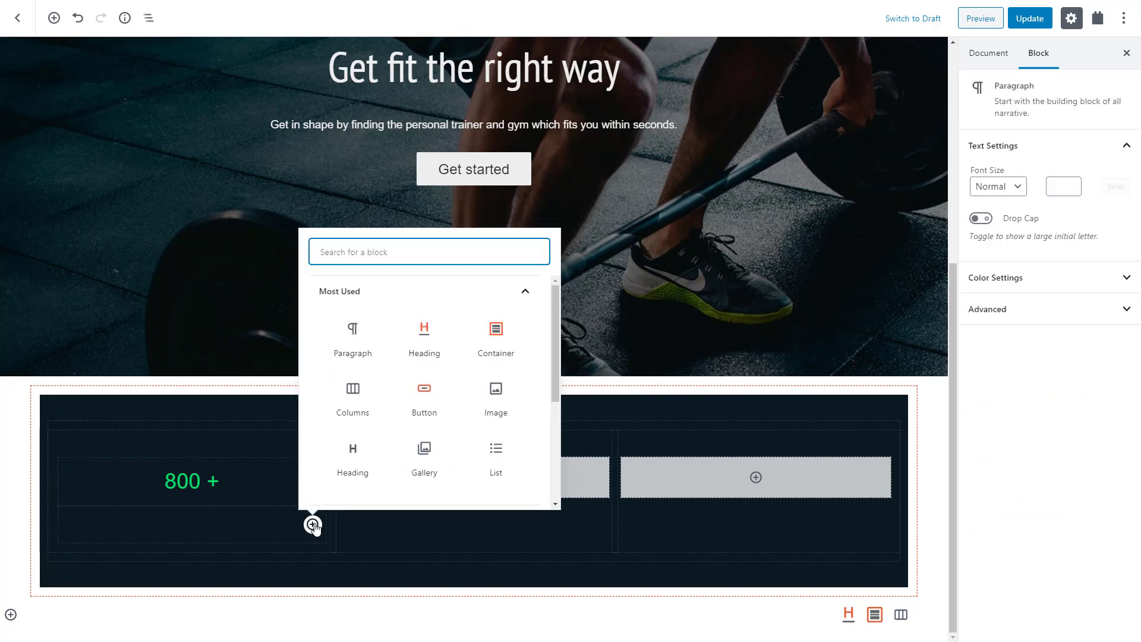
Step: Add a centered H3 'trainers' heading under 800 + in PT Sans Narrow, 17px, letter spacing 2
left_click(425, 335)
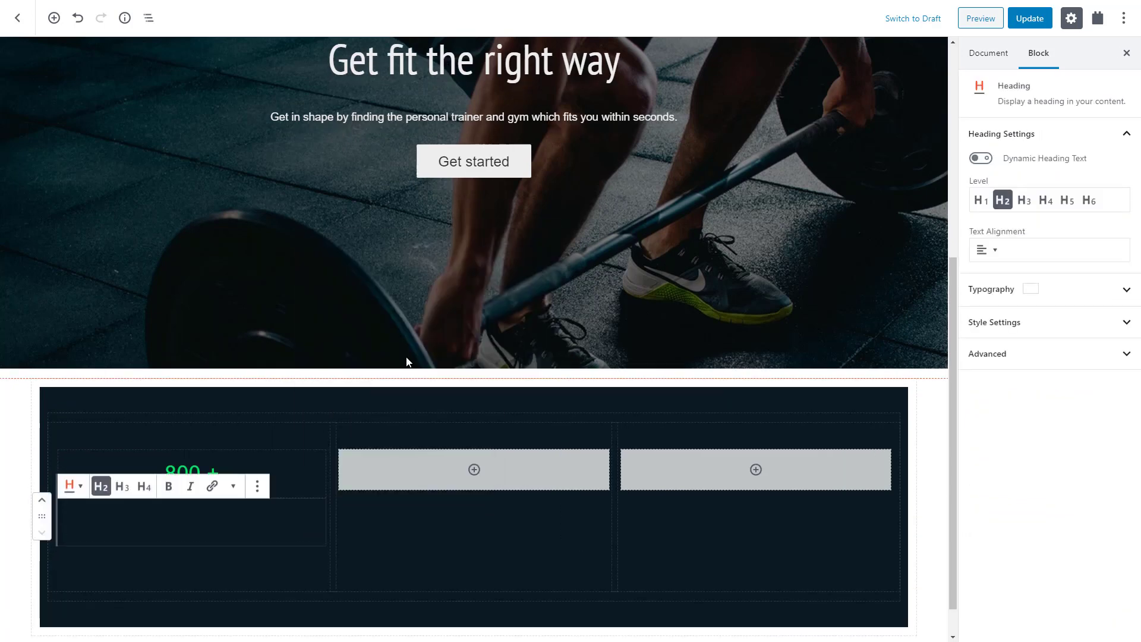
left_click(122, 486)
type("trainers")
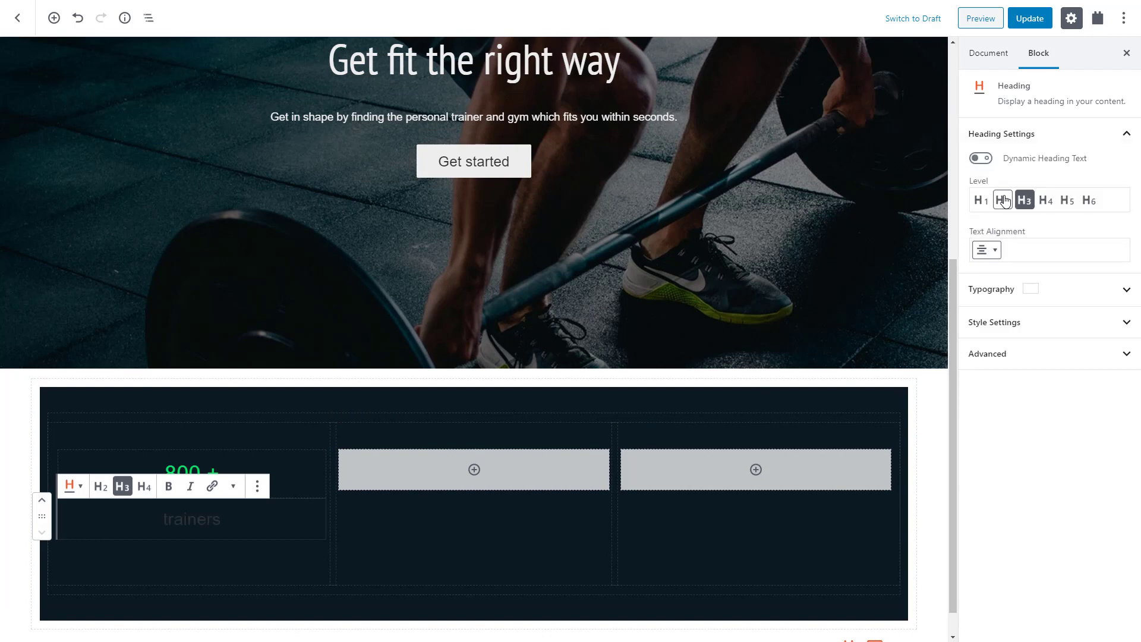
left_click(992, 289)
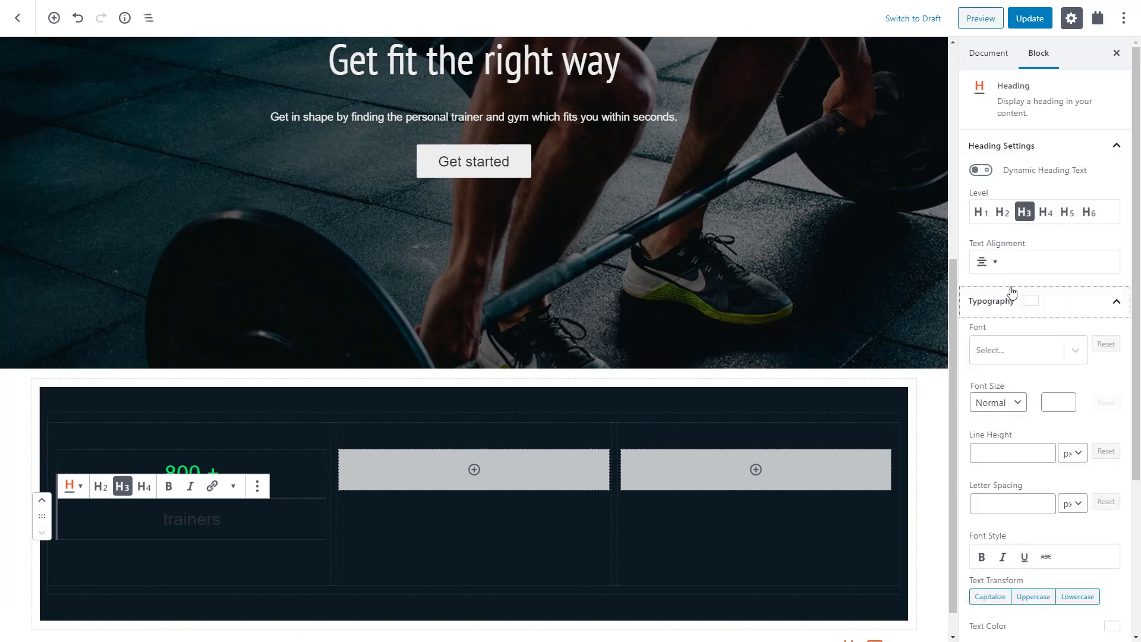
scroll("down", 3)
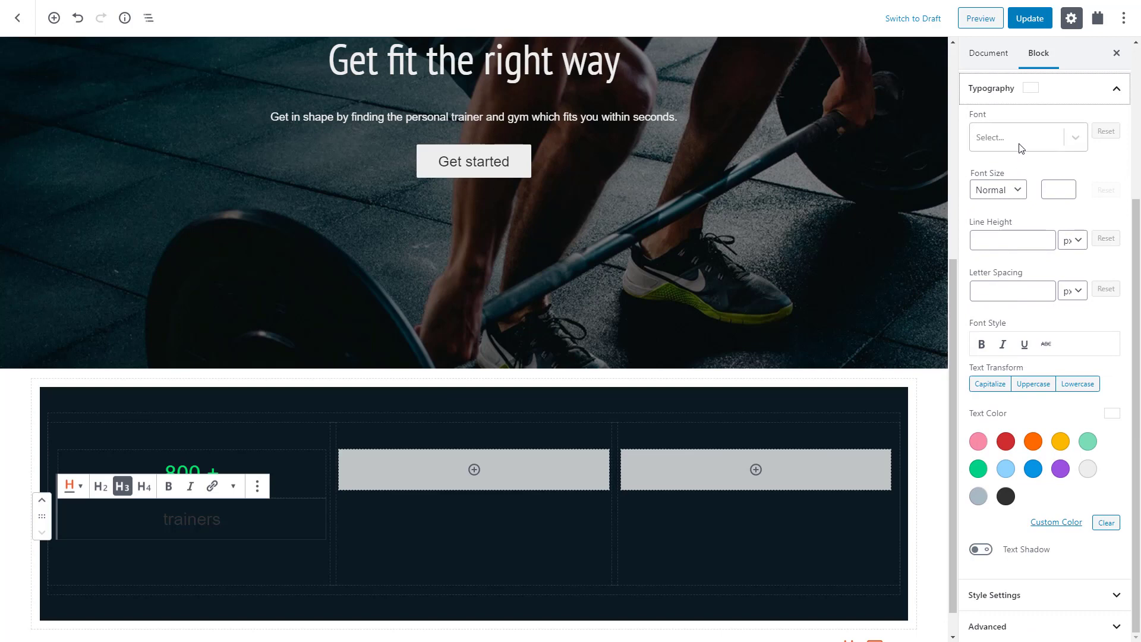
type("narrow")
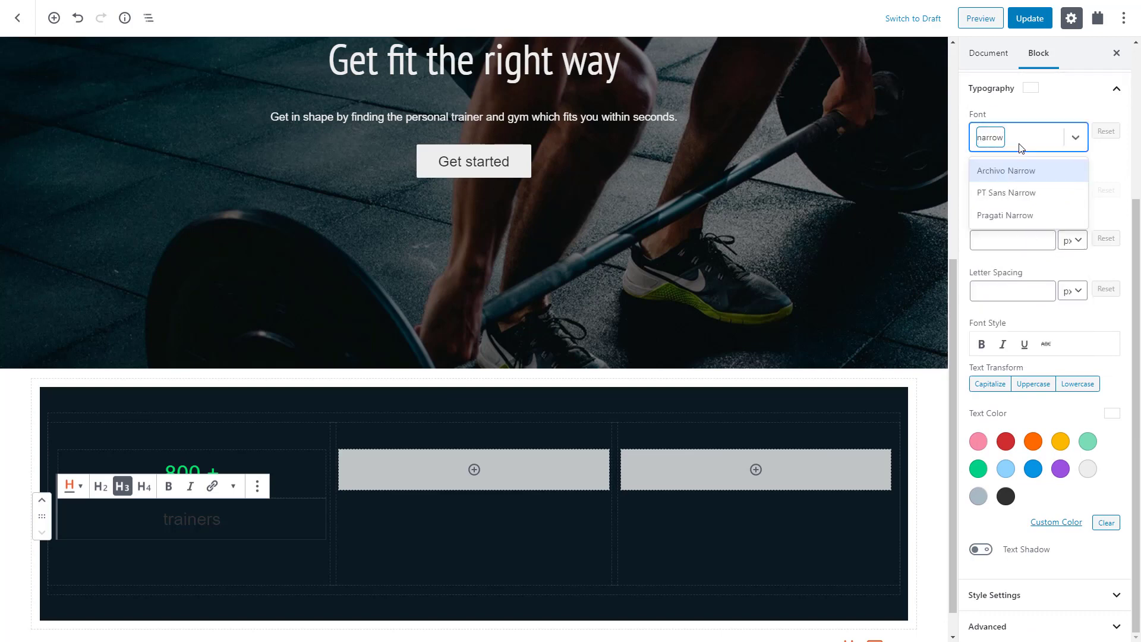
left_click(1005, 193)
type("2")
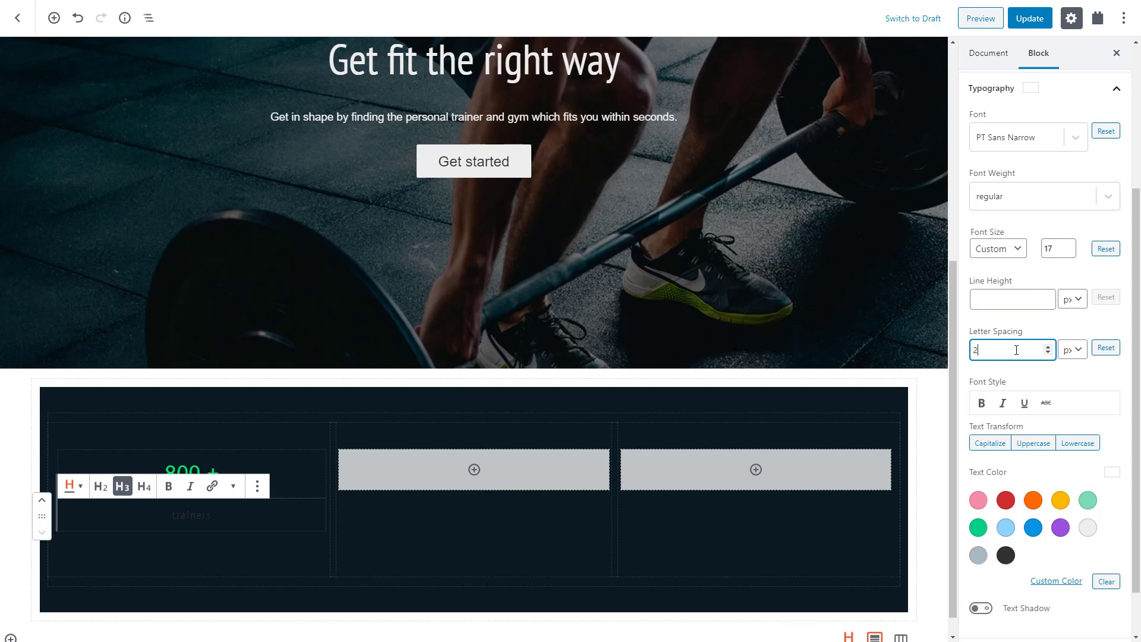
Step: Make the label uppercase with a faded gray custom colour rgba(237,237,237,0.3)
left_click(1032, 442)
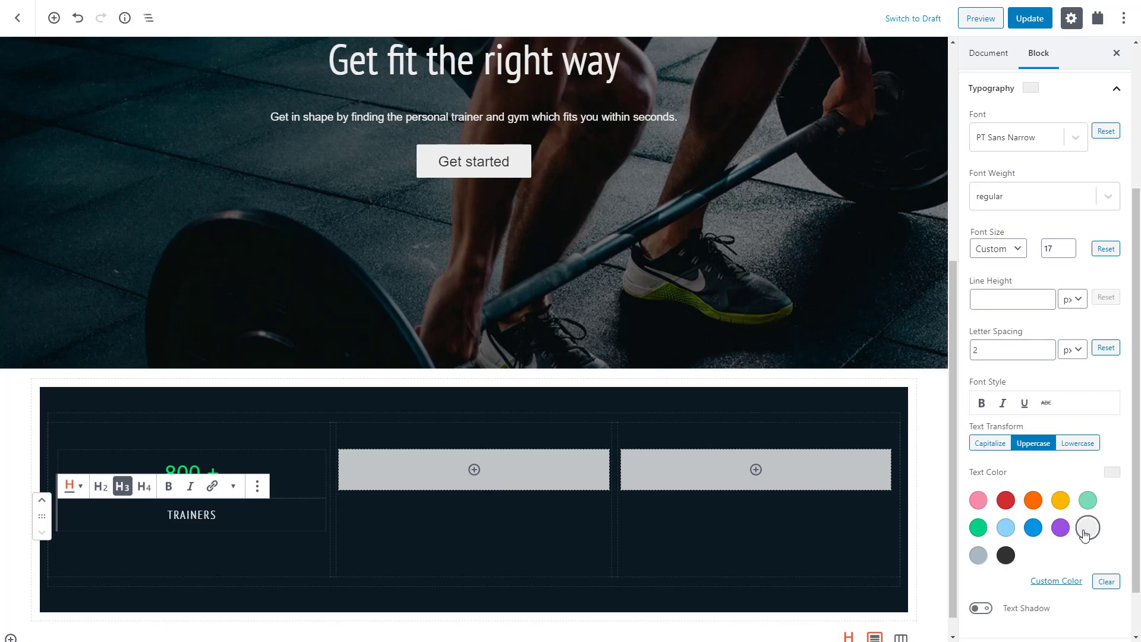
left_click(1054, 581)
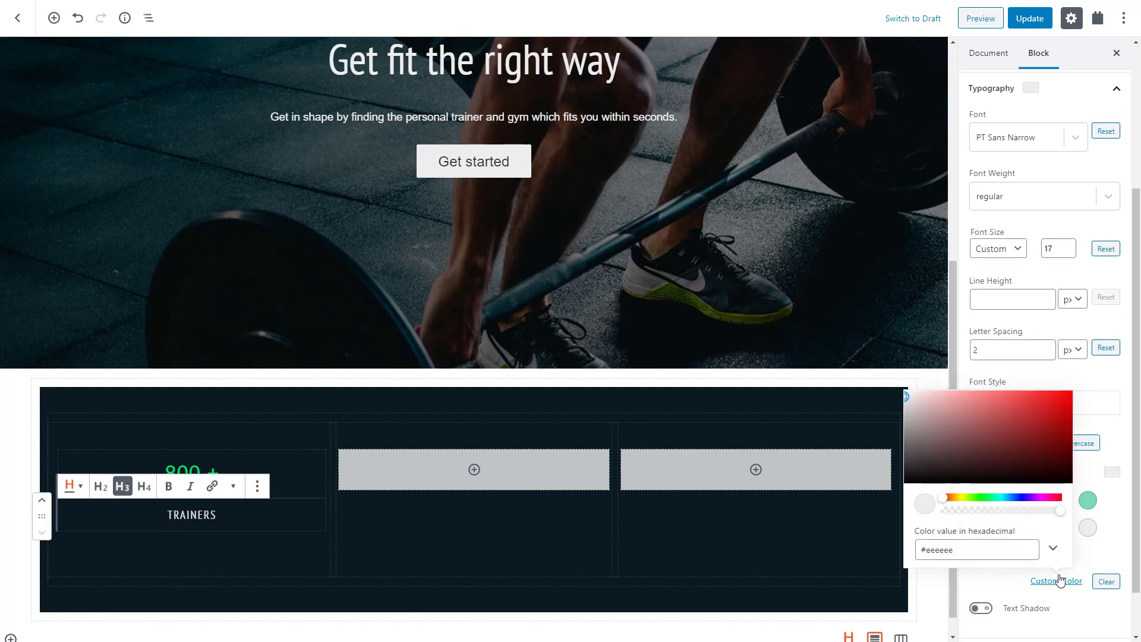
left_click(1052, 546)
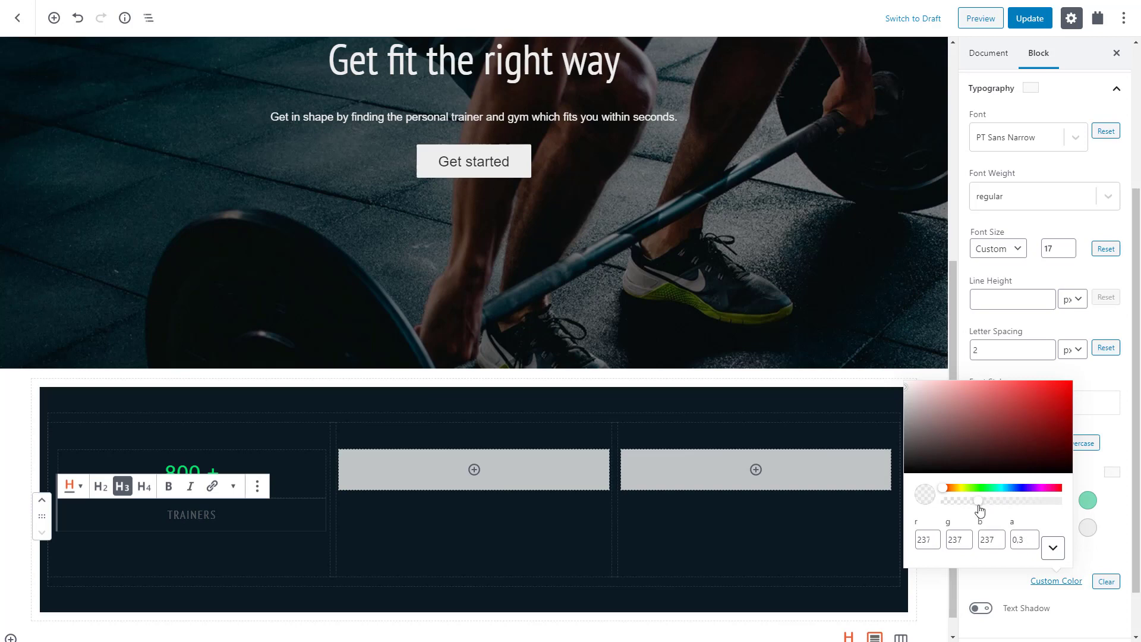
left_click(1052, 546)
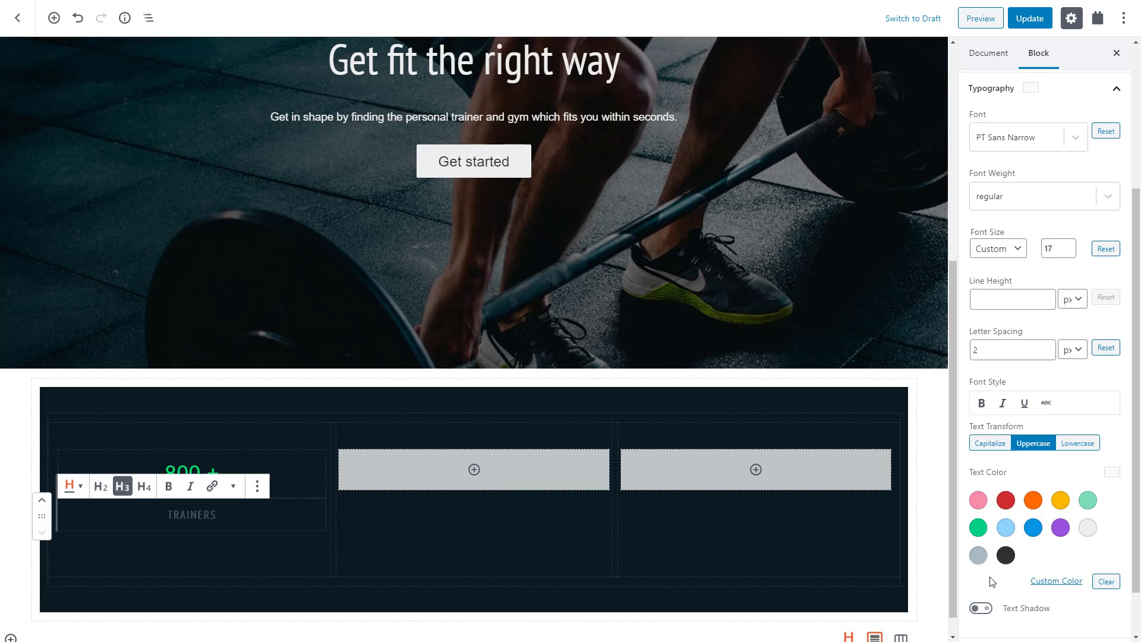
Step: Add a centered light gray paragraph describing 800 qualified trainers under the label
left_click(191, 547)
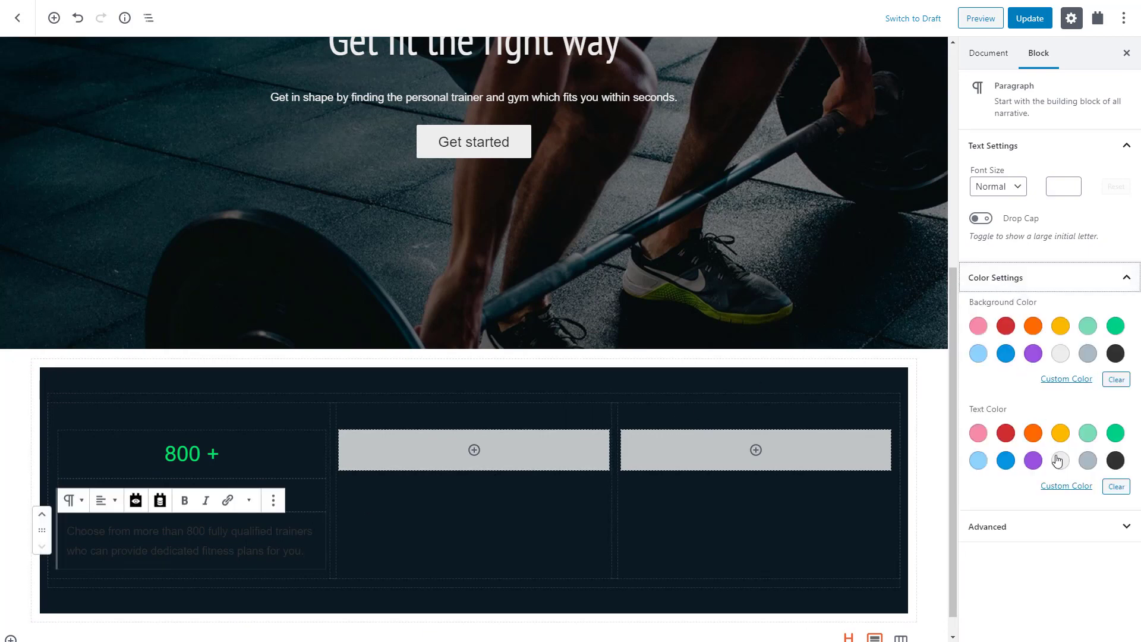
left_click(1059, 460)
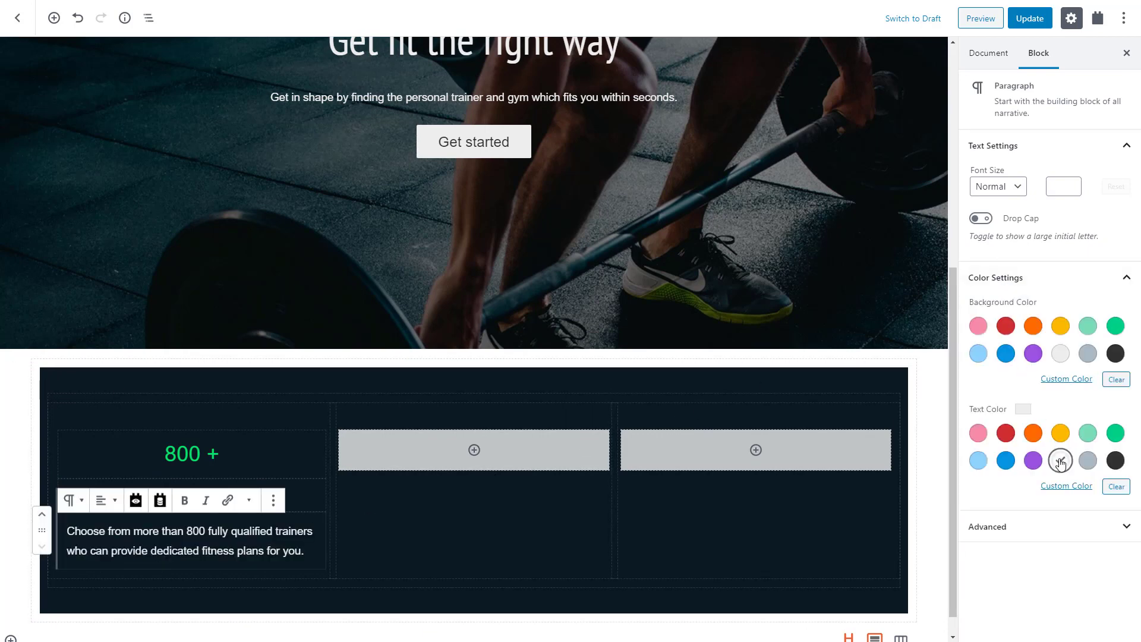
left_click(1060, 460)
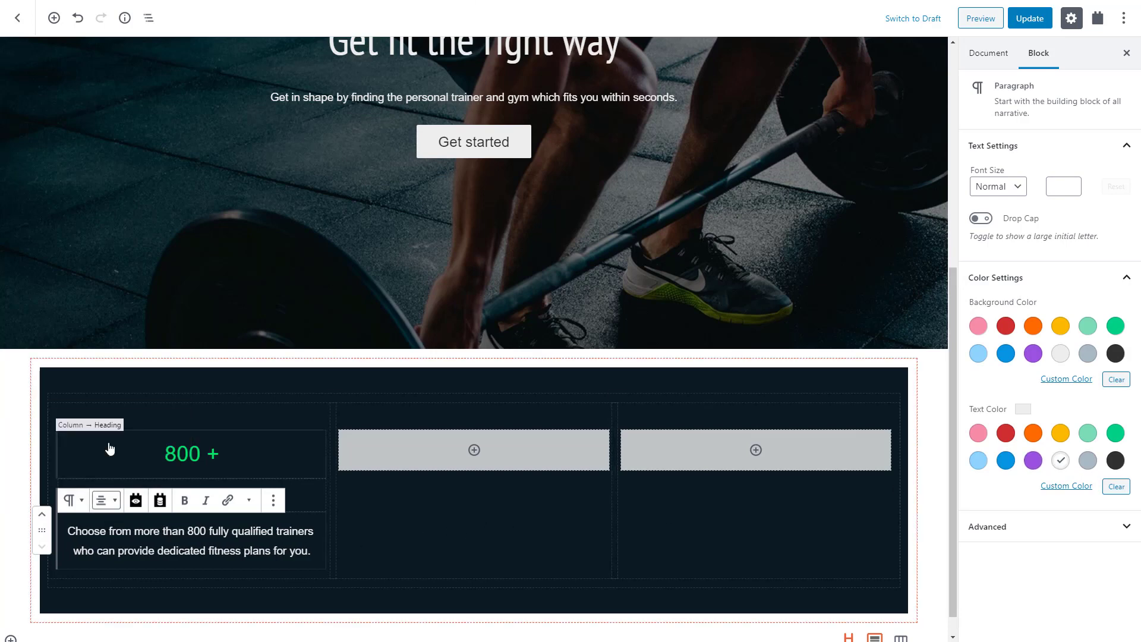
scroll("down", 3)
type("TRAINERS")
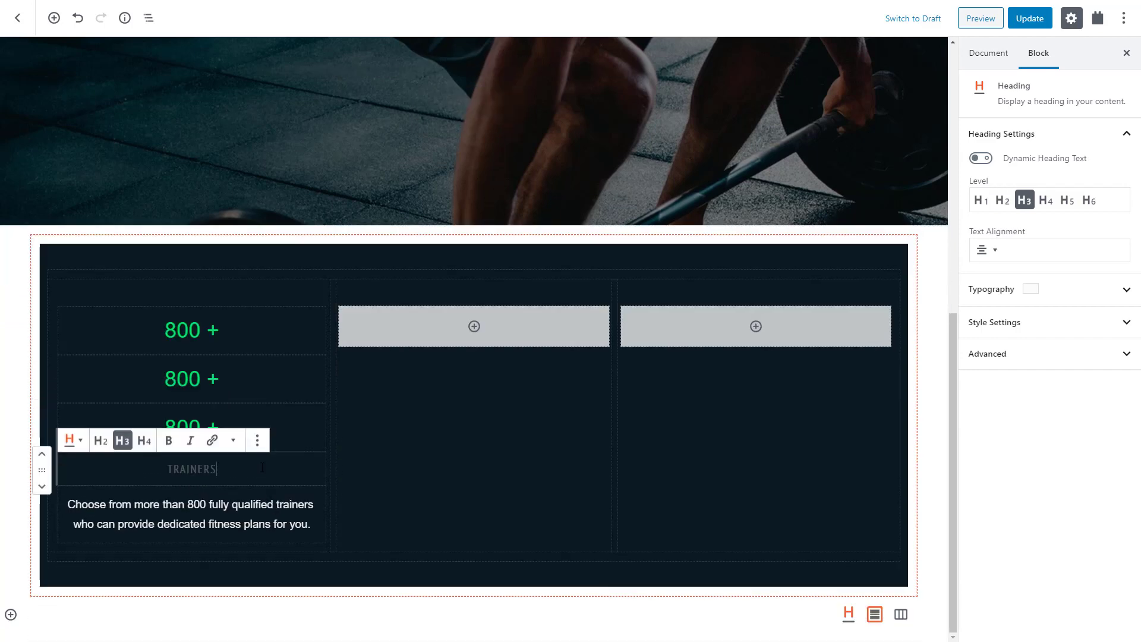
Step: Duplicate the stat blocks into columns two and three as 400 + GYMS and 100s DISCOUNTS with descriptions
left_click(189, 514)
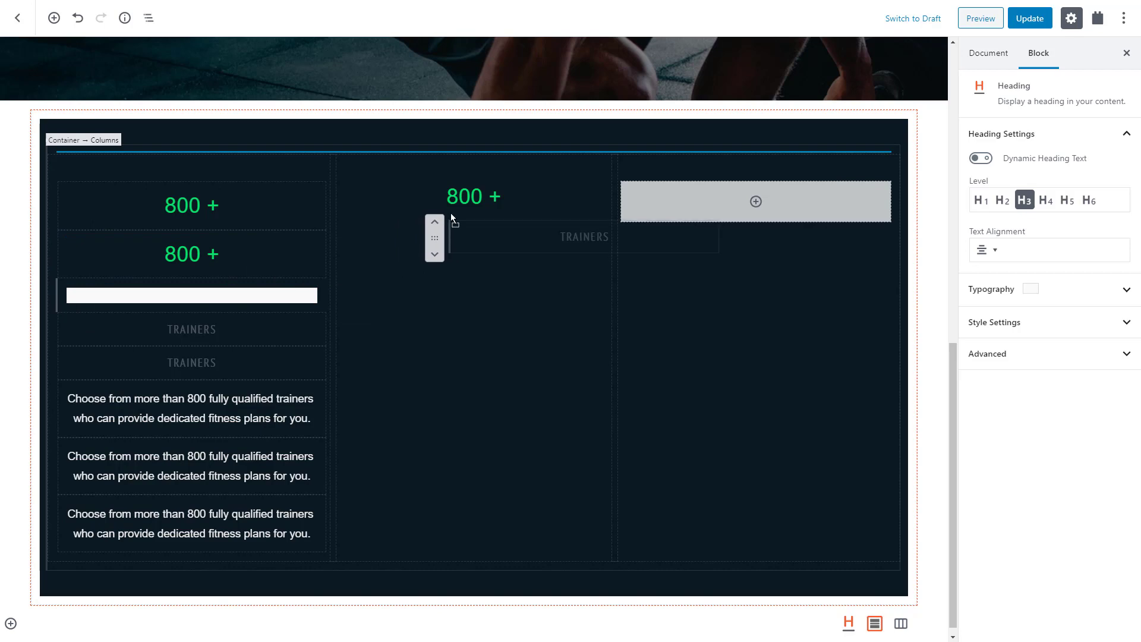
left_click(190, 400)
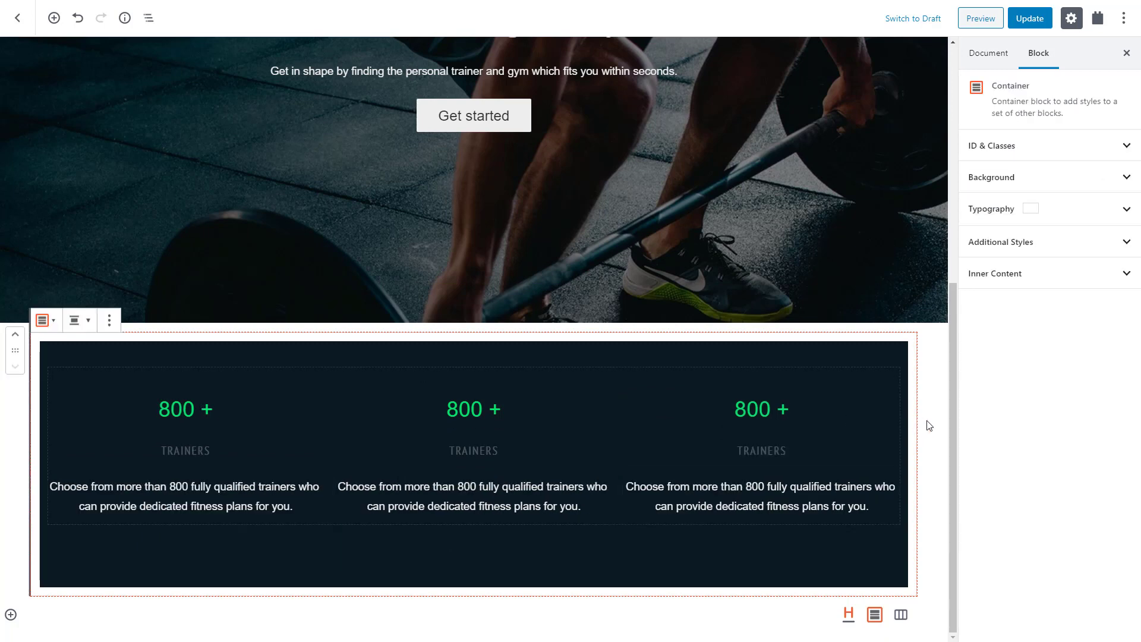
scroll("down", 3)
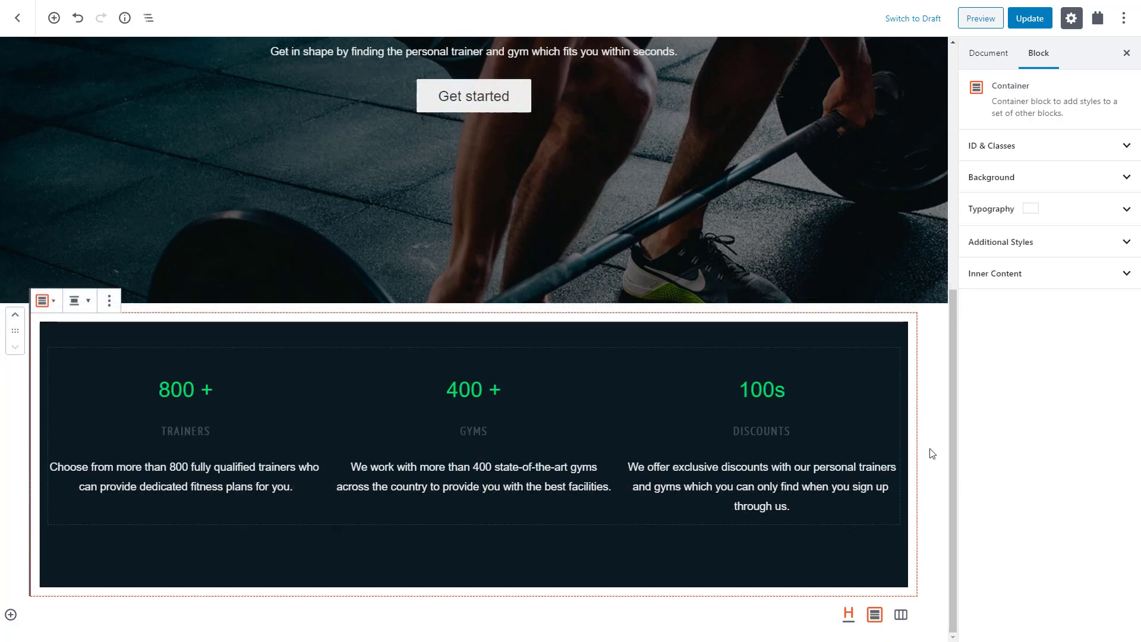
scroll("up", 3)
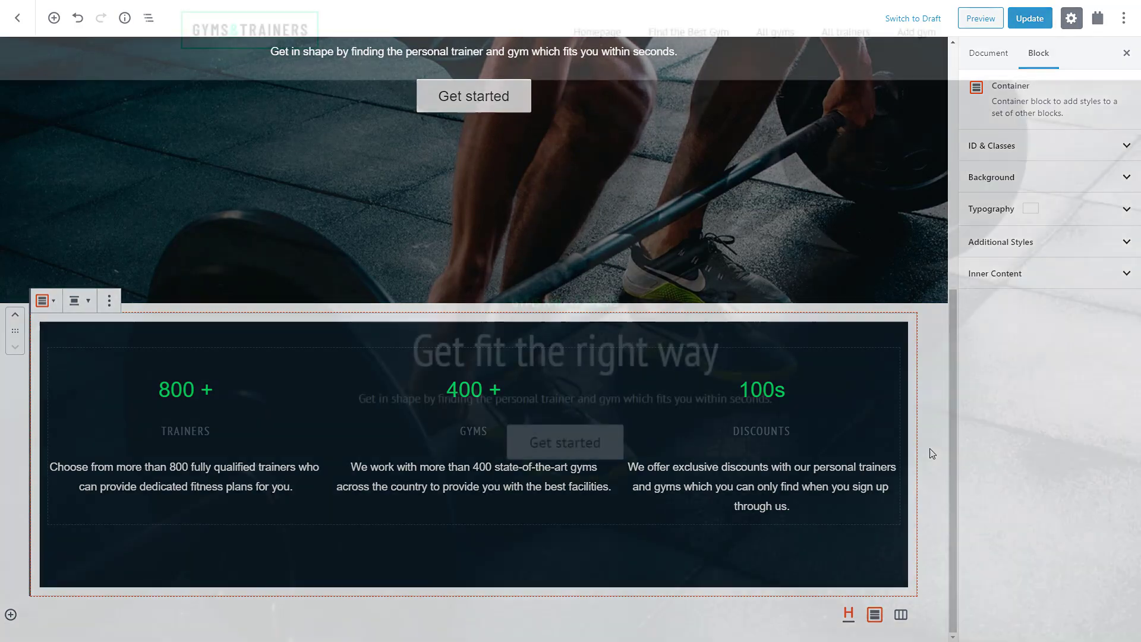
Step: Set the dark stats Container alignment to Full width so it spans edge to edge
left_click(979, 18)
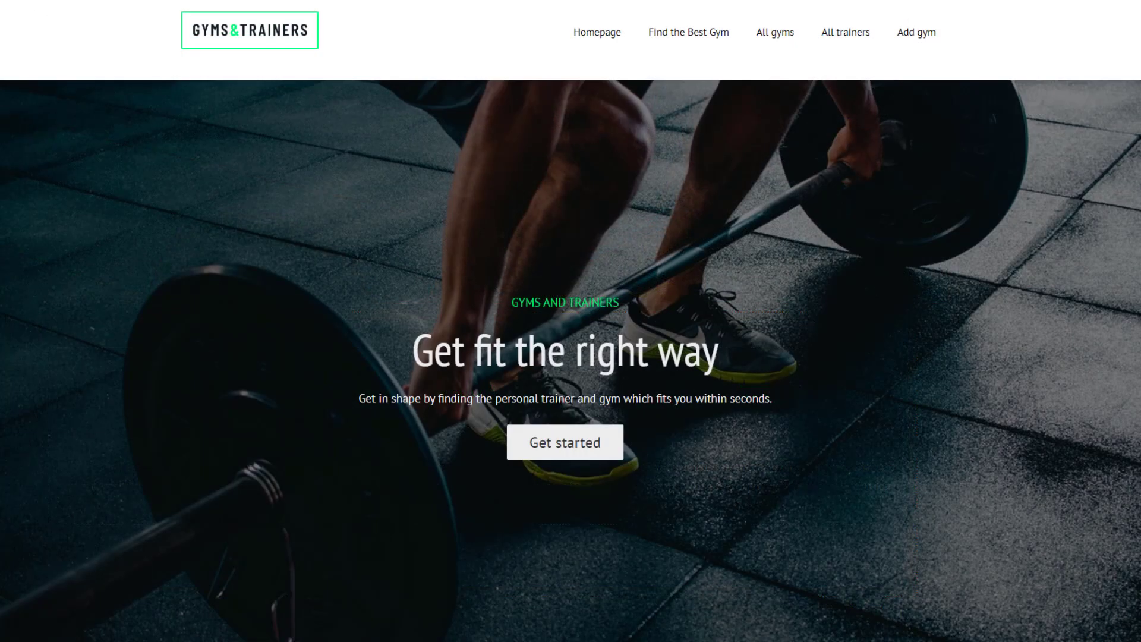
scroll("down", 3)
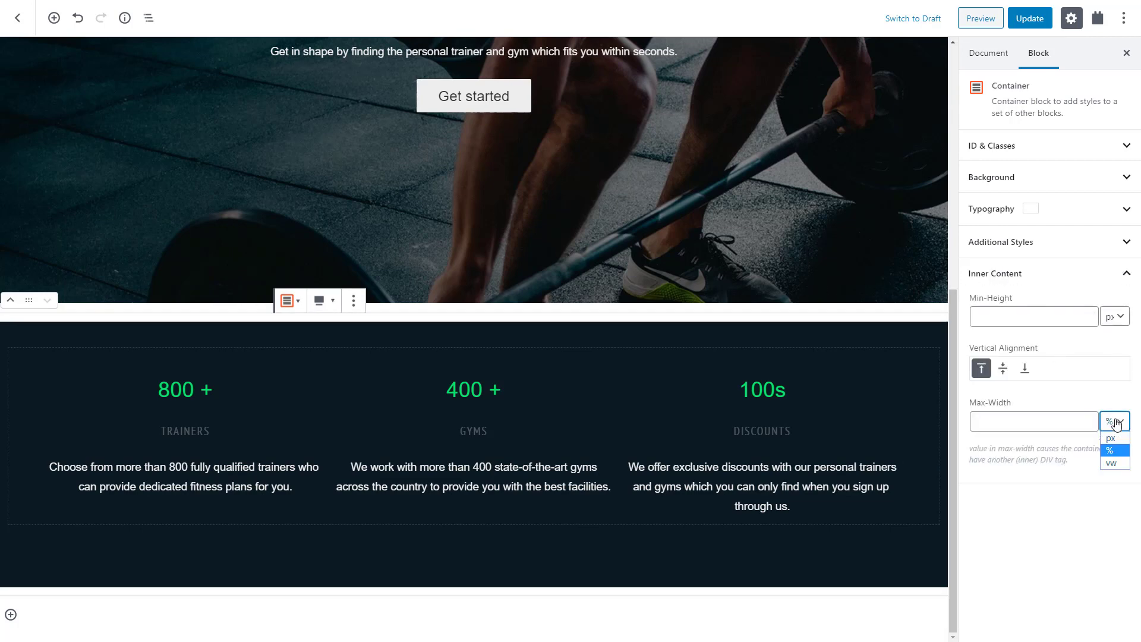
Step: Cap the stats Container's inner content at a 1200px max-width and update the page
left_click(1113, 421)
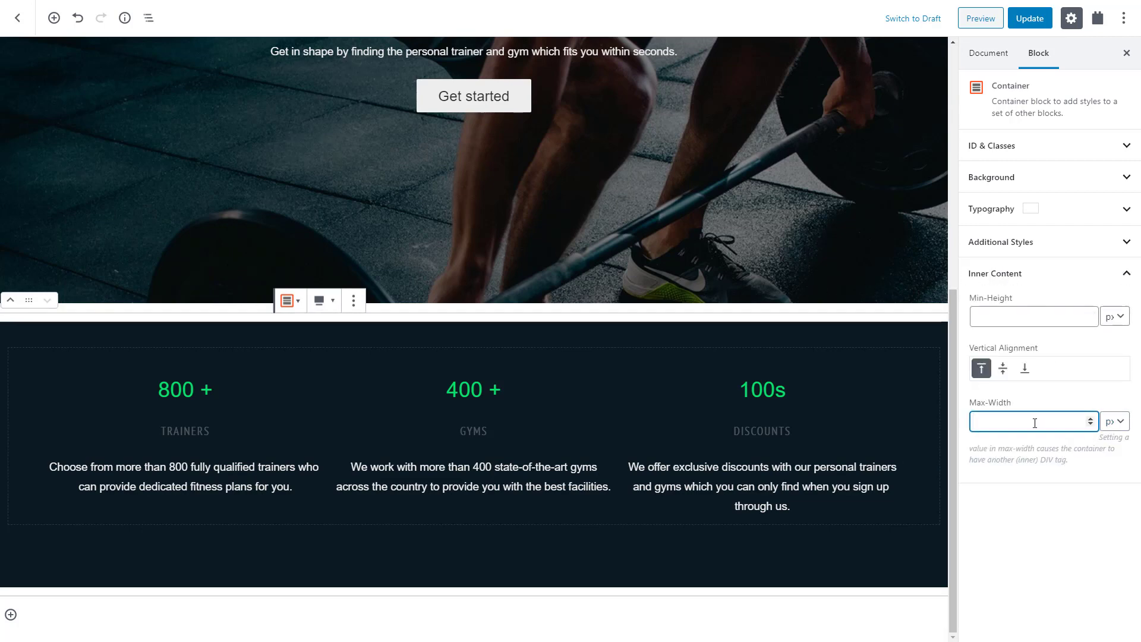
type("1200")
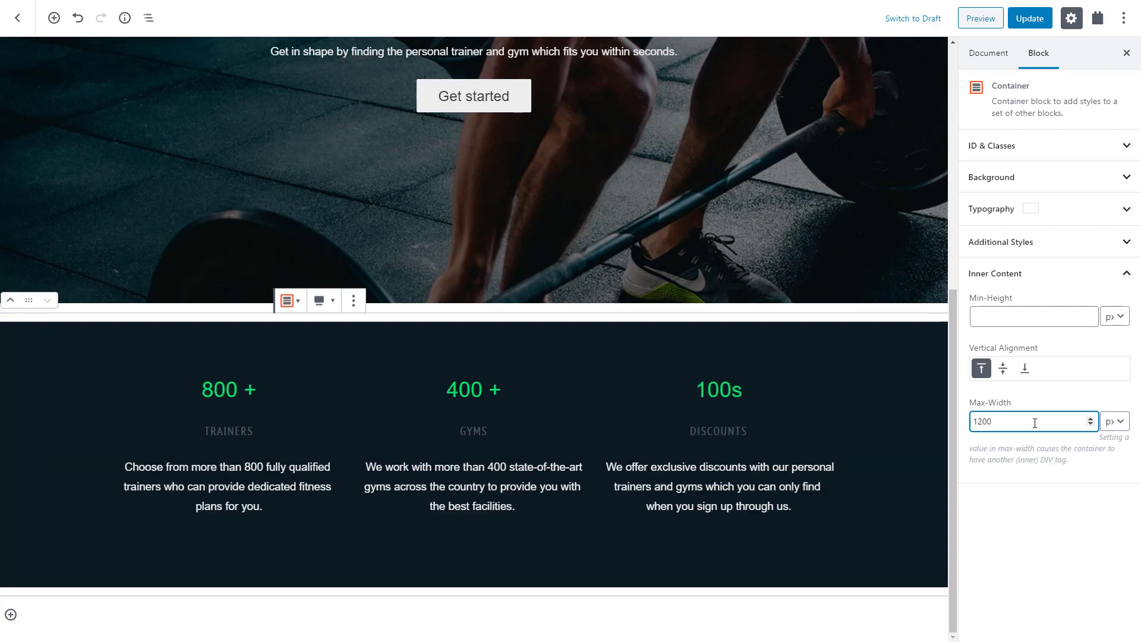
mouse_move(1026, 241)
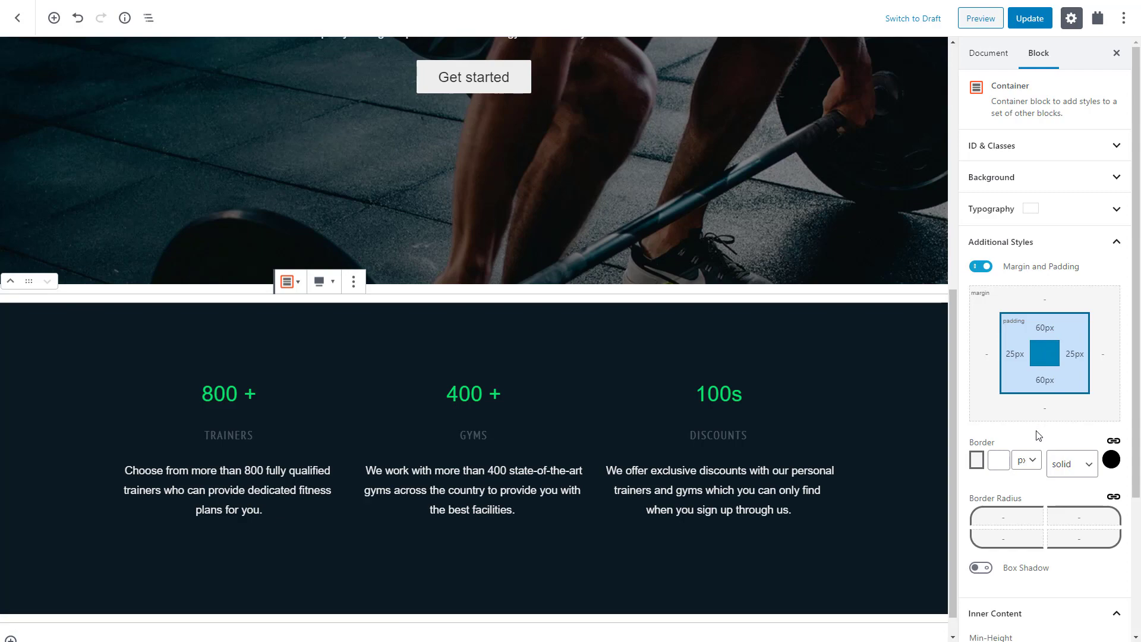
left_click(980, 18)
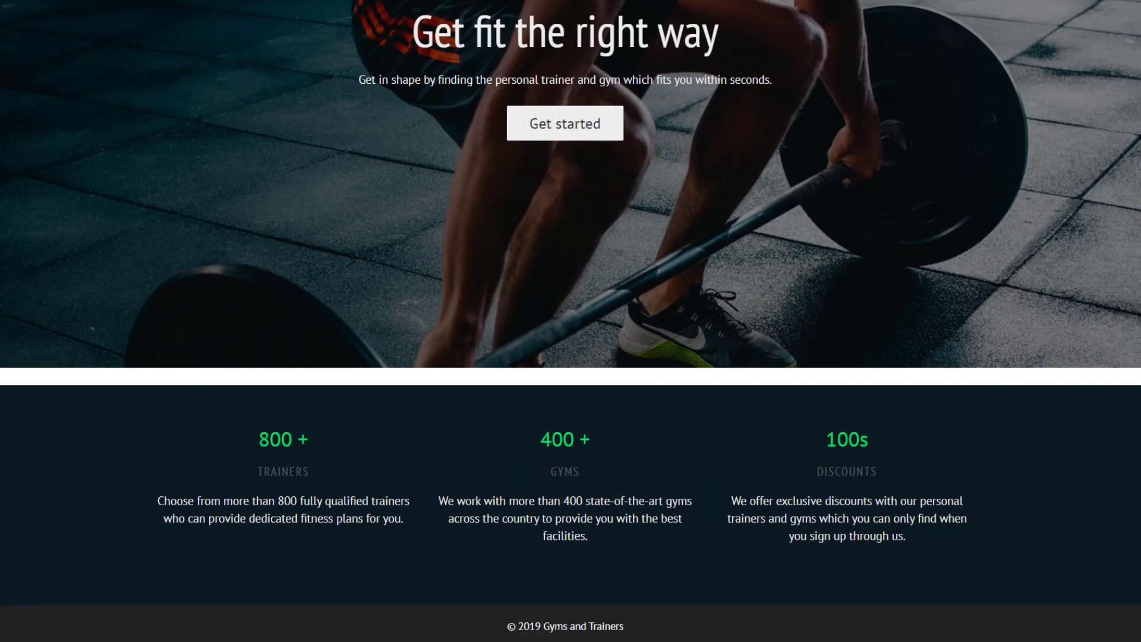